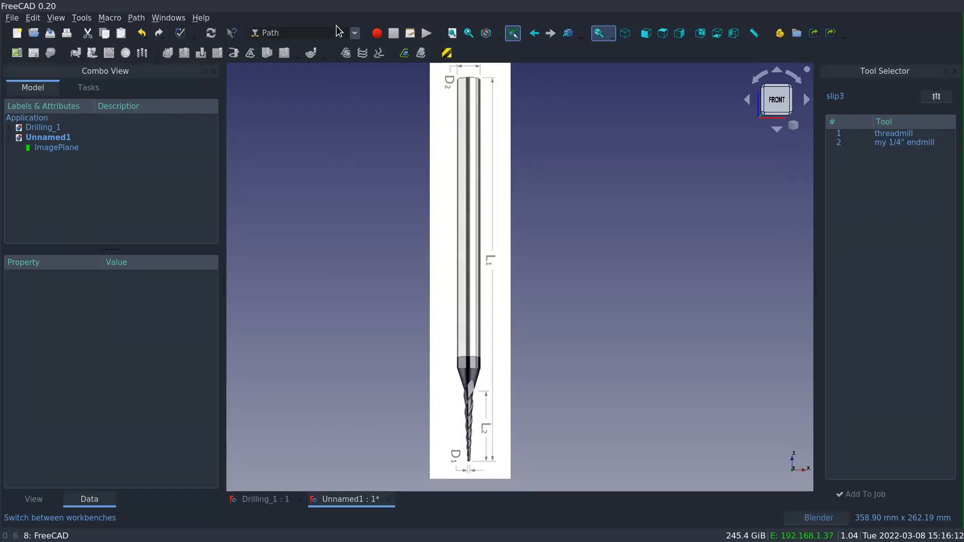
Switch to the Part Design workbench from the workbench list.
{"action": "left_click", "coordinate": [301, 32]}
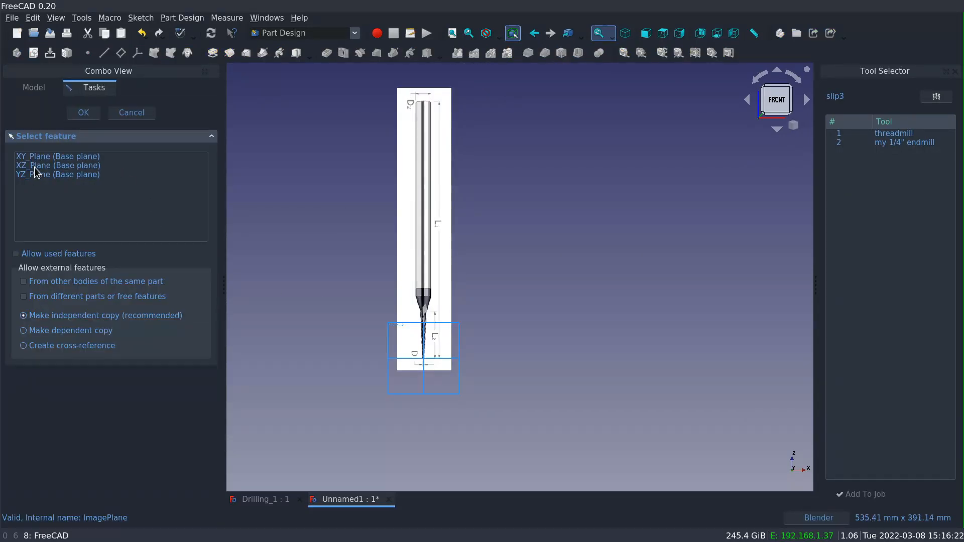
Place the sketch on XZ_Plane and trace the end mill half-profile from tip to shank over the image.
{"action": "left_click", "coordinate": [83, 112]}
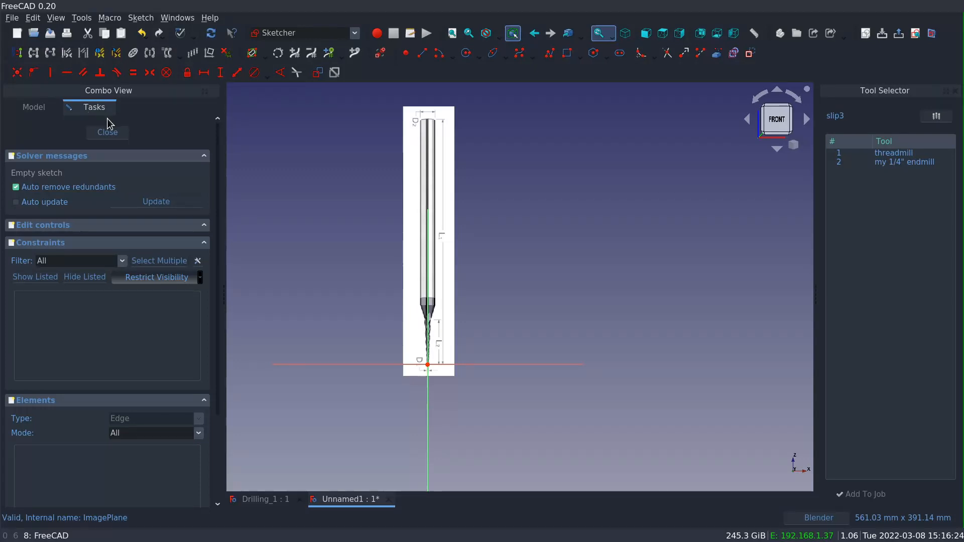
{"action": "mouse_move", "coordinate": [350, 349]}
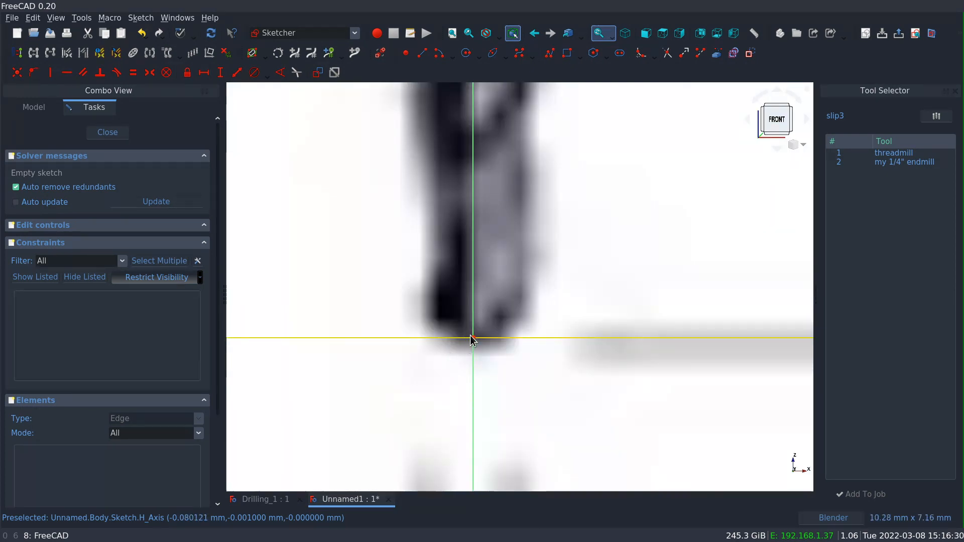
{"action": "scroll", "scroll_direction": "down", "scroll_amount": 3}
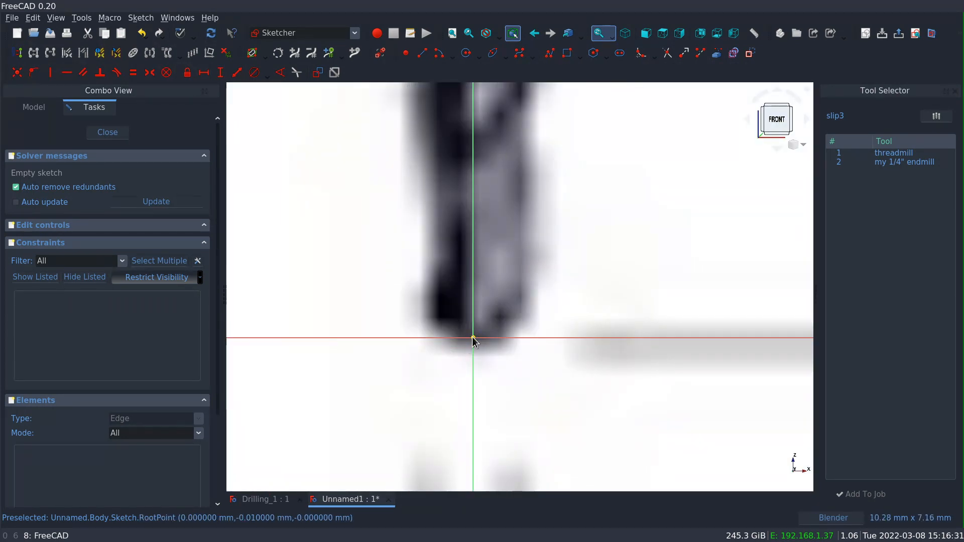
{"action": "scroll", "scroll_direction": "down", "scroll_amount": 3}
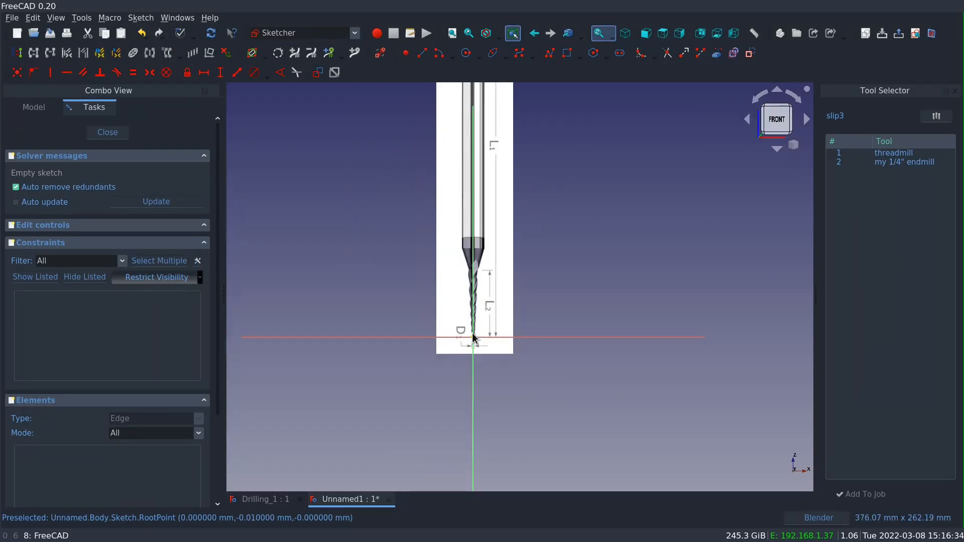
{"action": "scroll", "scroll_direction": "down", "scroll_amount": 3}
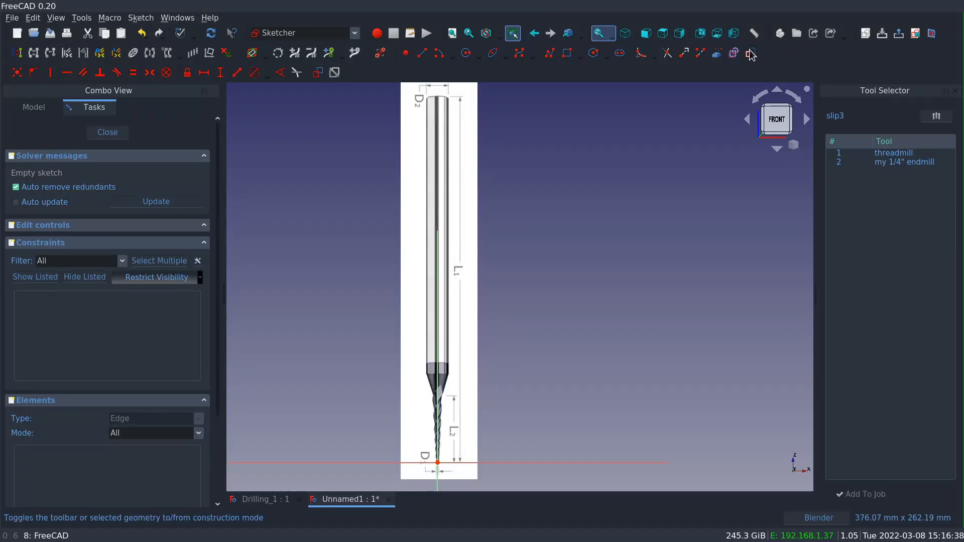
{"action": "left_click_drag", "start_coordinate": [453, 92], "coordinate": [458, 377]}
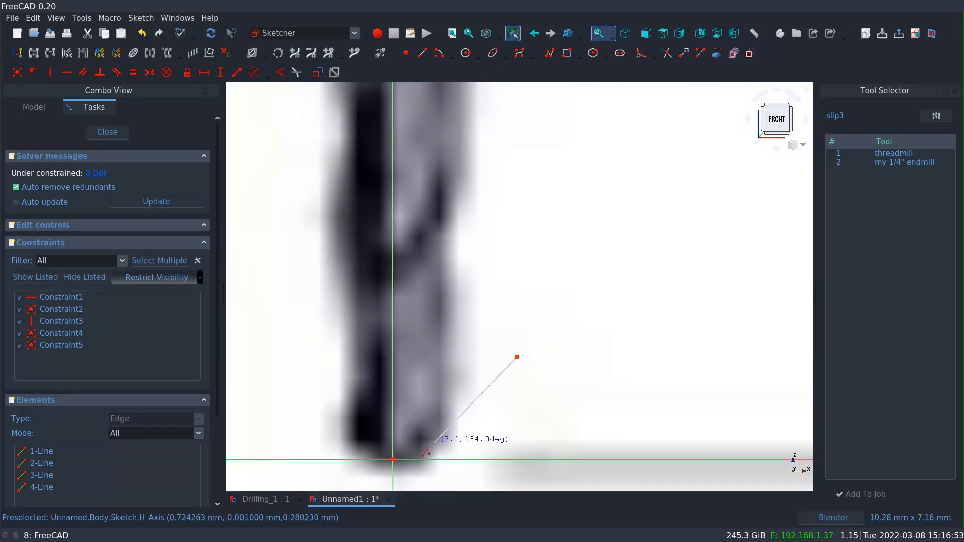
{"action": "mouse_move", "coordinate": [509, 443]}
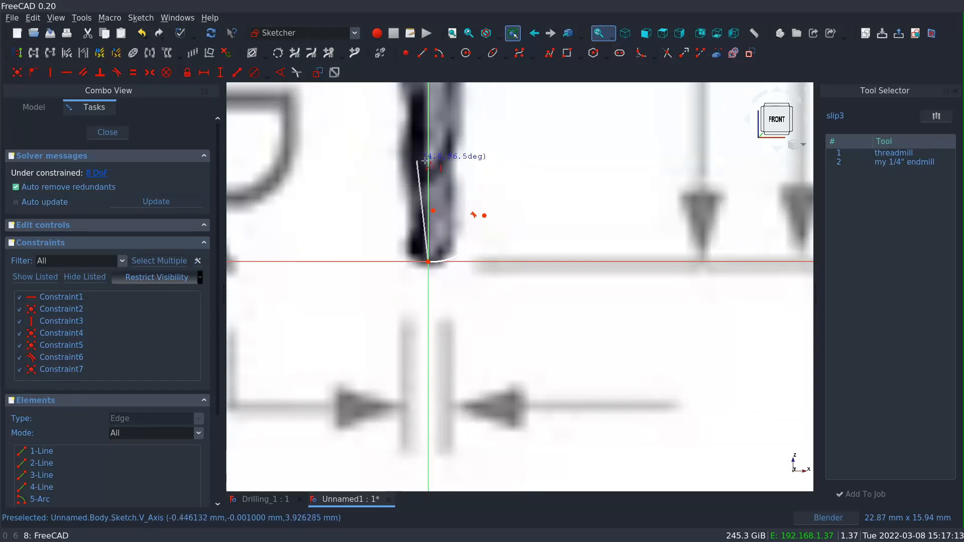
{"action": "scroll", "scroll_direction": "down", "scroll_amount": 3}
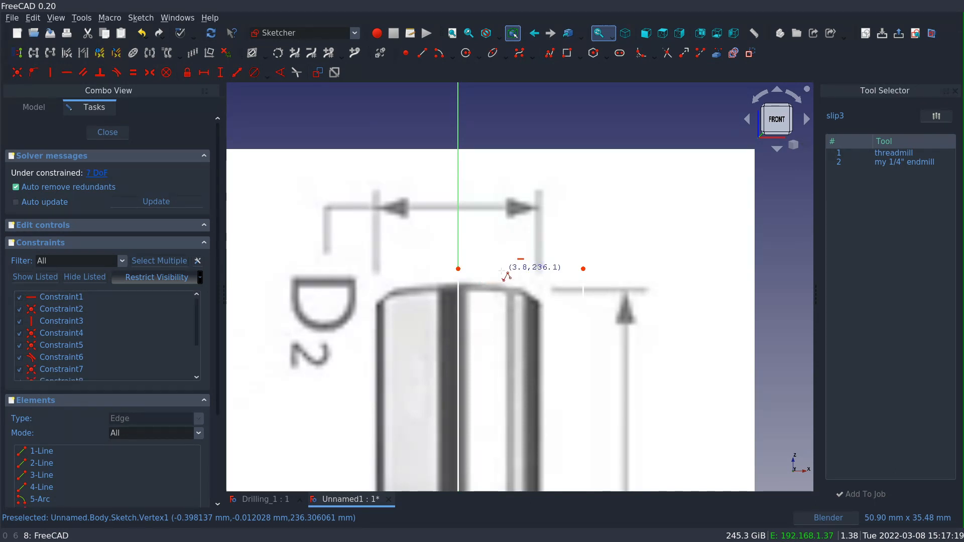
{"action": "mouse_move", "coordinate": [590, 273]}
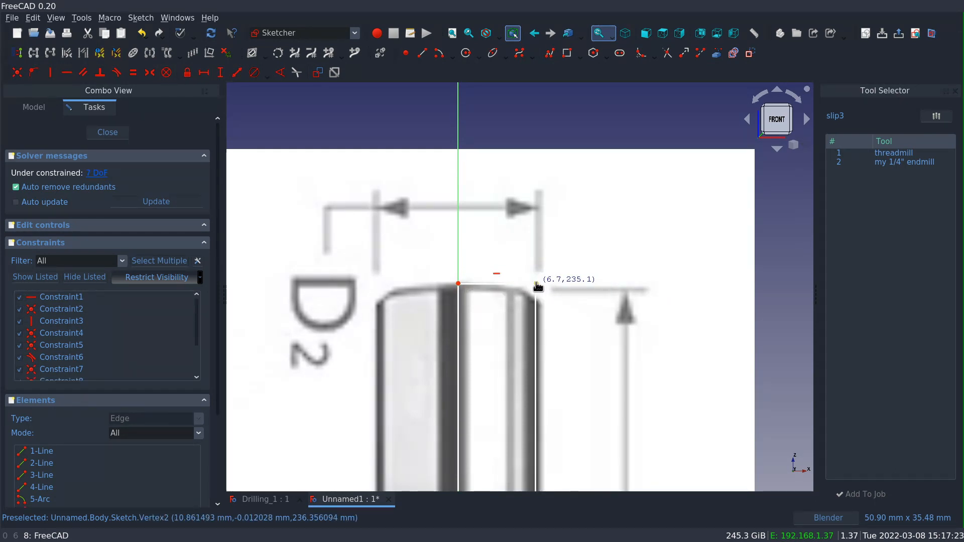
{"action": "scroll", "scroll_direction": "down", "scroll_amount": 3}
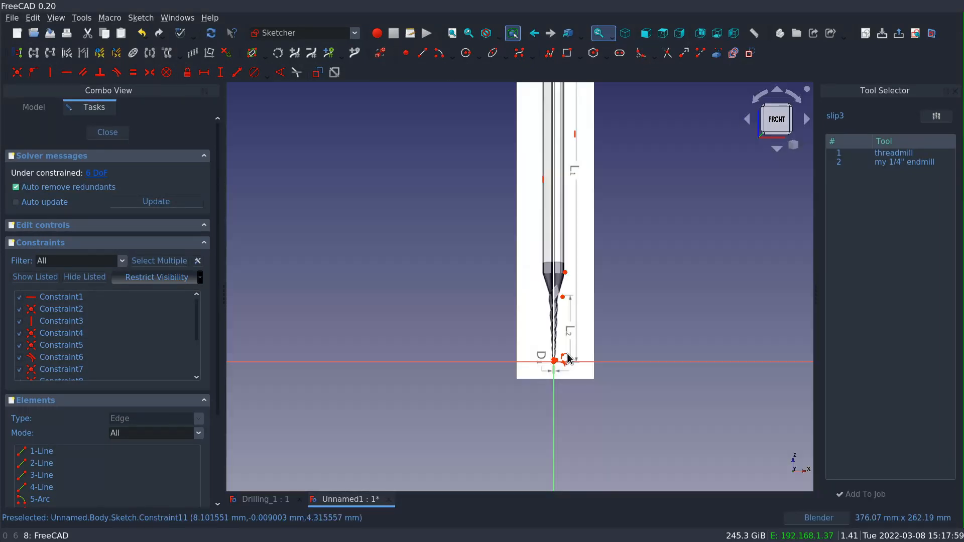
Close the sketch and dismiss the active-body error from the first Revolution attempt.
{"action": "left_click", "coordinate": [108, 133]}
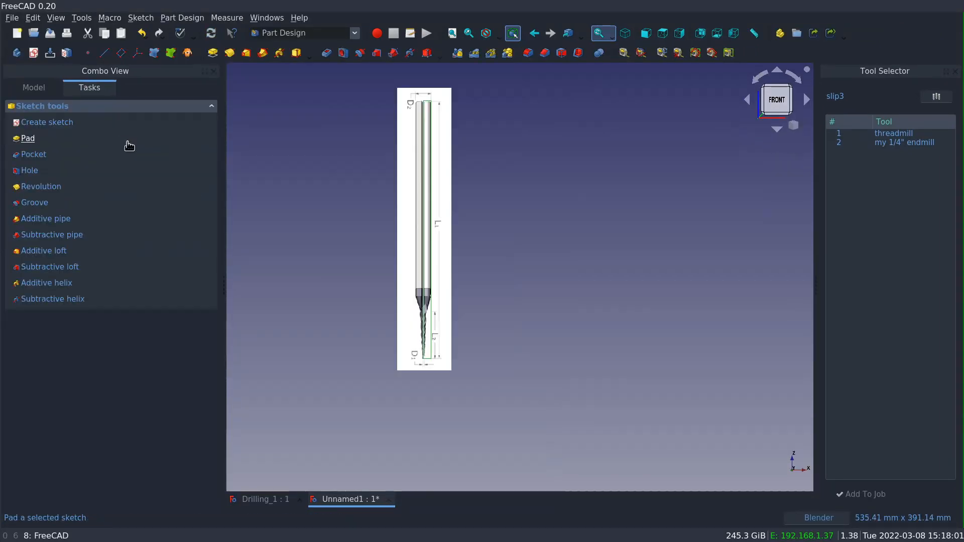
{"action": "left_click", "coordinate": [33, 87]}
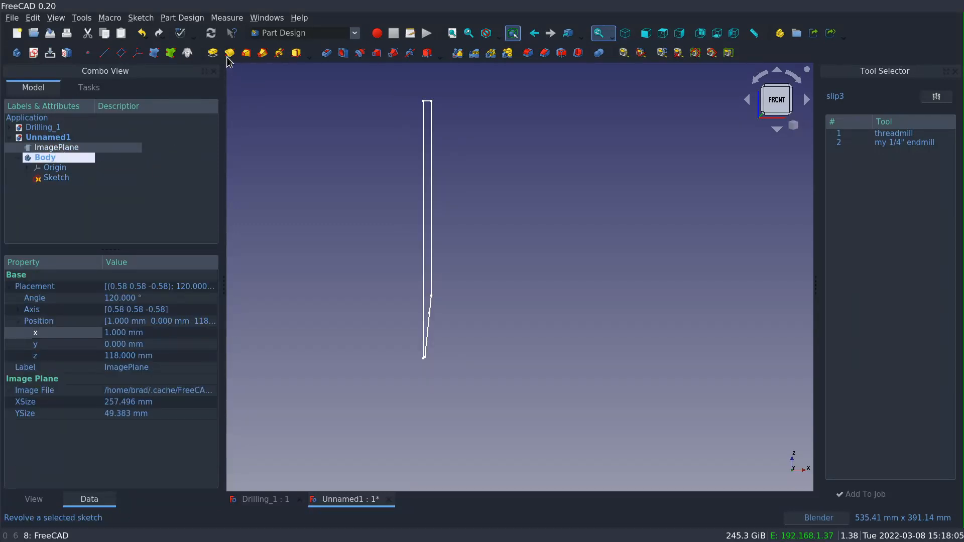
{"action": "left_click", "coordinate": [229, 52]}
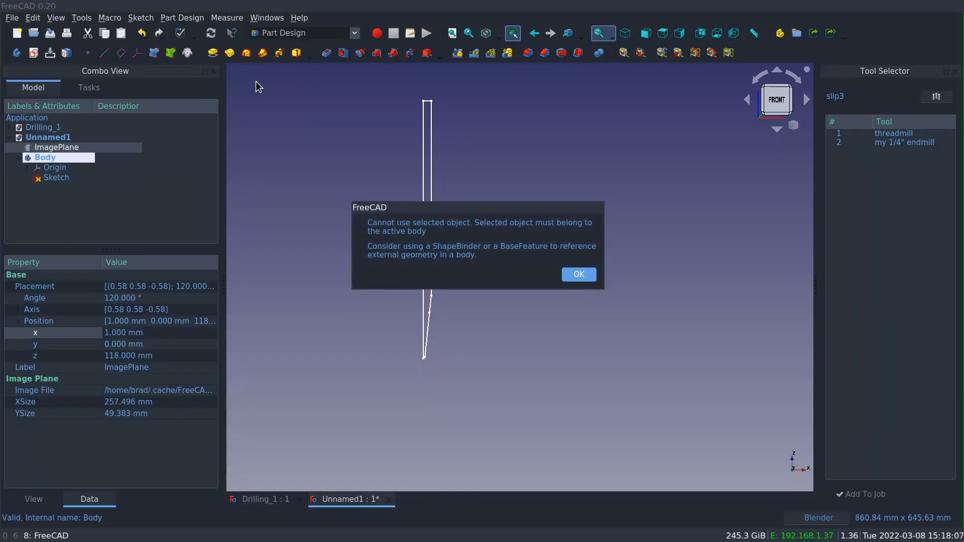
{"action": "left_click", "coordinate": [576, 274]}
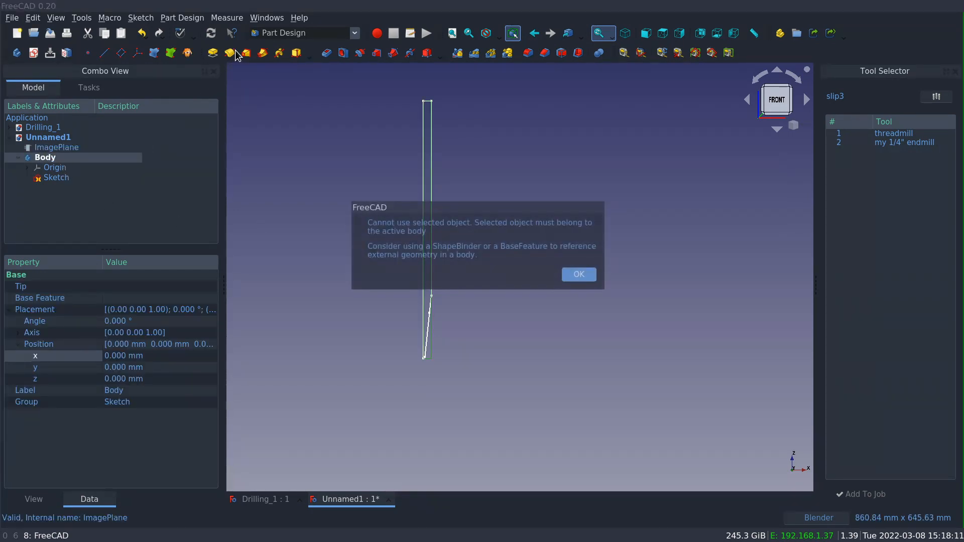
{"action": "mouse_move", "coordinate": [533, 269]}
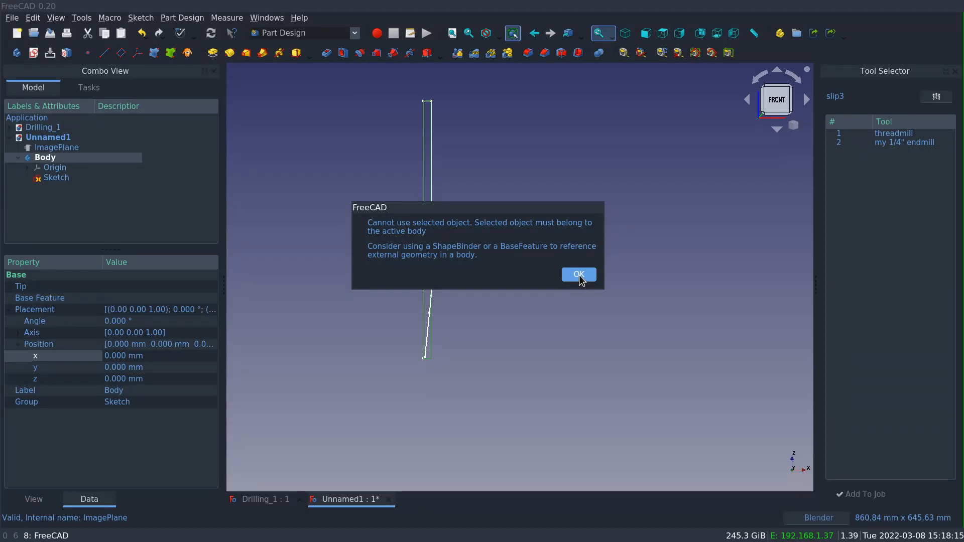
{"action": "left_click", "coordinate": [578, 274]}
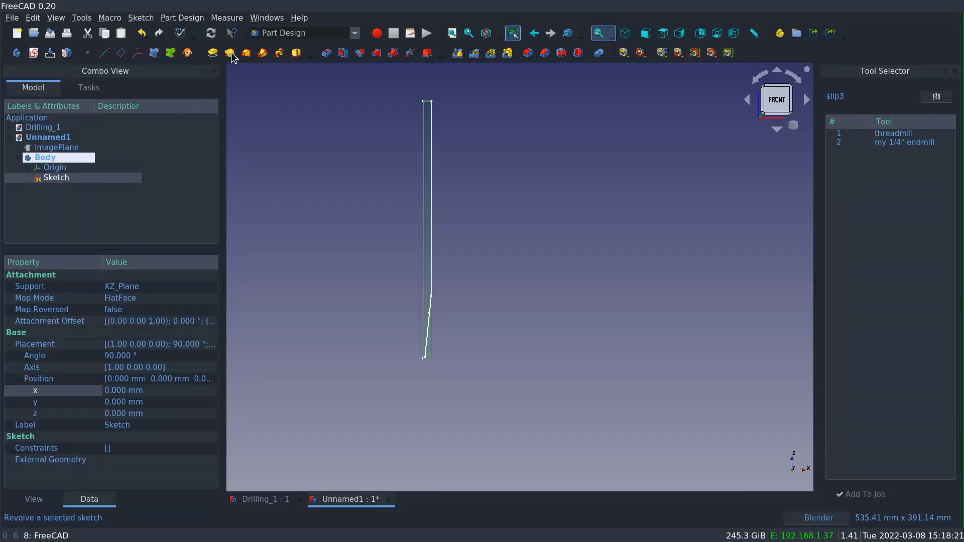
Revolve the Sketch 360° about the vertical sketch axis into a solid body.
{"action": "left_click", "coordinate": [229, 53]}
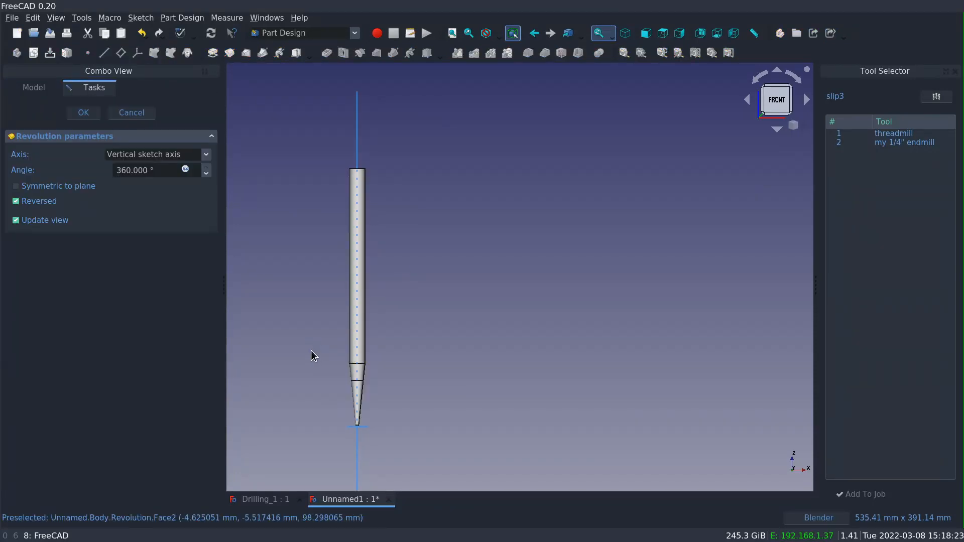
{"action": "left_click", "coordinate": [83, 112]}
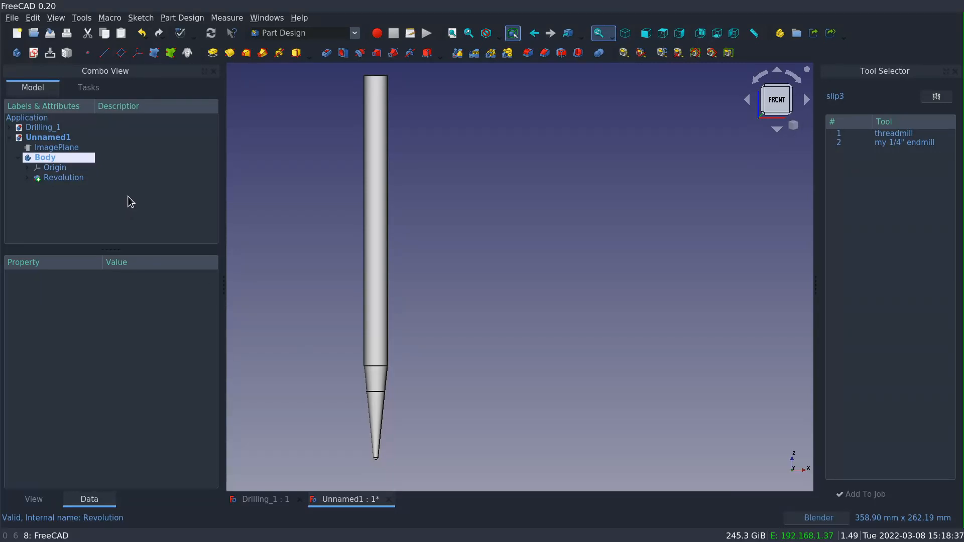
Switch to the Path workbench, add an Attributes property bag to the body and open it for editing.
{"action": "left_click", "coordinate": [300, 32]}
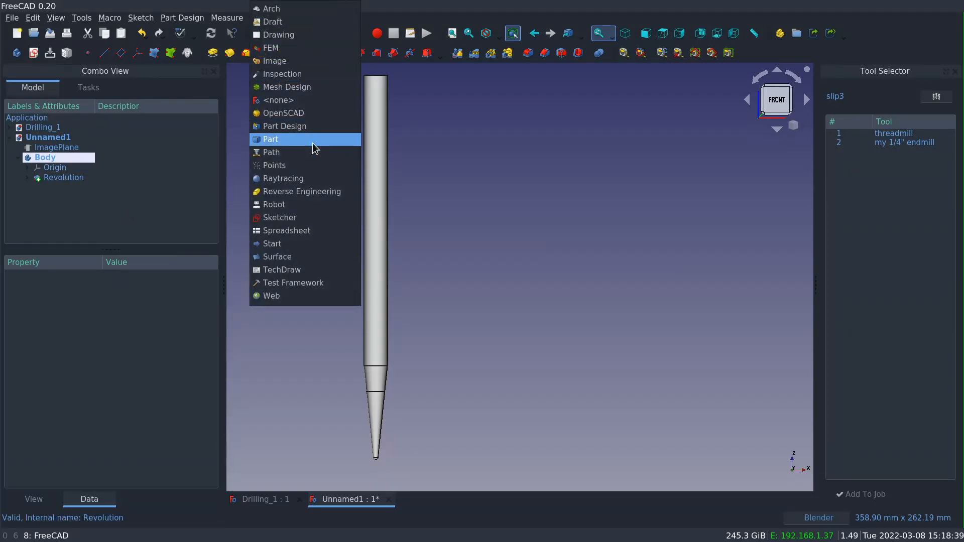
{"action": "left_click", "coordinate": [270, 152]}
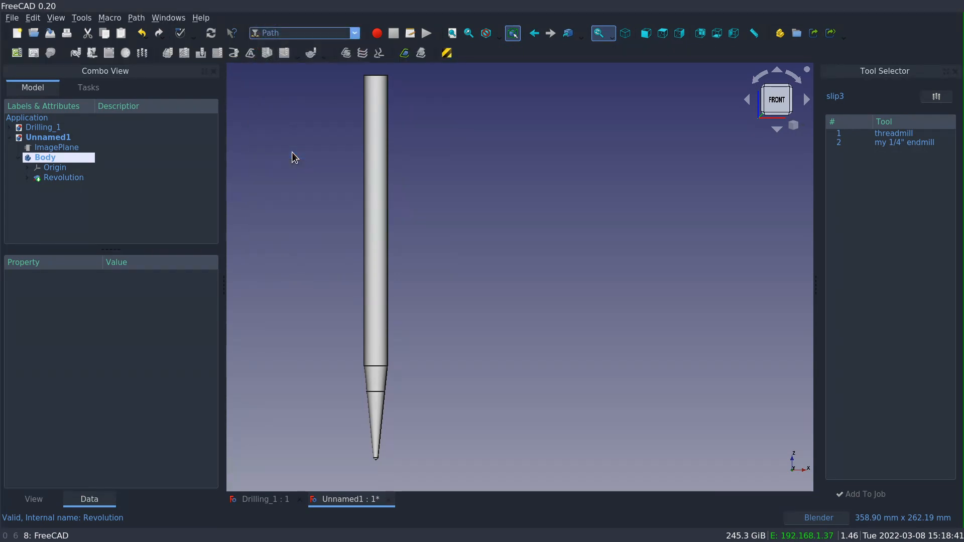
{"action": "left_click", "coordinate": [44, 157]}
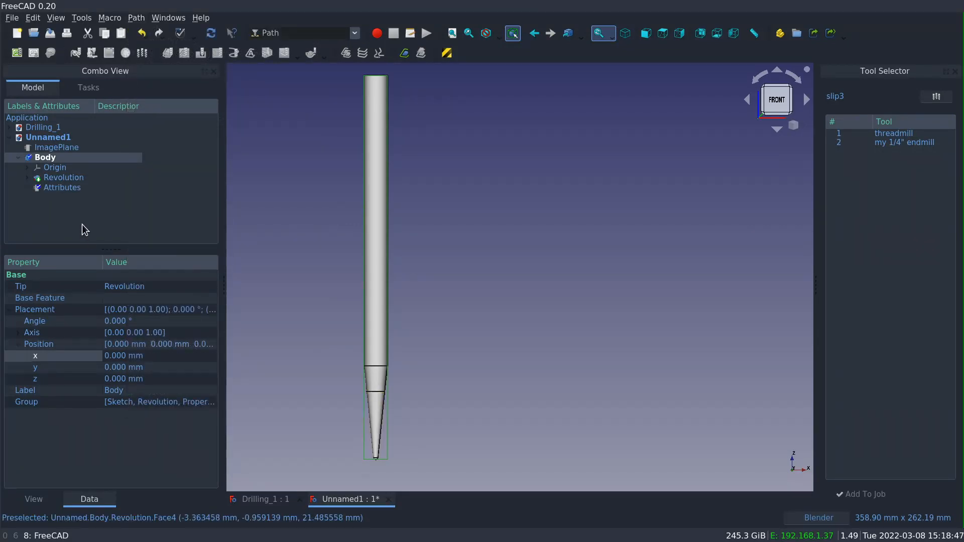
{"action": "left_click", "coordinate": [18, 157]}
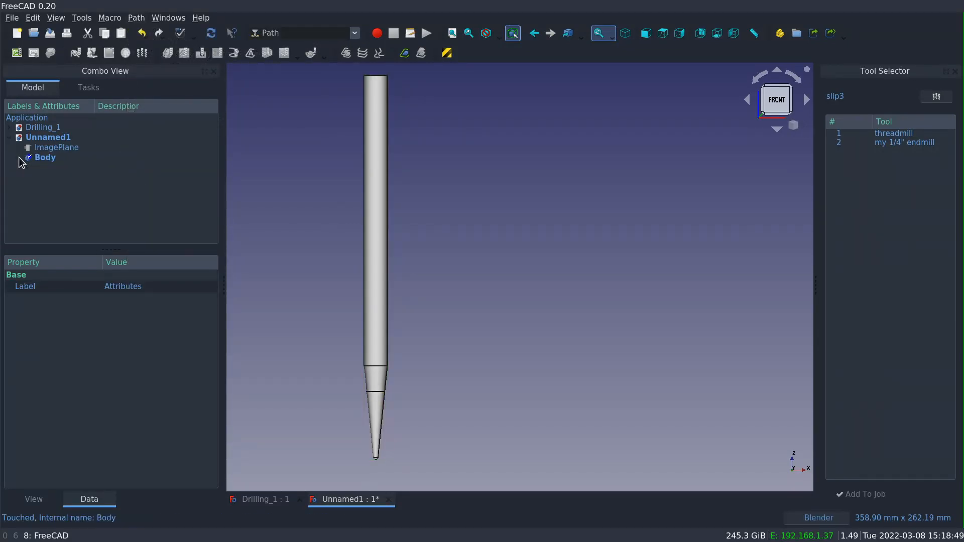
{"action": "left_click", "coordinate": [44, 156]}
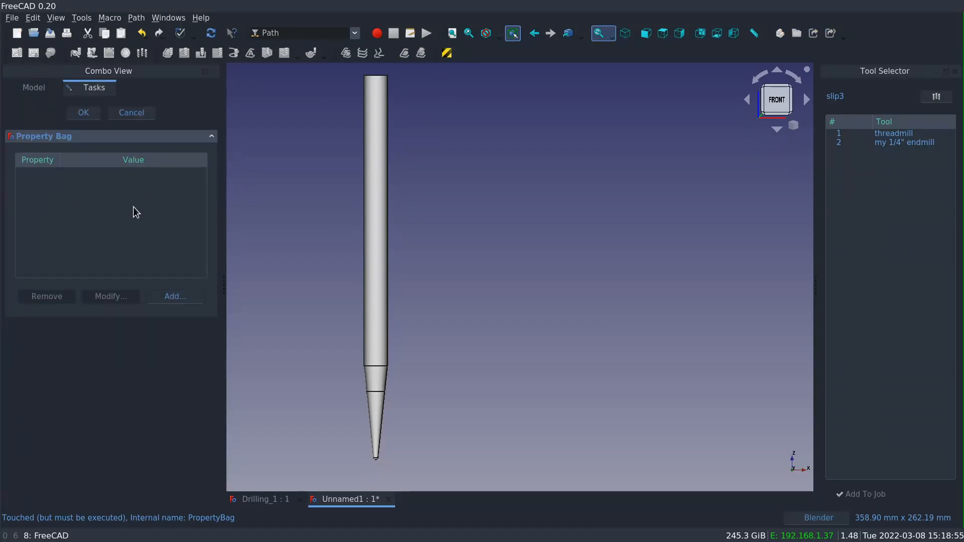
Create a Diameter property with a description, keeping the dialog open for more.
{"action": "left_click", "coordinate": [175, 296]}
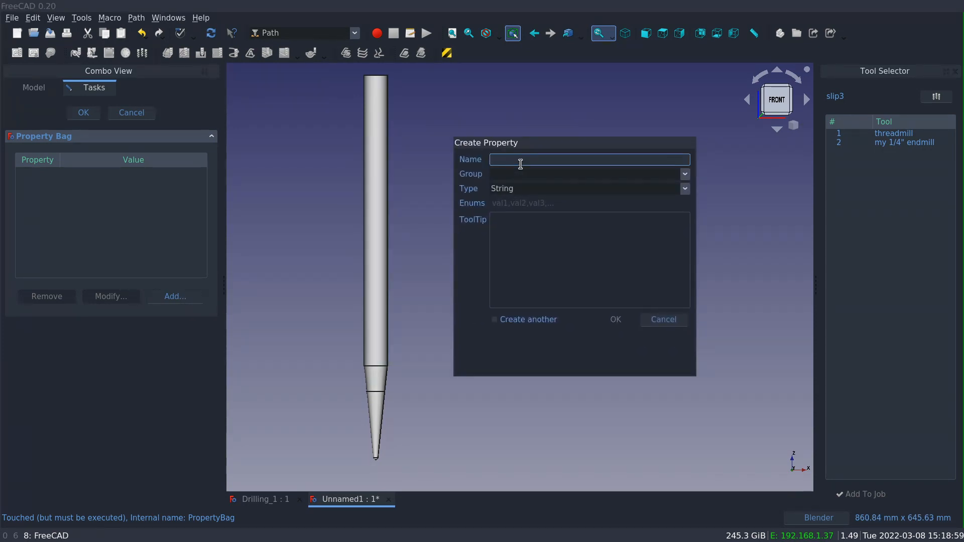
{"action": "type", "text": "Diameter"}
{"action": "left_click", "coordinate": [589, 173]}
{"action": "type", "text": "Shape"}
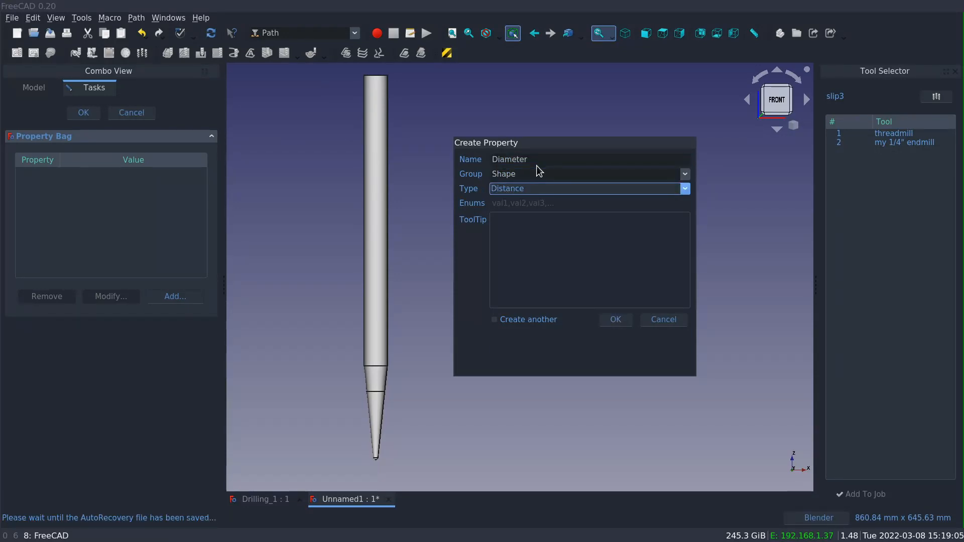
{"action": "type", "text": "Diameter of Ball End"}
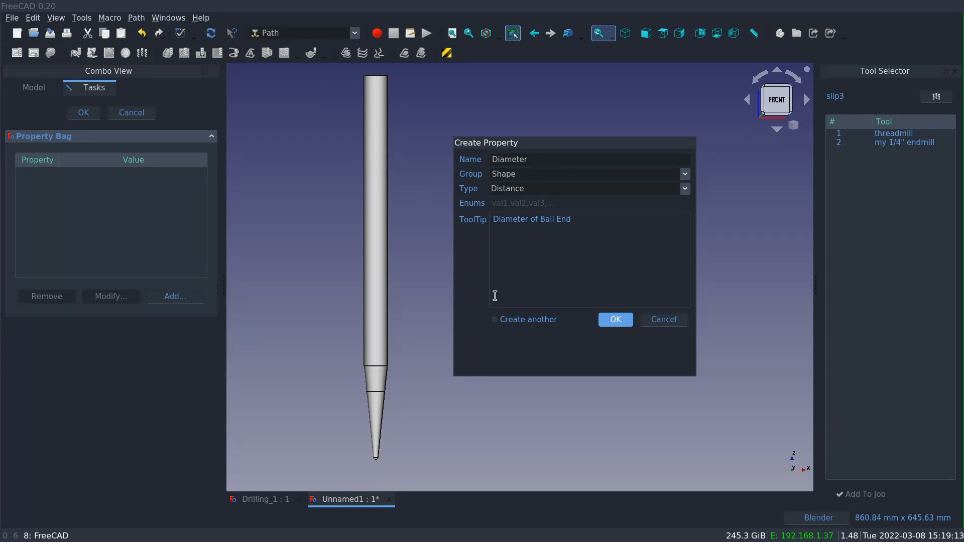
{"action": "left_click", "coordinate": [494, 320]}
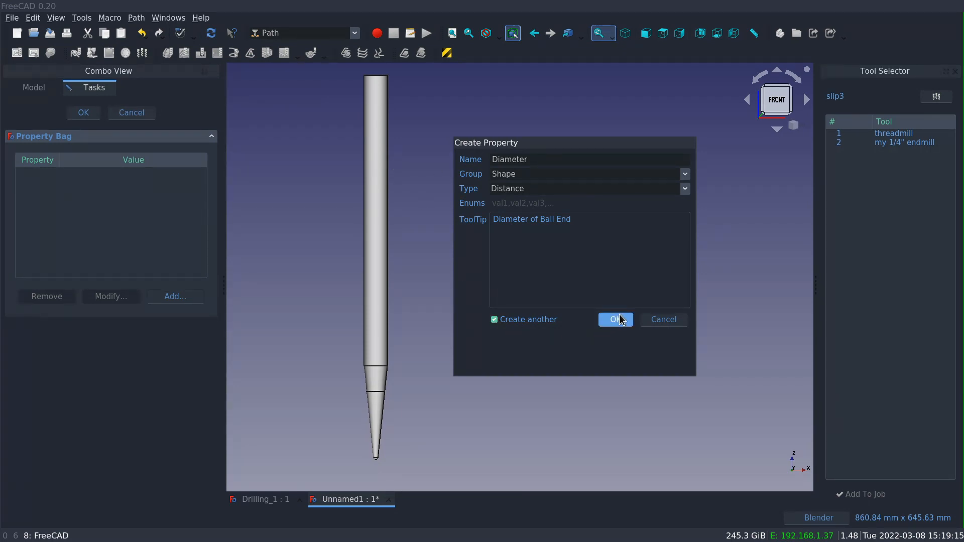
{"action": "left_click", "coordinate": [614, 319]}
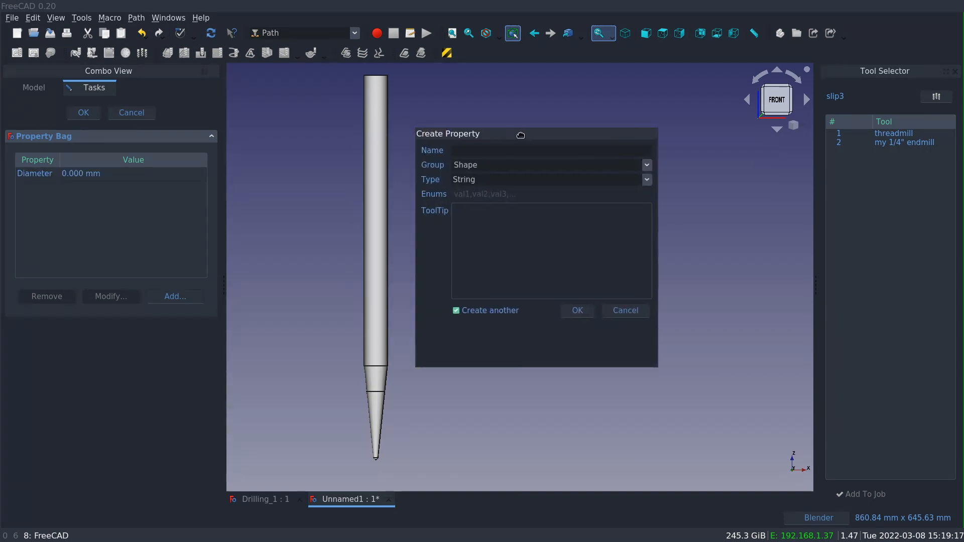
Create TaperAngle (Integer) and Length 'Overall Tool Length' properties.
{"action": "left_click", "coordinate": [550, 149]}
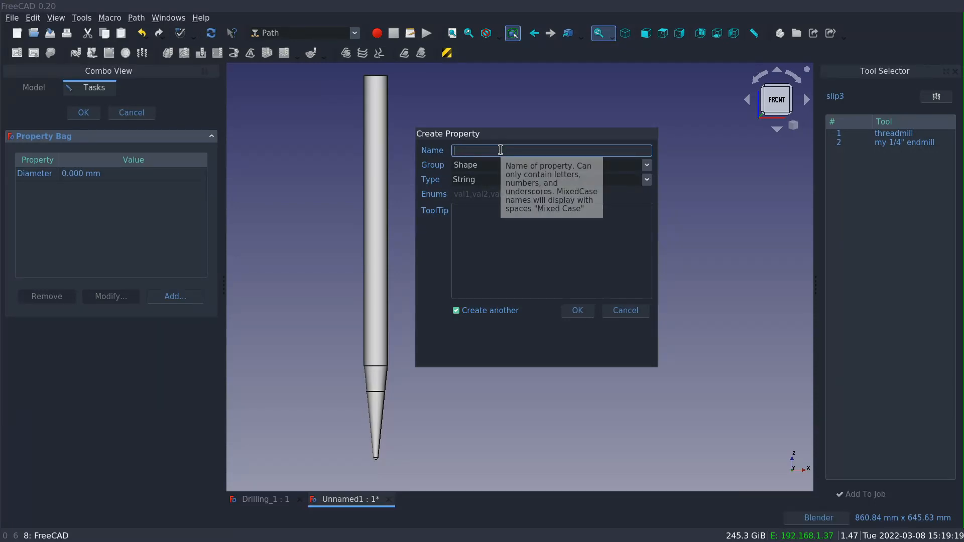
{"action": "type", "text": "TaperAngle"}
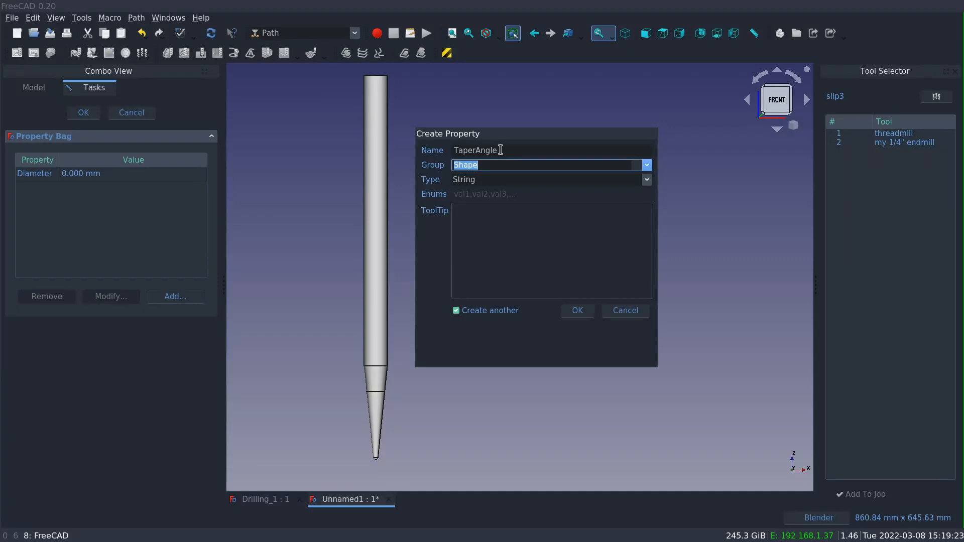
{"action": "left_click", "coordinate": [548, 179]}
{"action": "type", "text": "Angle of"}
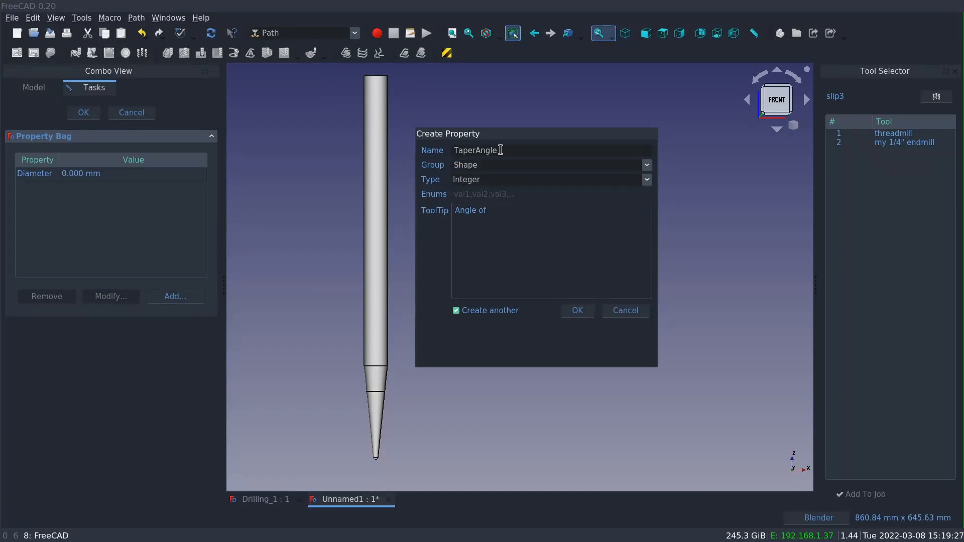
{"action": "type", "text": "Taper"}
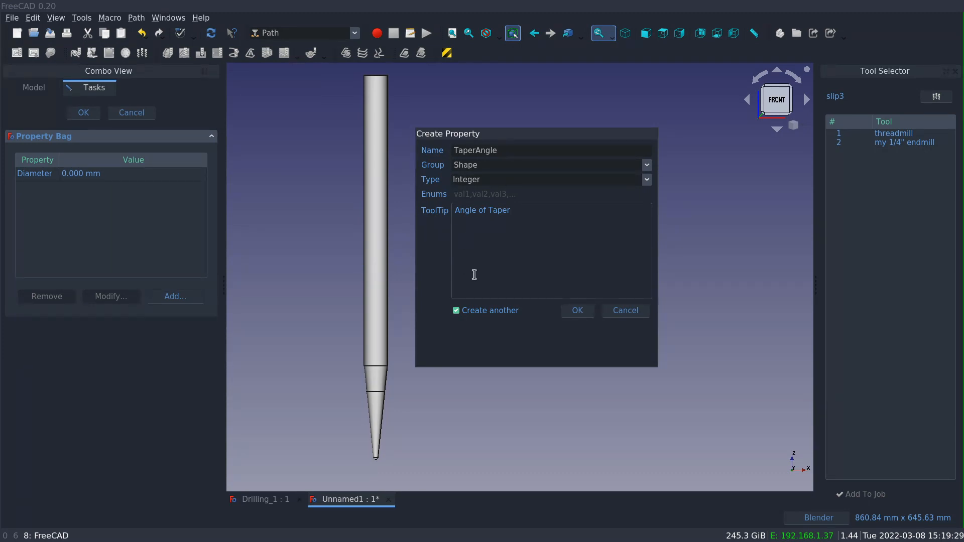
{"action": "left_click", "coordinate": [576, 310]}
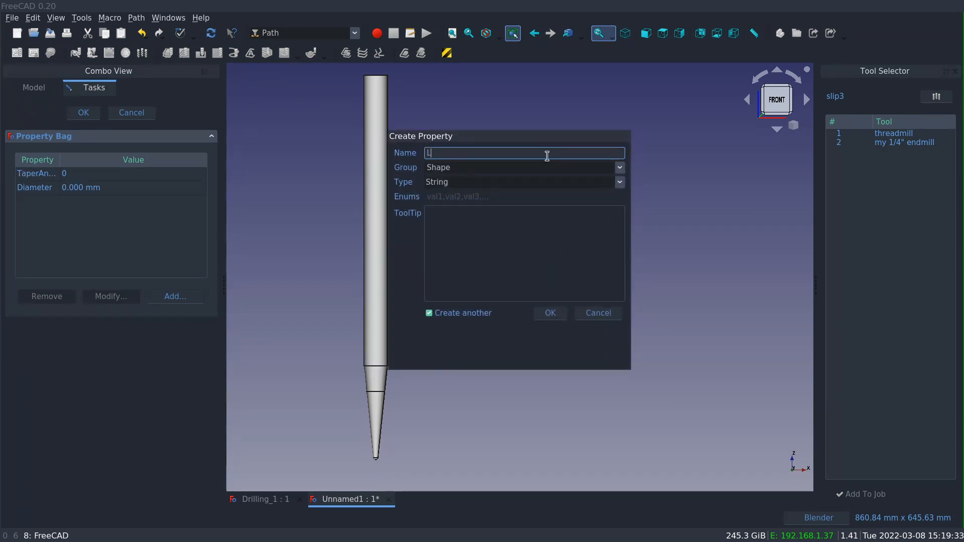
{"action": "type", "text": "Length"}
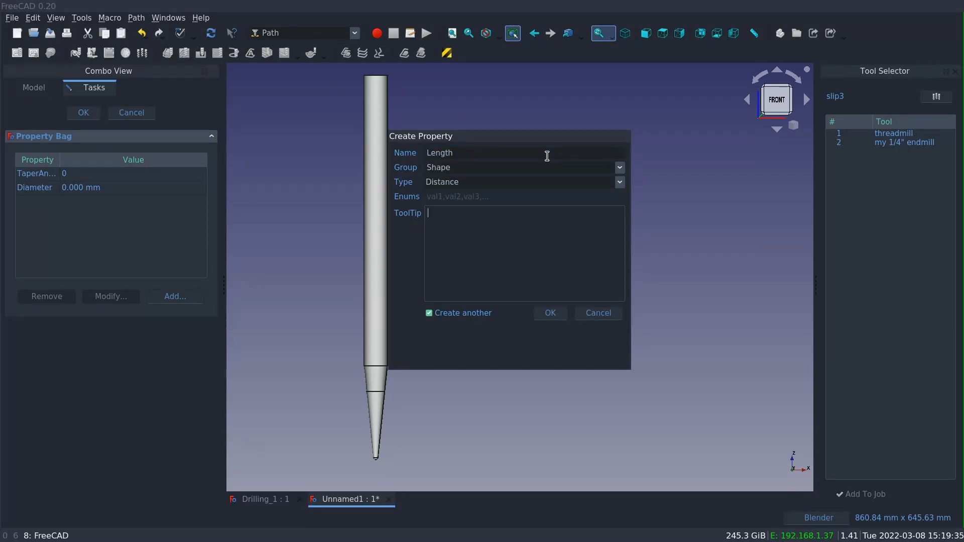
{"action": "type", "text": "Overall T"}
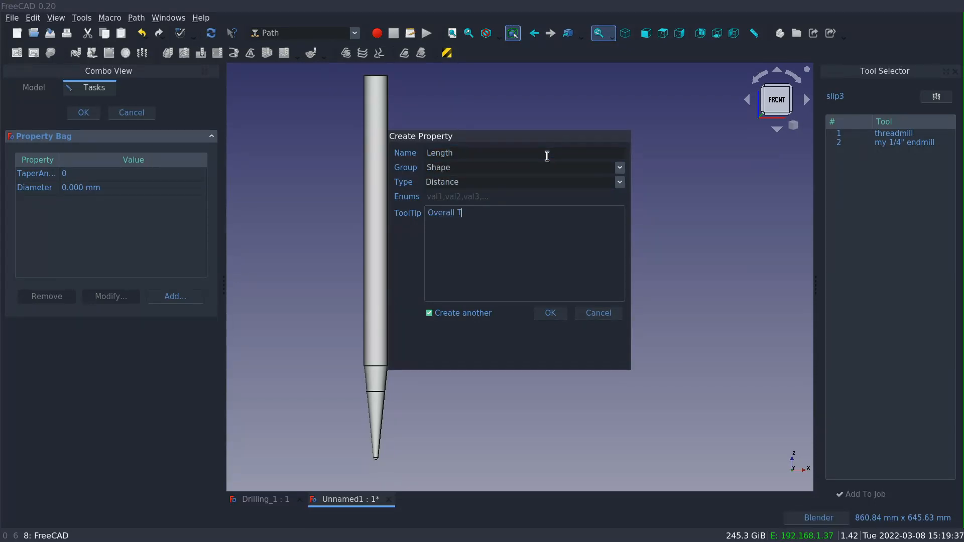
{"action": "type", "text": "ool Length"}
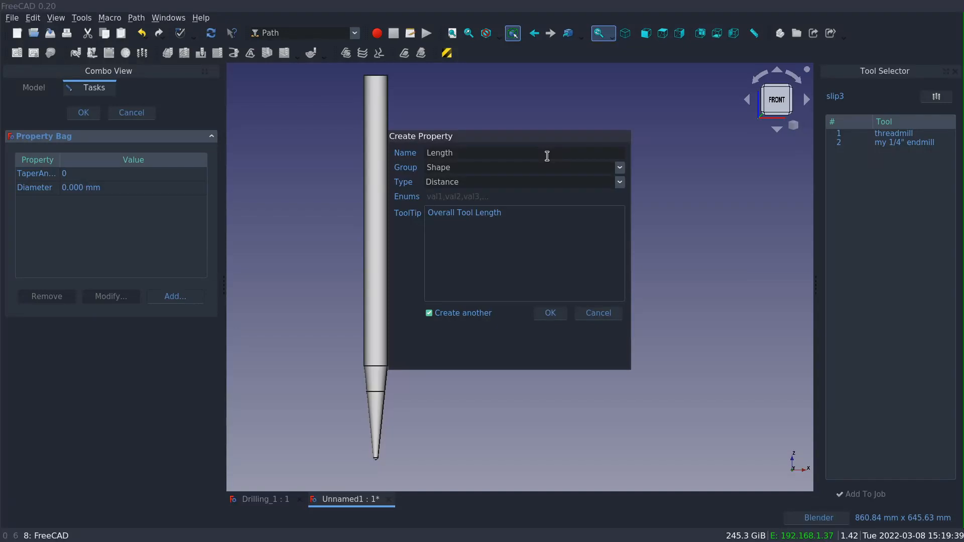
{"action": "left_click", "coordinate": [548, 313]}
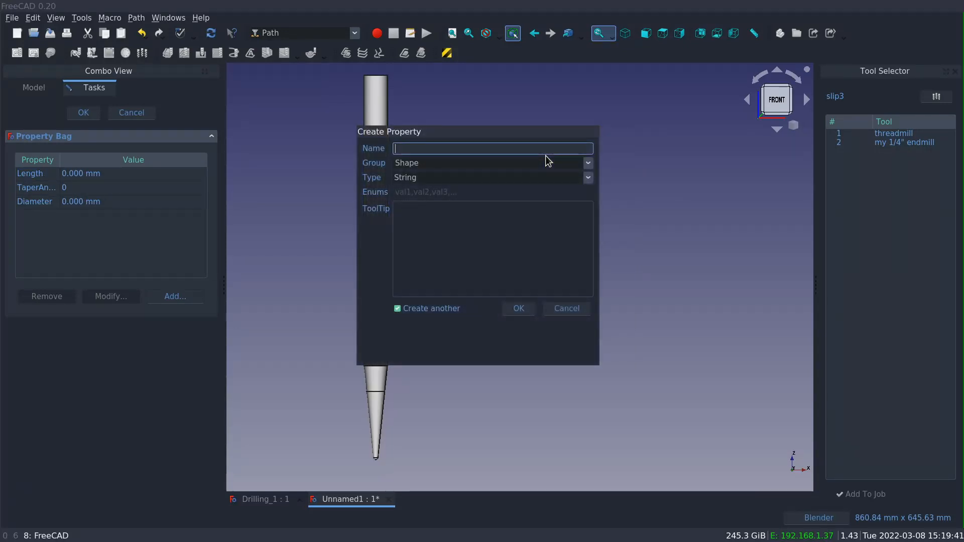
Create CuttingEdgeLength and ShankDiameter 'Diameter of Shank' distance properties.
{"action": "type", "text": "CuttingEdgeLength"}
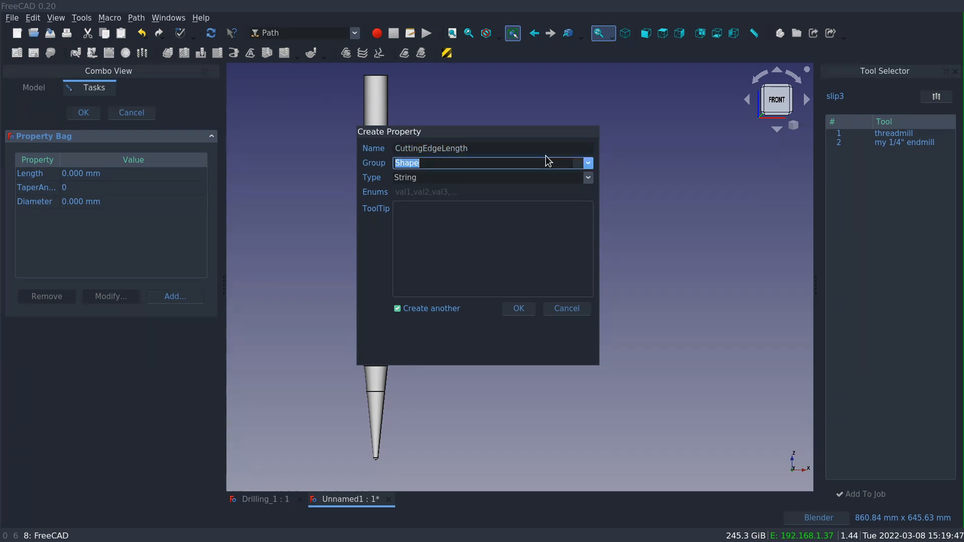
{"action": "left_click", "coordinate": [489, 177]}
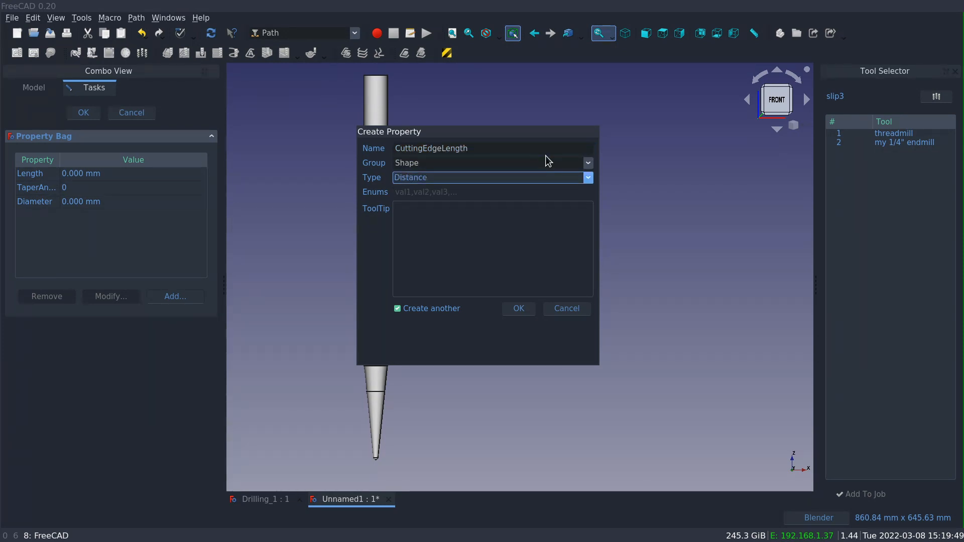
{"action": "type", "text": "Length of tapered section"}
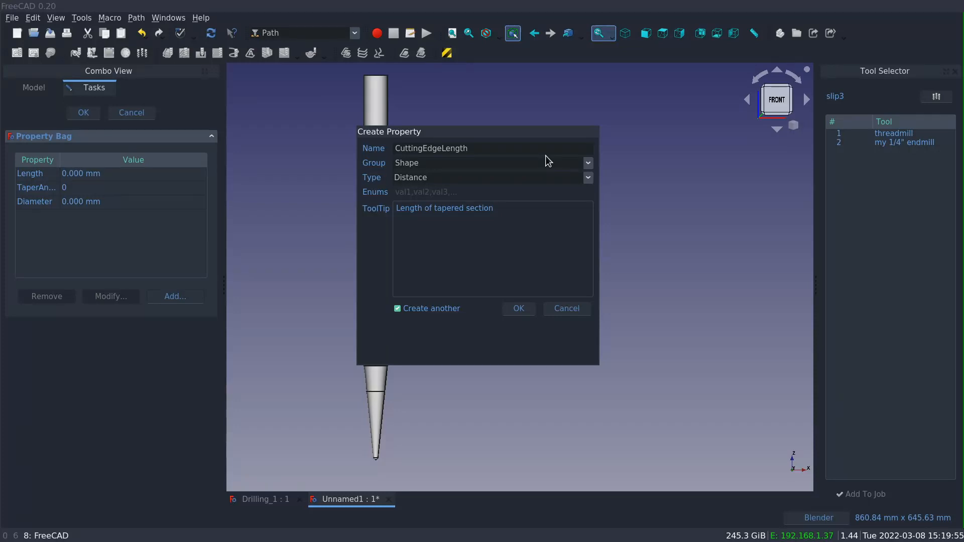
{"action": "left_click", "coordinate": [517, 308]}
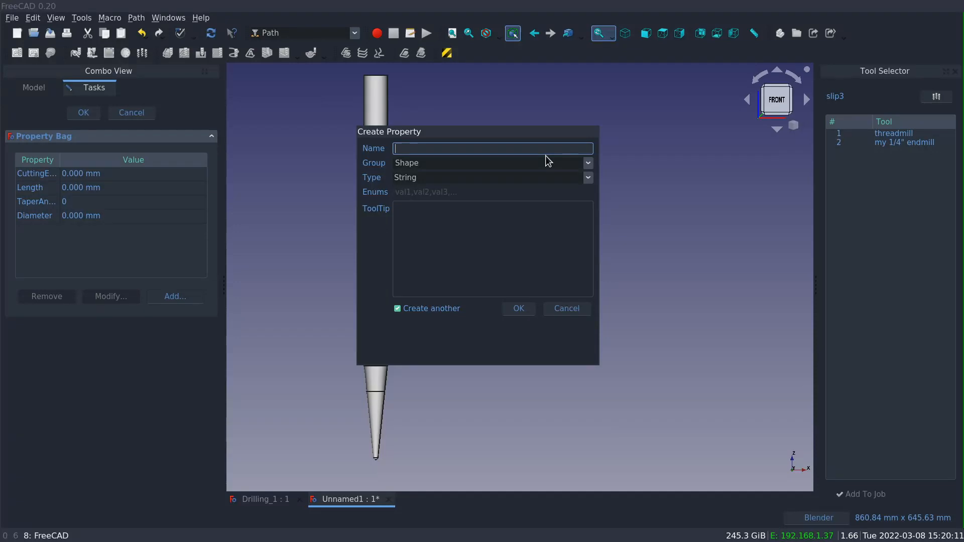
{"action": "type", "text": "ShankDi"}
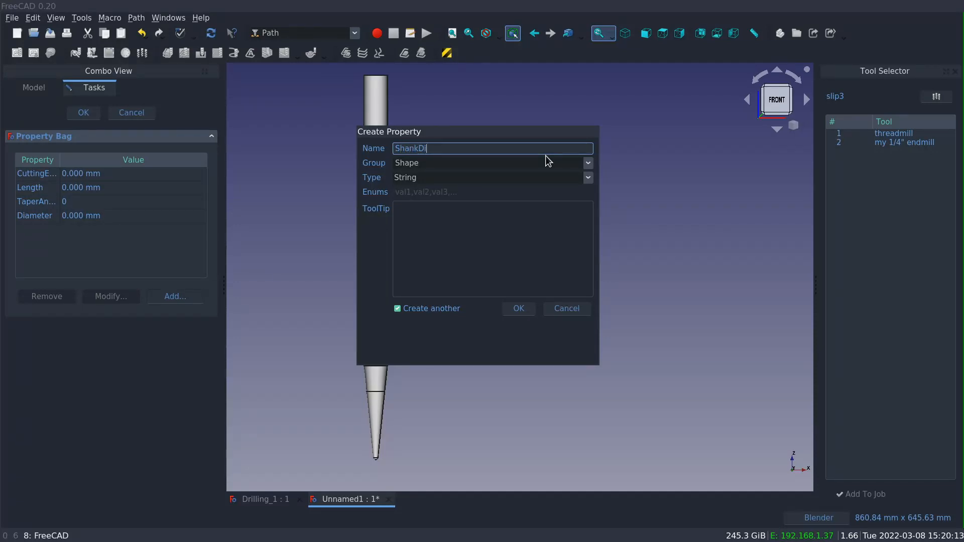
{"action": "type", "text": "ameter"}
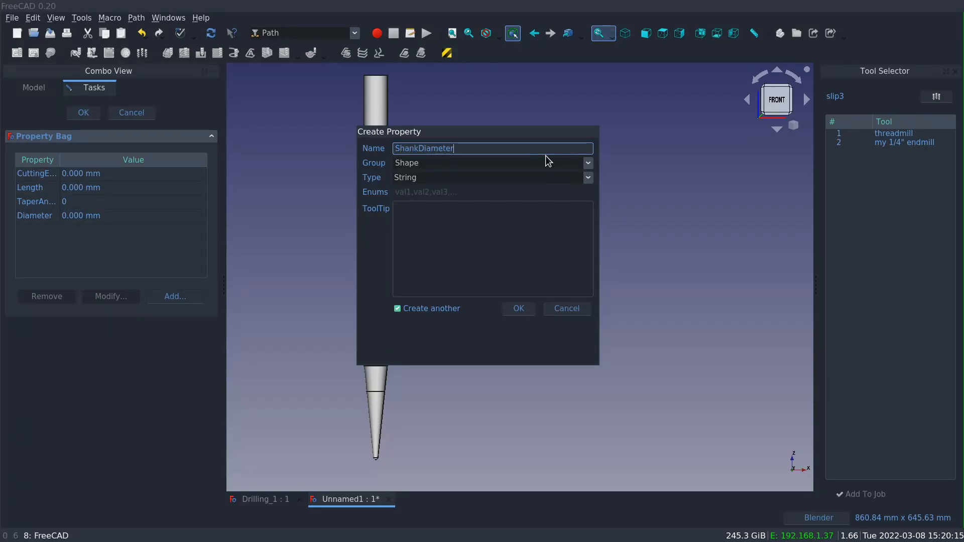
{"action": "left_click", "coordinate": [491, 177]}
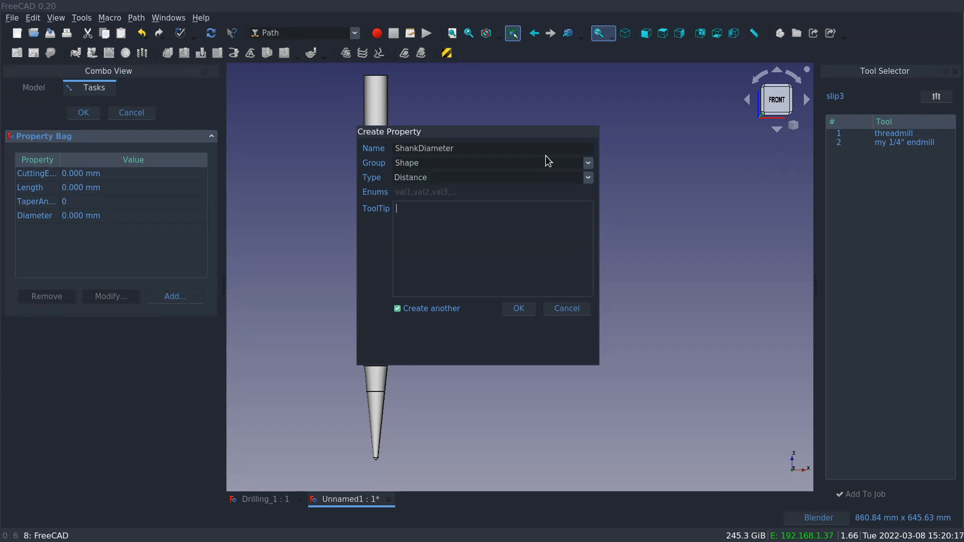
{"action": "type", "text": "Diameter of"}
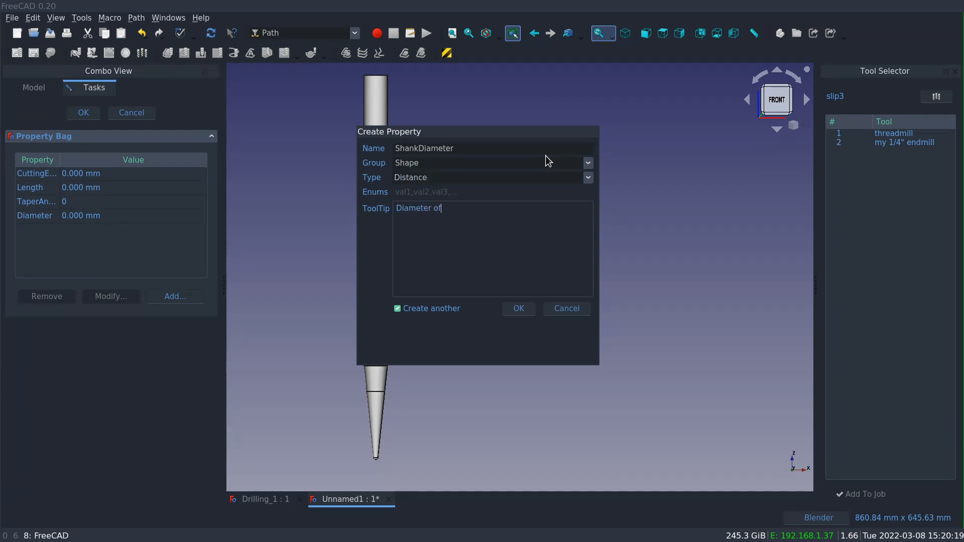
{"action": "type", "text": "Shank"}
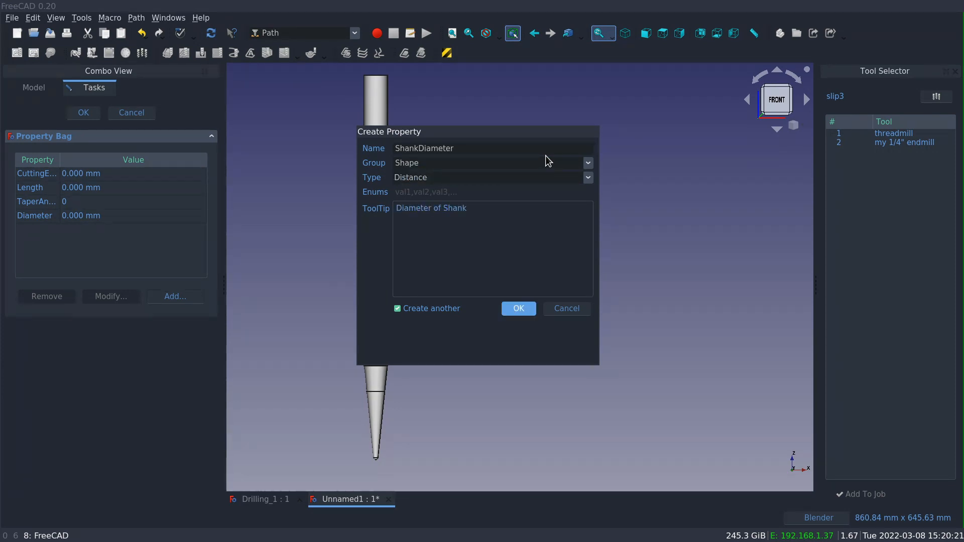
{"action": "left_click", "coordinate": [518, 309]}
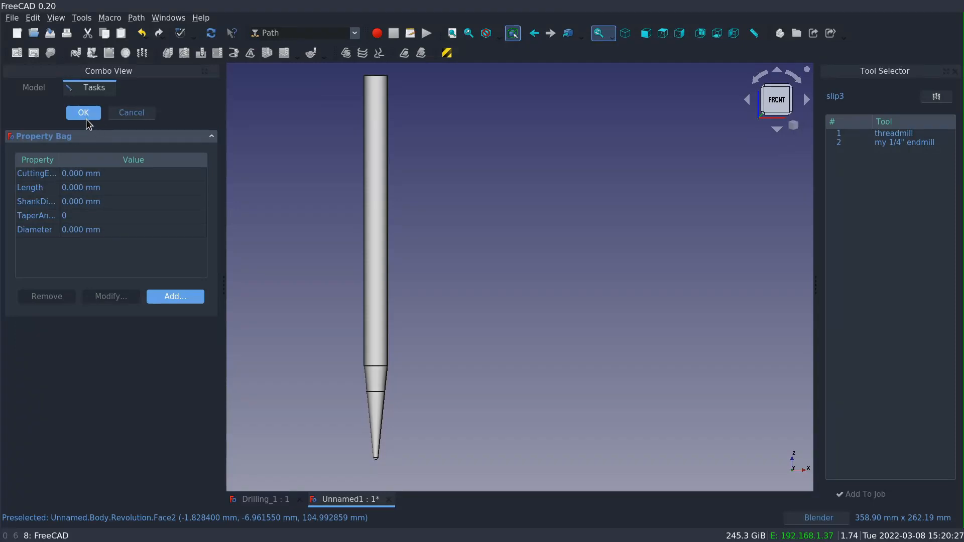
Set Shank Diameter 4.762 mm (3/16 in), Length 3 in and Diameter 0.762 mm in the Attributes data.
{"action": "left_click", "coordinate": [84, 112]}
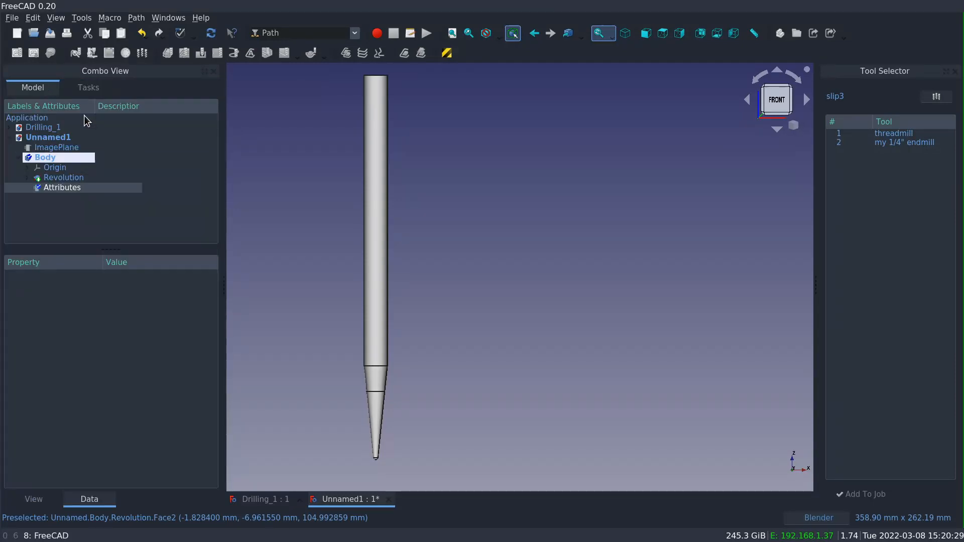
{"action": "left_click", "coordinate": [61, 188]}
{"action": "type", "text": "1"}
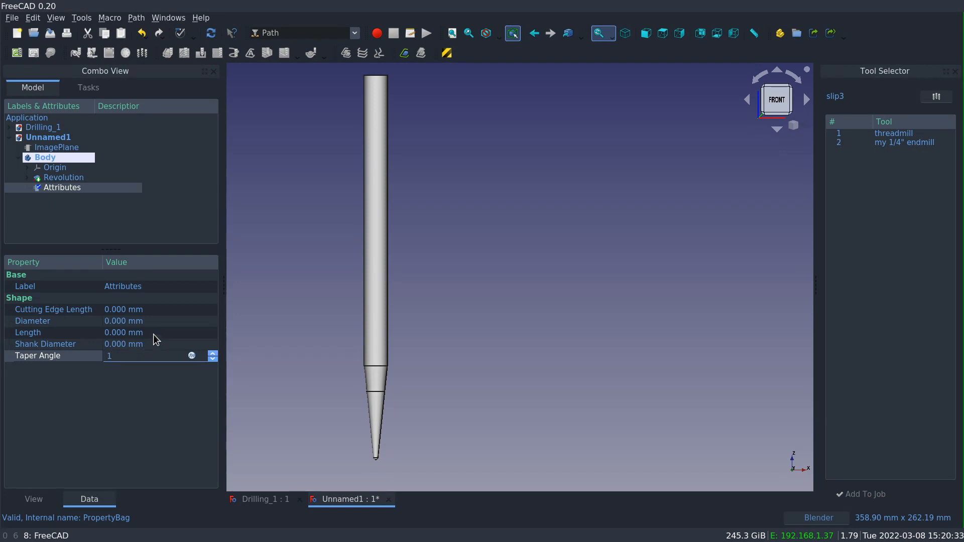
{"action": "left_click", "coordinate": [148, 343]}
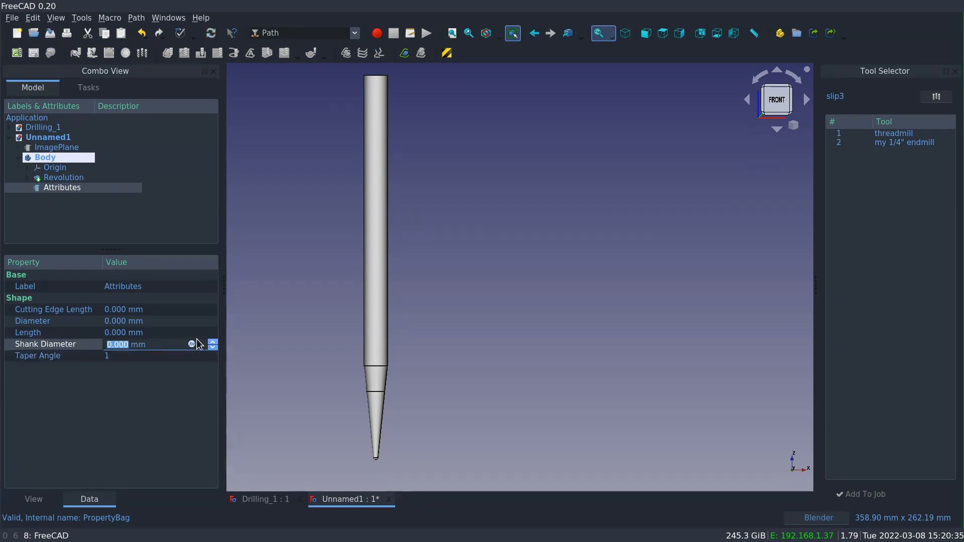
{"action": "type", "text": "3/"}
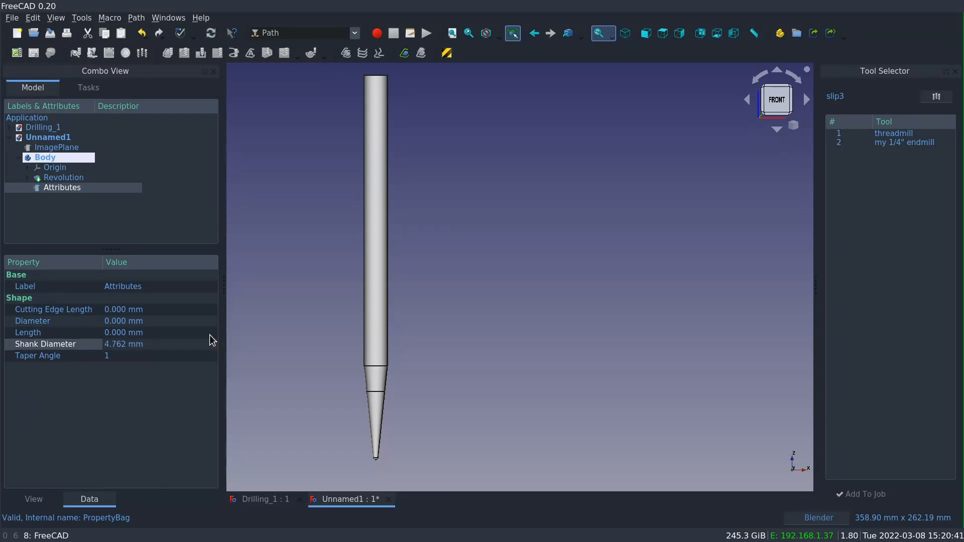
{"action": "left_click", "coordinate": [141, 333]}
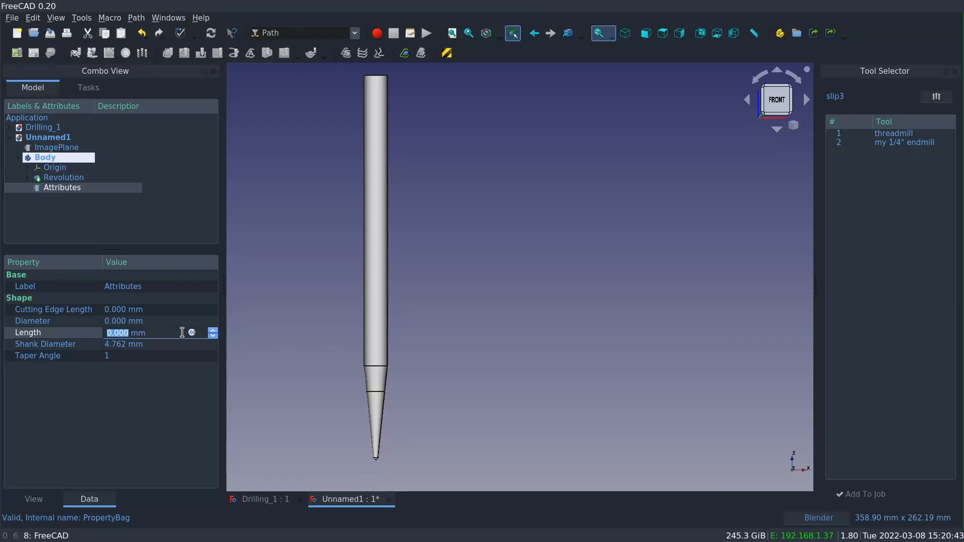
{"action": "type", "text": "3 in"}
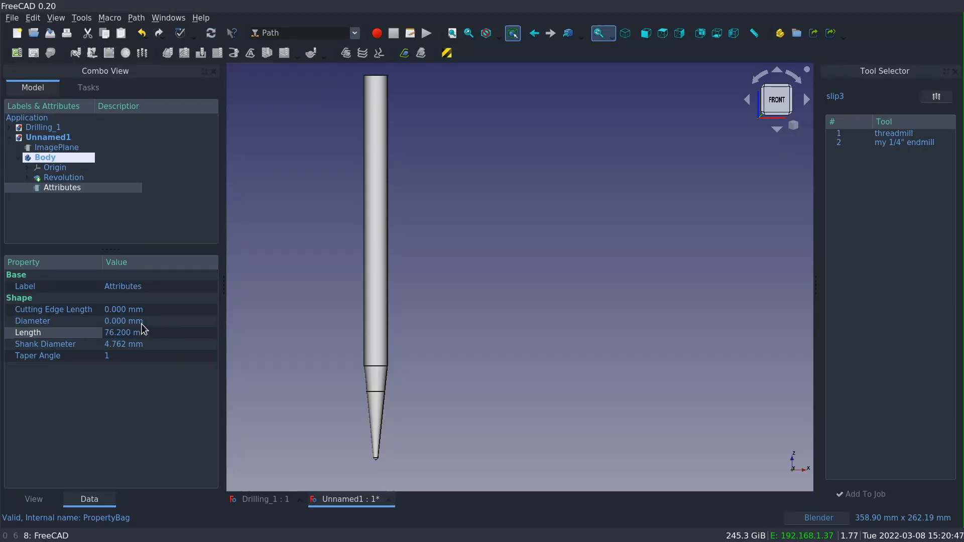
{"action": "left_click", "coordinate": [126, 320]}
{"action": "type", "text": "0.030 "}
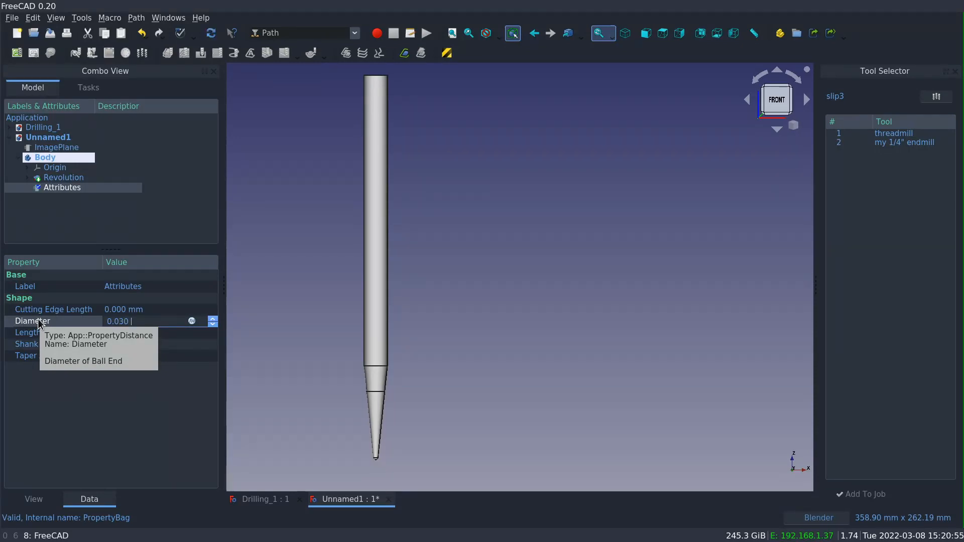
{"action": "type", "text": "0.762 mm"}
{"action": "left_click", "coordinate": [160, 310]}
{"action": "type", "text": "7.620"}
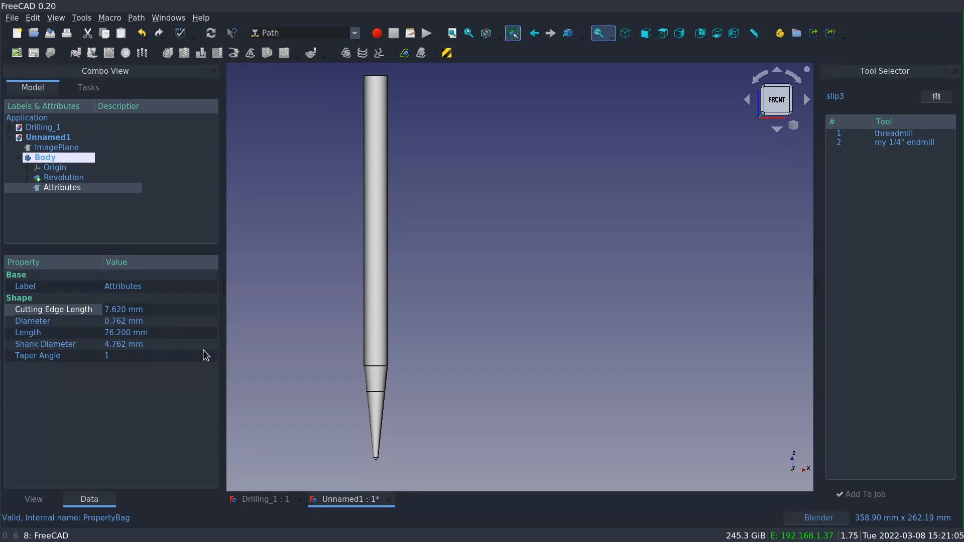
{"action": "mouse_move", "coordinate": [113, 205]}
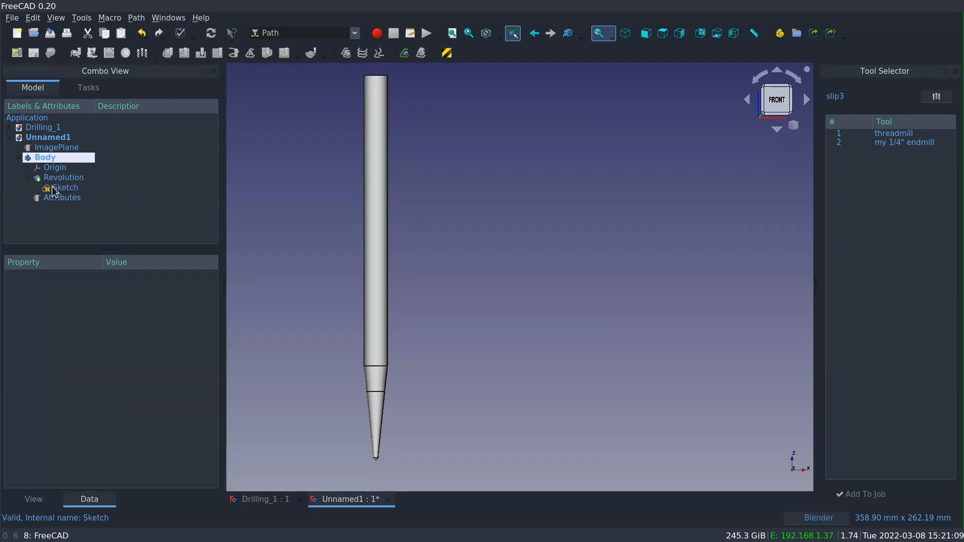
Reopen the profile sketch, bind its height to <<Attributes>>.Length and pull taper points toward the tip.
{"action": "left_click", "coordinate": [64, 188]}
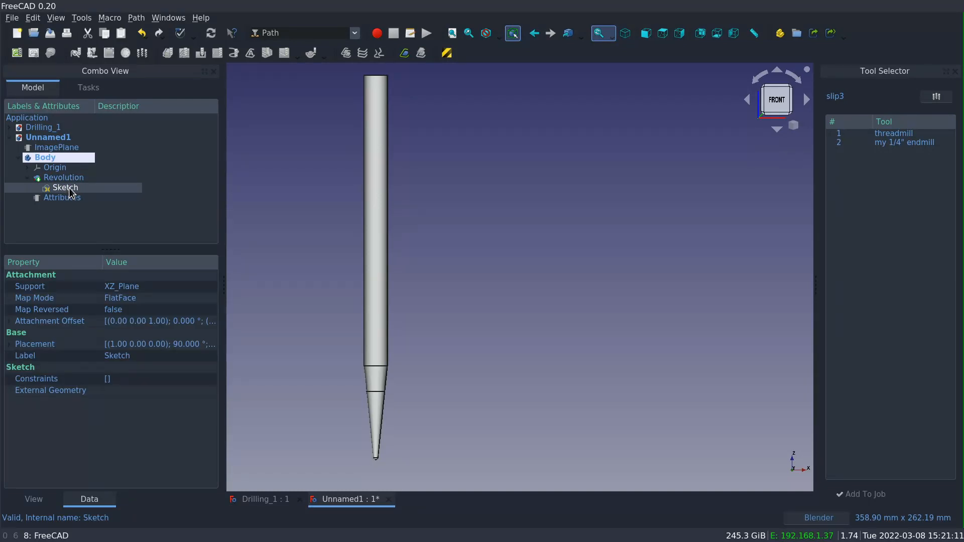
{"action": "double_click", "coordinate": [66, 188]}
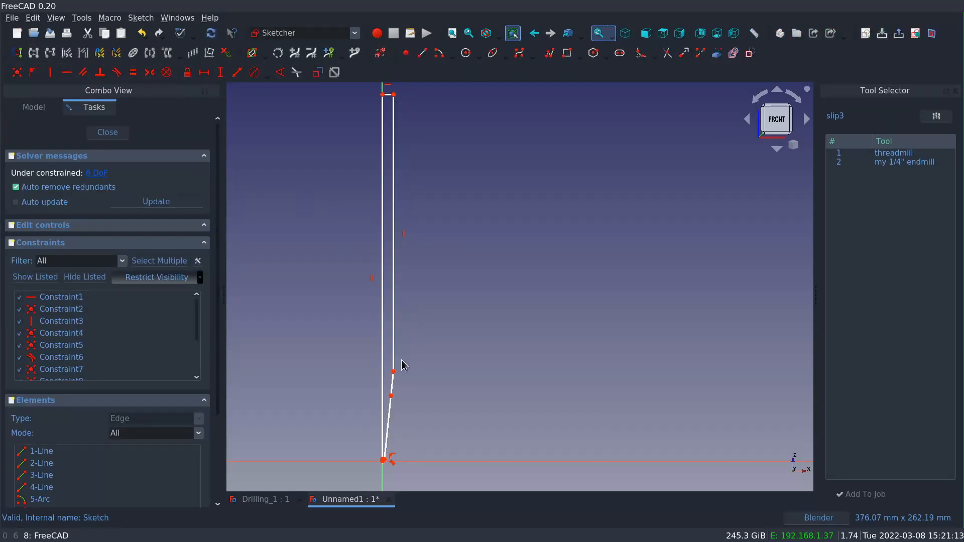
{"action": "mouse_move", "coordinate": [391, 418]}
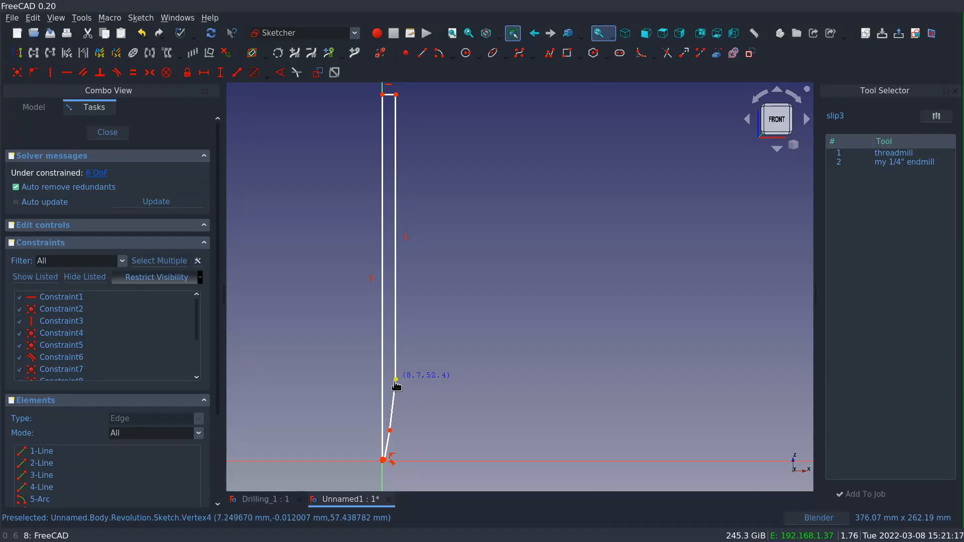
{"action": "left_click_drag", "start_coordinate": [397, 382], "coordinate": [399, 415]}
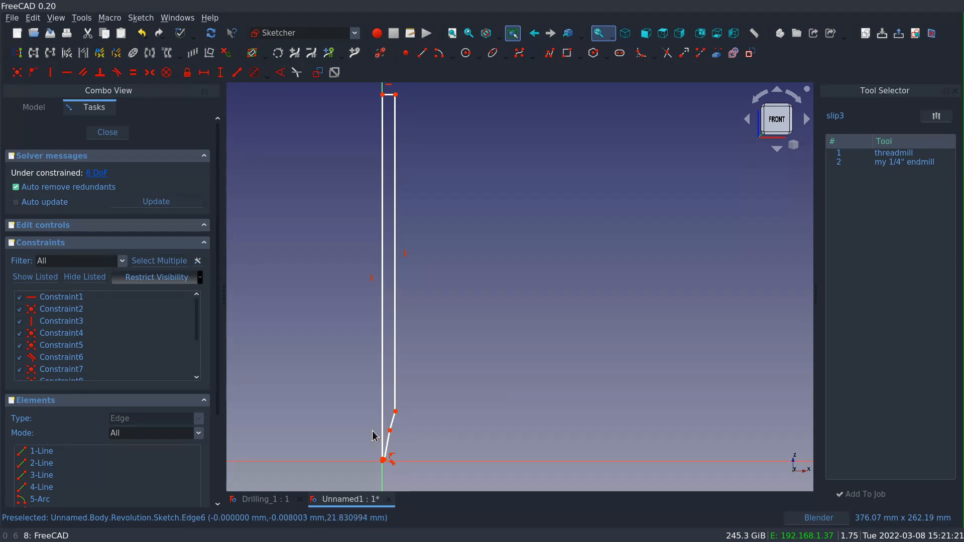
{"action": "mouse_move", "coordinate": [382, 390]}
{"action": "type", "text": "<<Attributes>>.Length"}
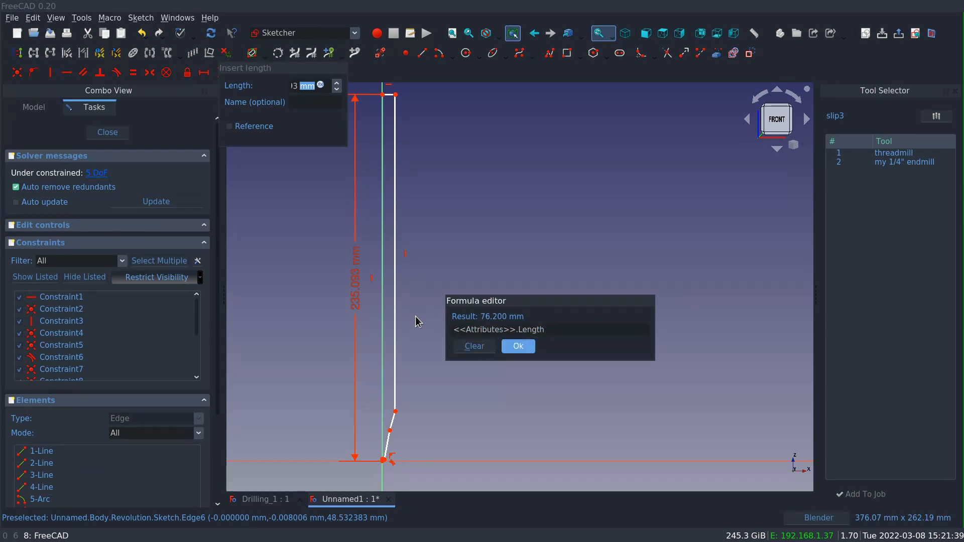
{"action": "left_click", "coordinate": [518, 346]}
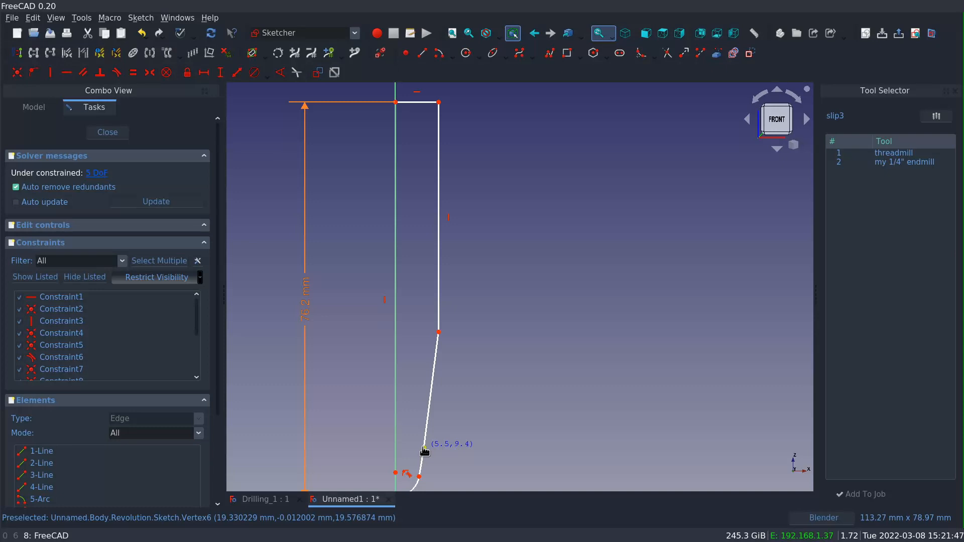
{"action": "left_click_drag", "start_coordinate": [424, 450], "coordinate": [434, 413]}
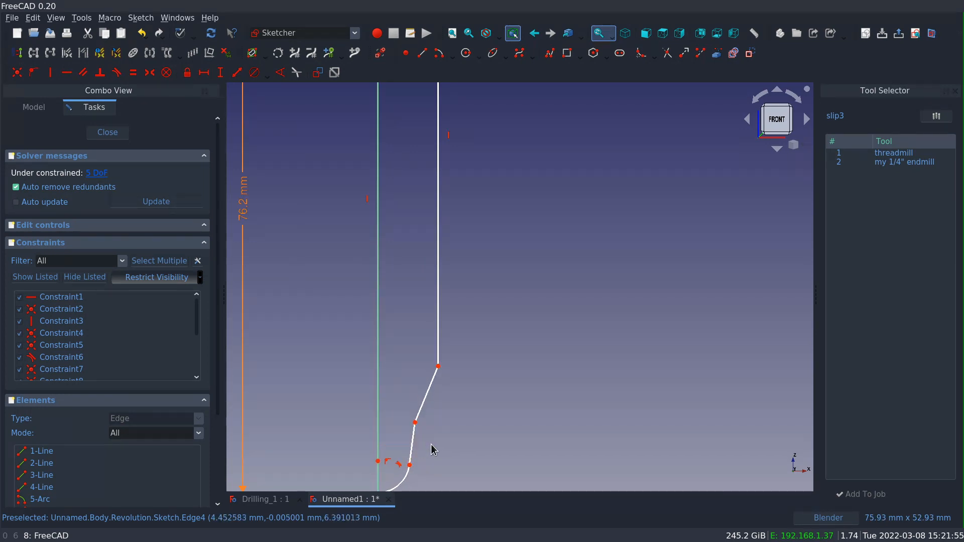
{"action": "mouse_move", "coordinate": [420, 440]}
{"action": "type", "text": "<<Attributes>>.Diameter"}
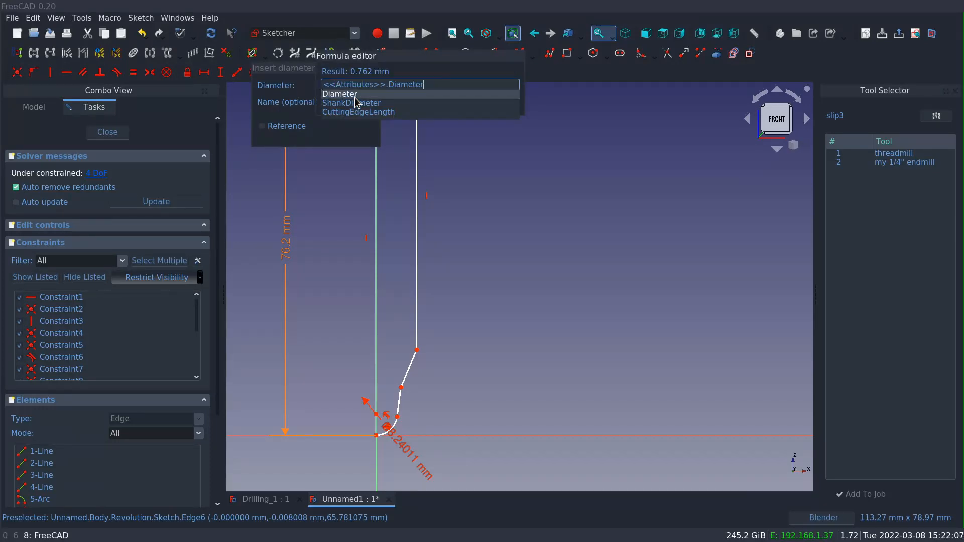
Constrain the tip arc diameter to <<Attributes>>.Diameter (0.762 mm).
{"action": "left_click", "coordinate": [339, 94]}
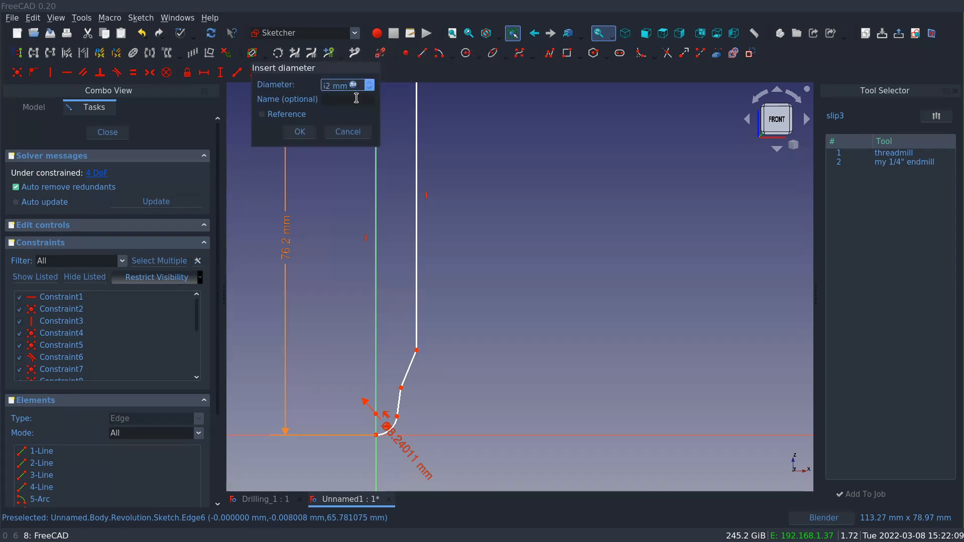
{"action": "left_click", "coordinate": [299, 132]}
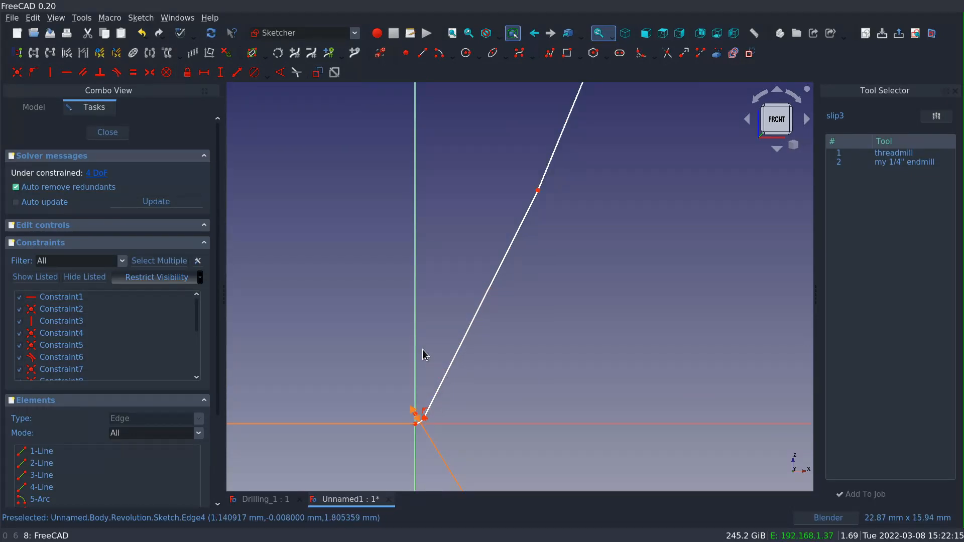
{"action": "mouse_move", "coordinate": [462, 356]}
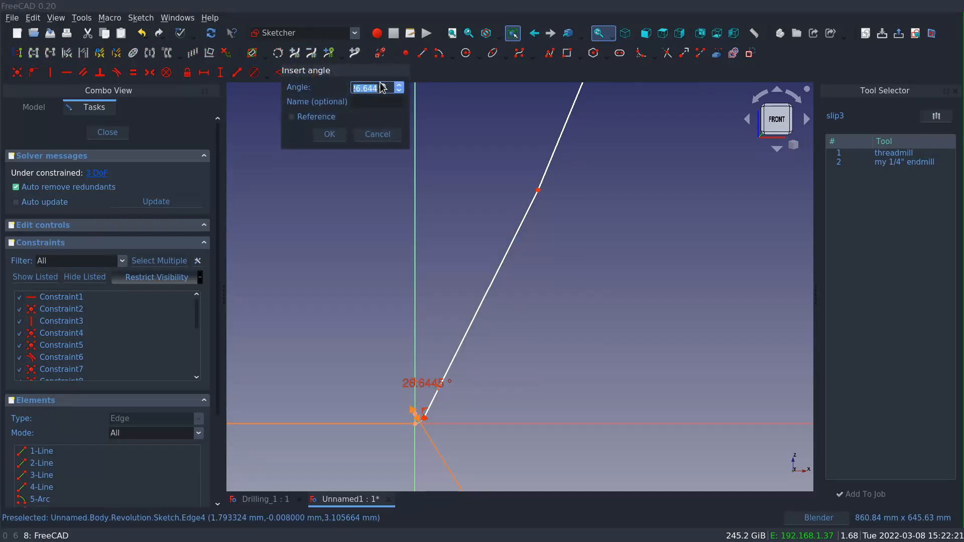
Constrain the taper line angle to <<Attributes>>.TaperAngle.
{"action": "left_click", "coordinate": [382, 87]}
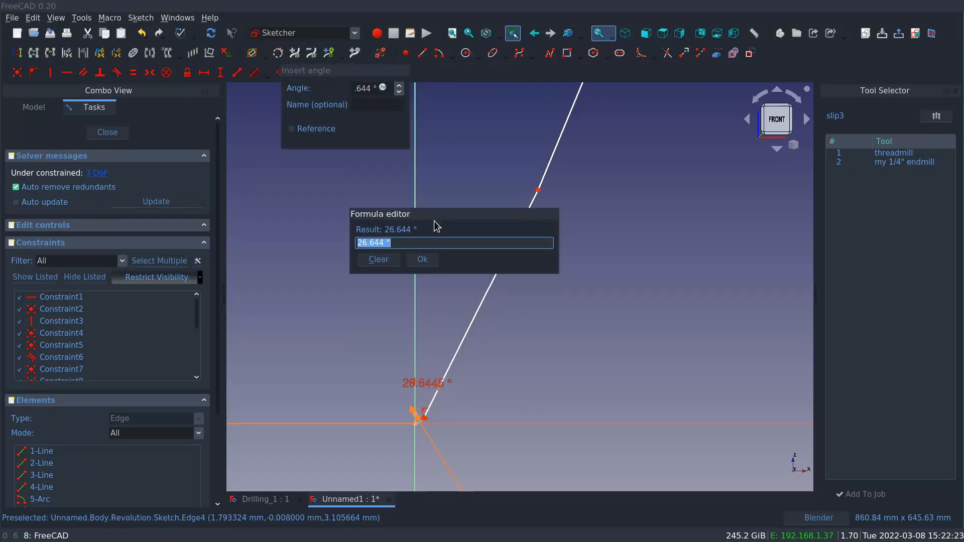
{"action": "type", "text": "<<Attributes>>"}
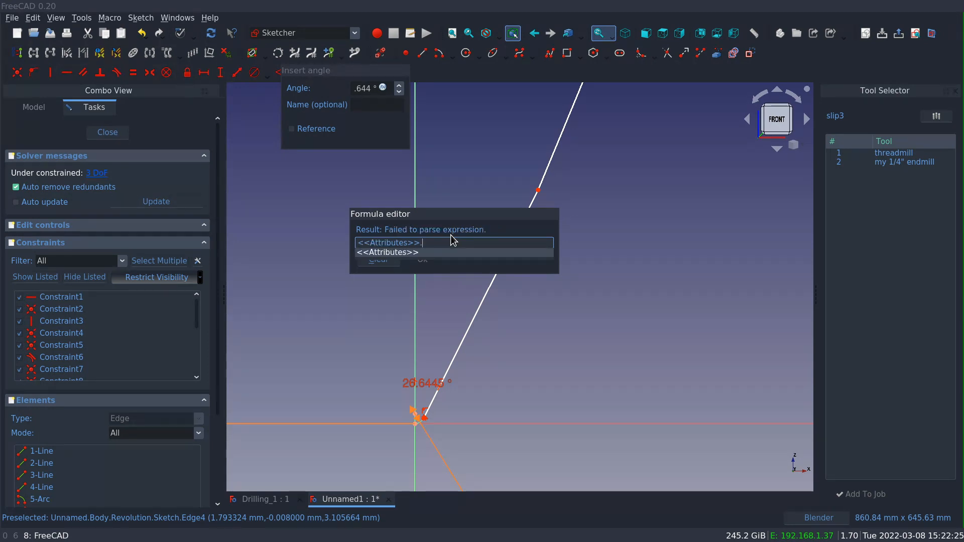
{"action": "type", "text": ".TaperAngle"}
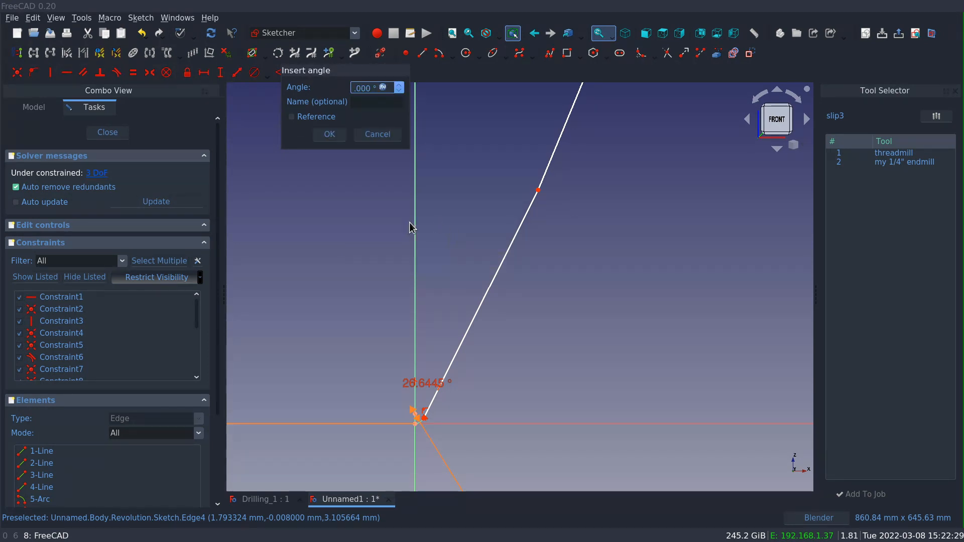
{"action": "left_click", "coordinate": [328, 133]}
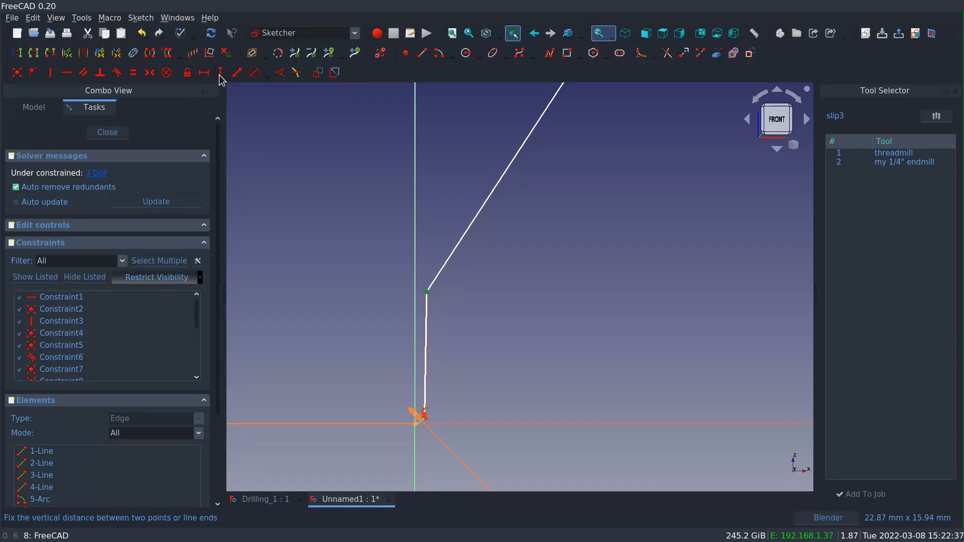
Constrain the short edge above the tip vertically to the <<Attributes>> cutting edge length.
{"action": "left_click", "coordinate": [219, 72]}
{"action": "type", "text": "at"}
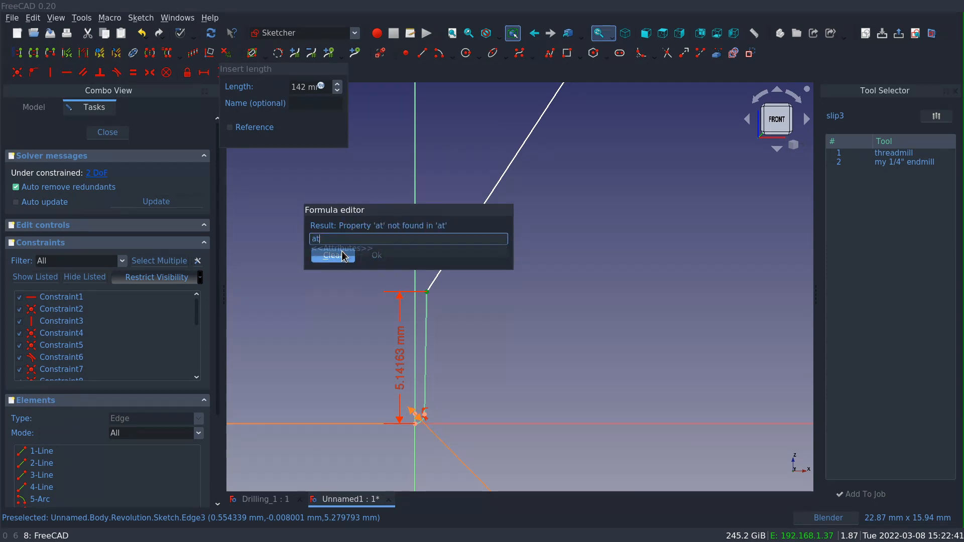
{"action": "type", "text": "<<Attributes>>.cu"}
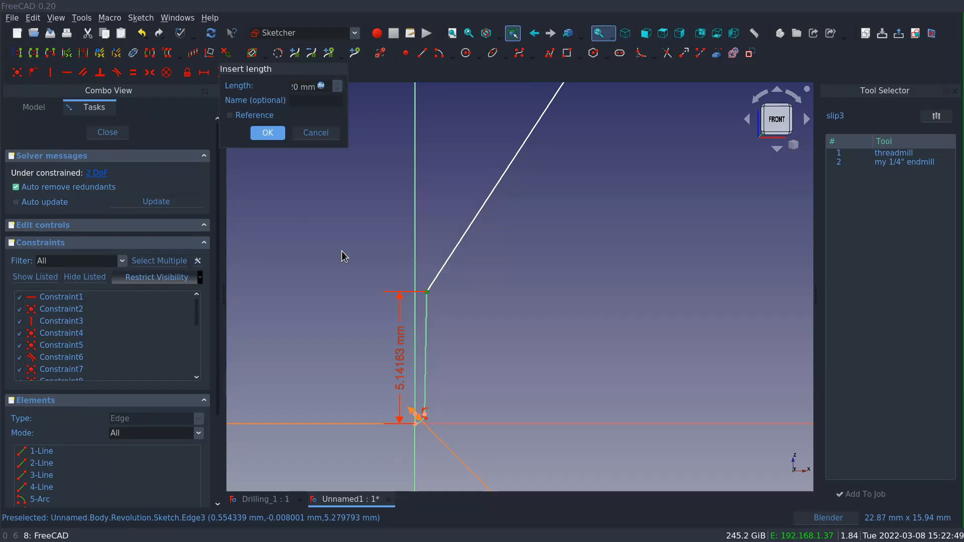
{"action": "left_click", "coordinate": [267, 133]}
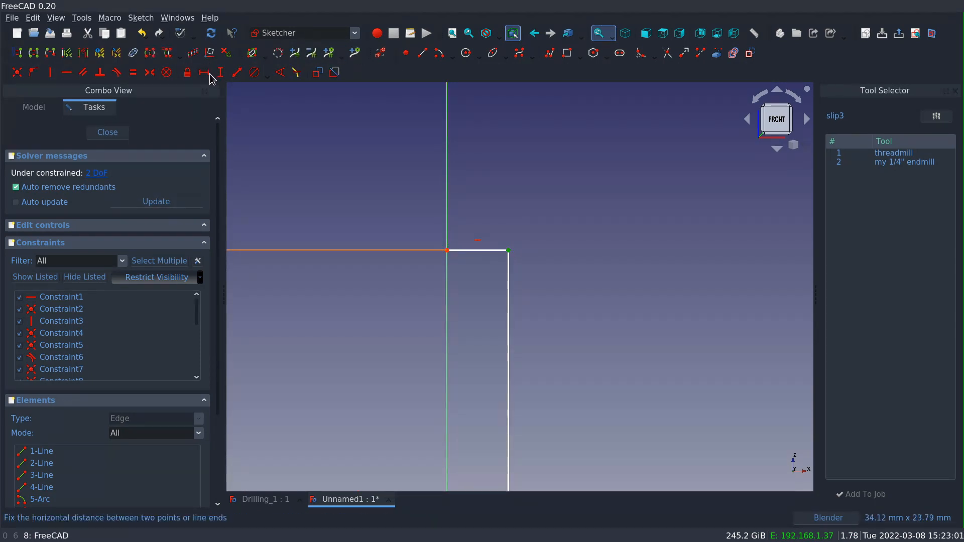
Constrain the shank top edge horizontally to <<Attributes>>.ShankDiameter / 2.
{"action": "left_click", "coordinate": [207, 72]}
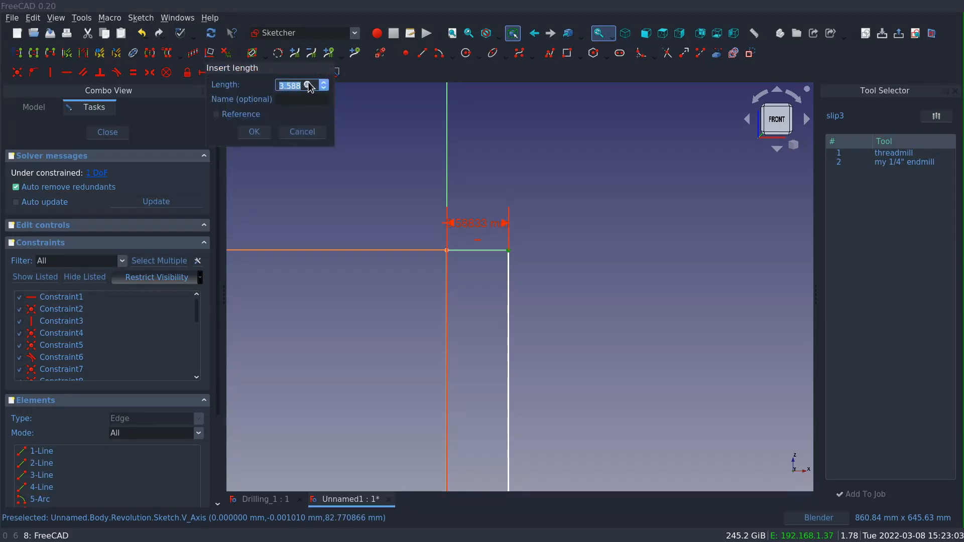
{"action": "left_click", "coordinate": [310, 84]}
{"action": "type", "text": "<<Attributes>>.ShankDiameter / 2"}
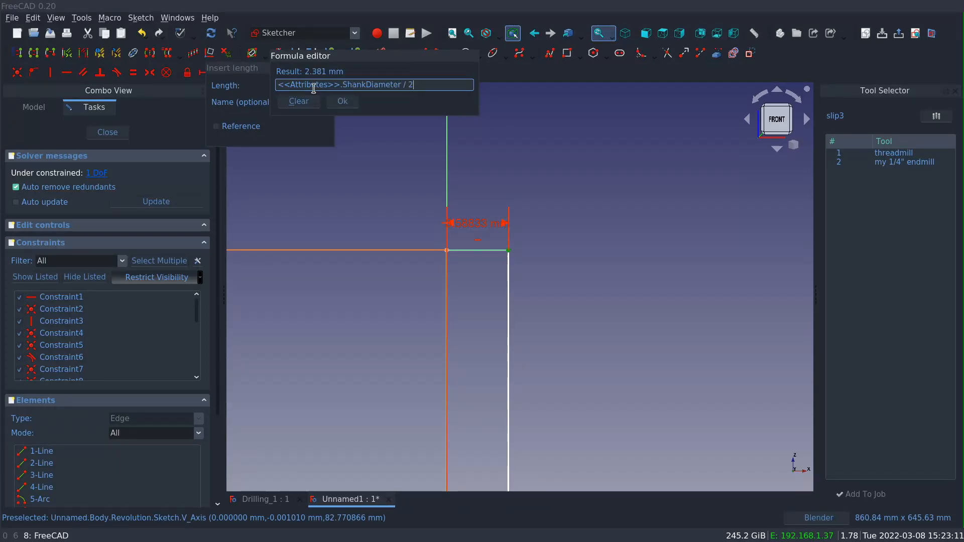
{"action": "left_click", "coordinate": [341, 100]}
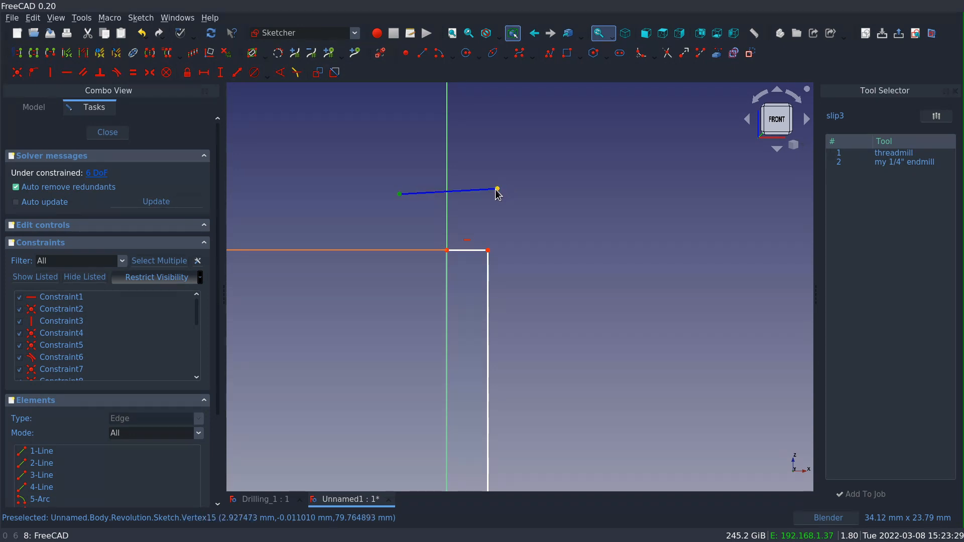
{"action": "mouse_move", "coordinate": [261, 122]}
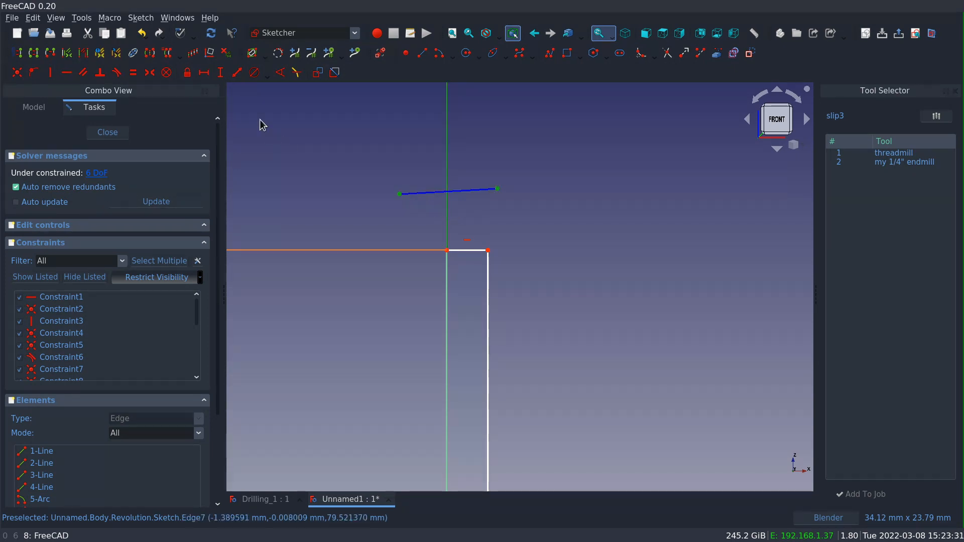
Constrain the line's horizontal width to <<Attributes>>.ShankDiameter, 4.762 mm.
{"action": "left_click", "coordinate": [149, 72]}
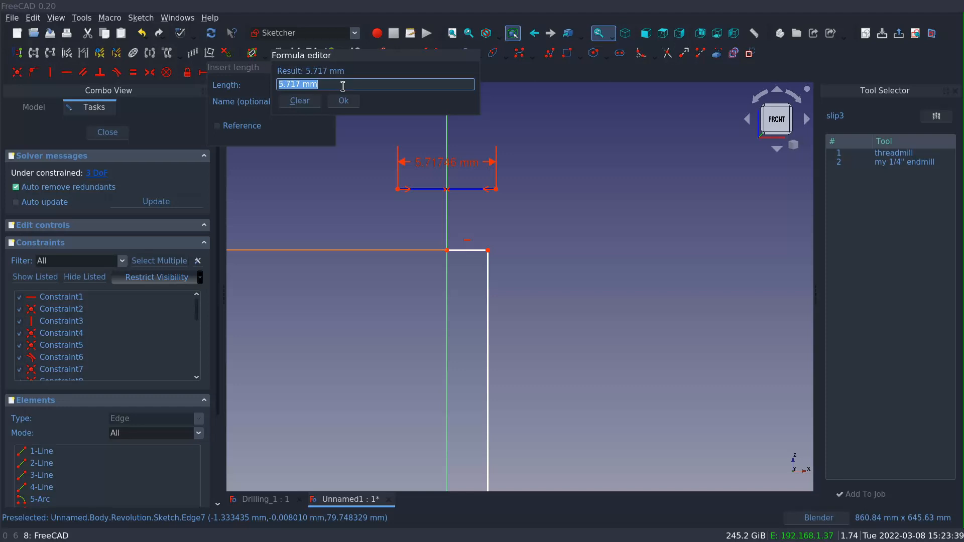
{"action": "type", "text": "<<Attributes>>.sh"}
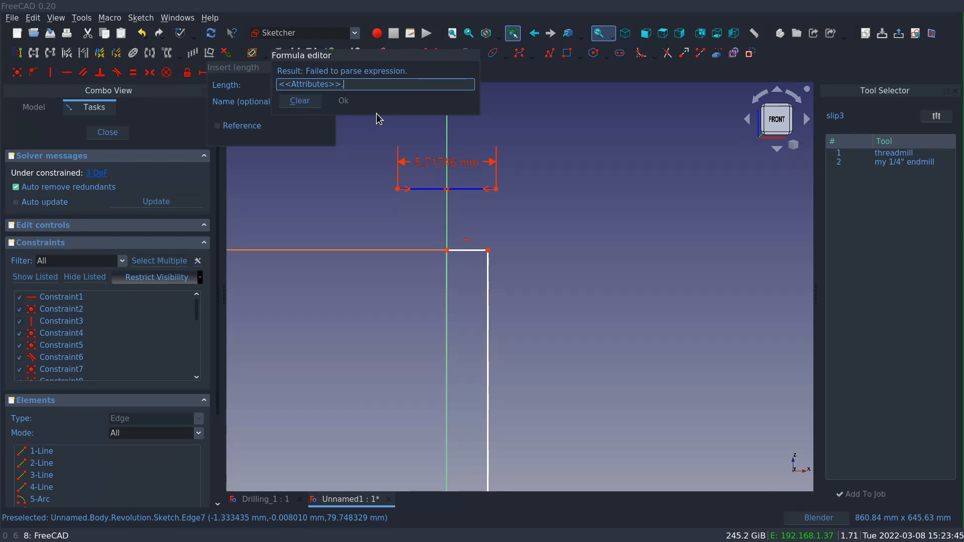
{"action": "type", "text": "ShankDiameter"}
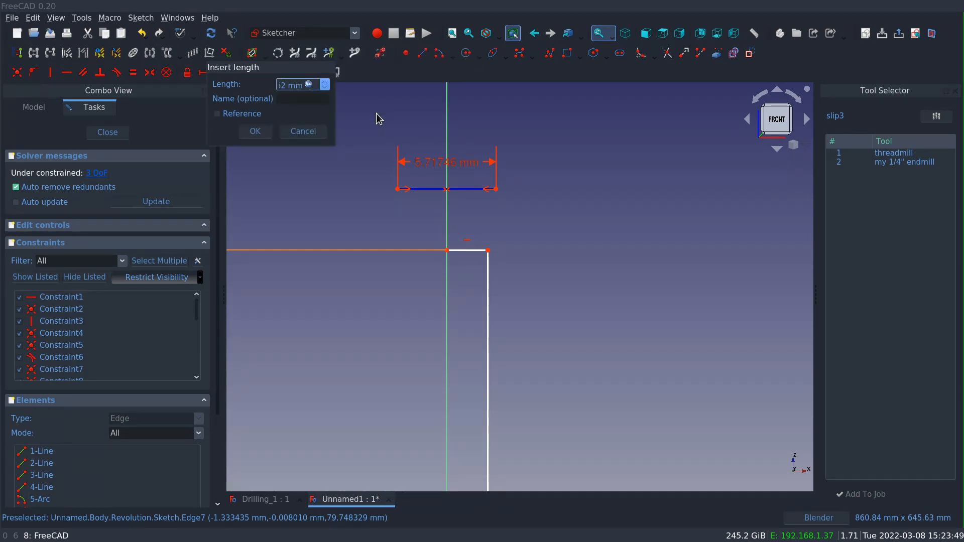
{"action": "left_click", "coordinate": [254, 130]}
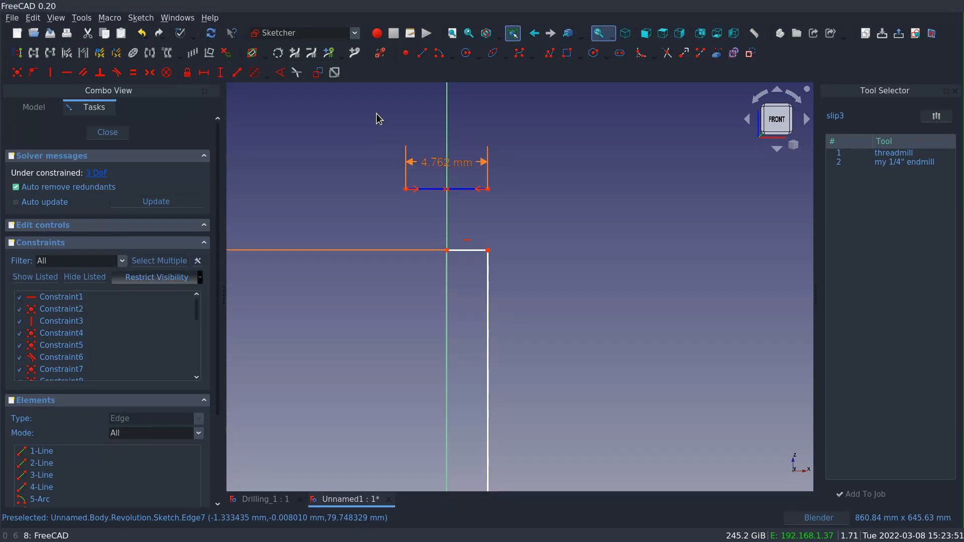
{"action": "mouse_move", "coordinate": [488, 251]}
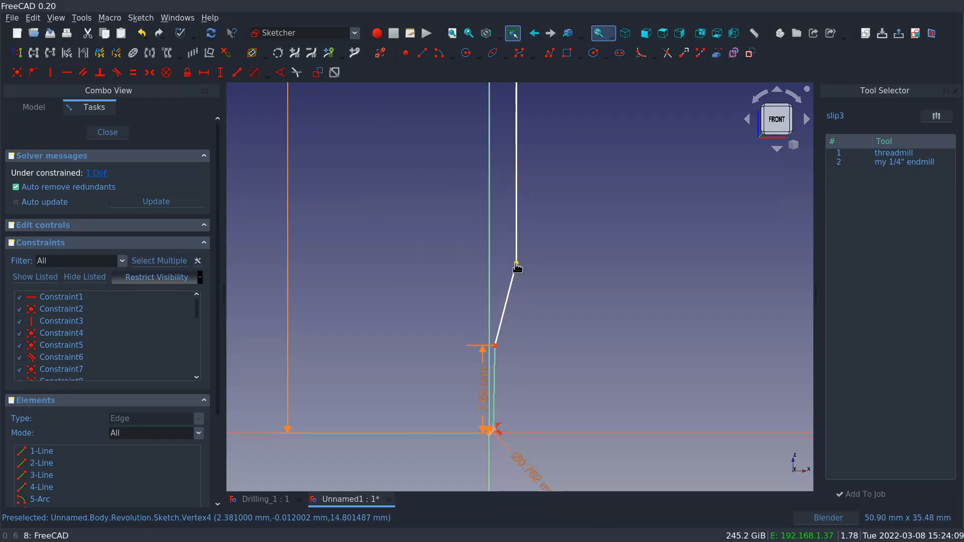
Adjust the taper corner and constrain the lower edge height to CuttingEdgeLength / 2.
{"action": "left_click_drag", "start_coordinate": [519, 267], "coordinate": [527, 291]}
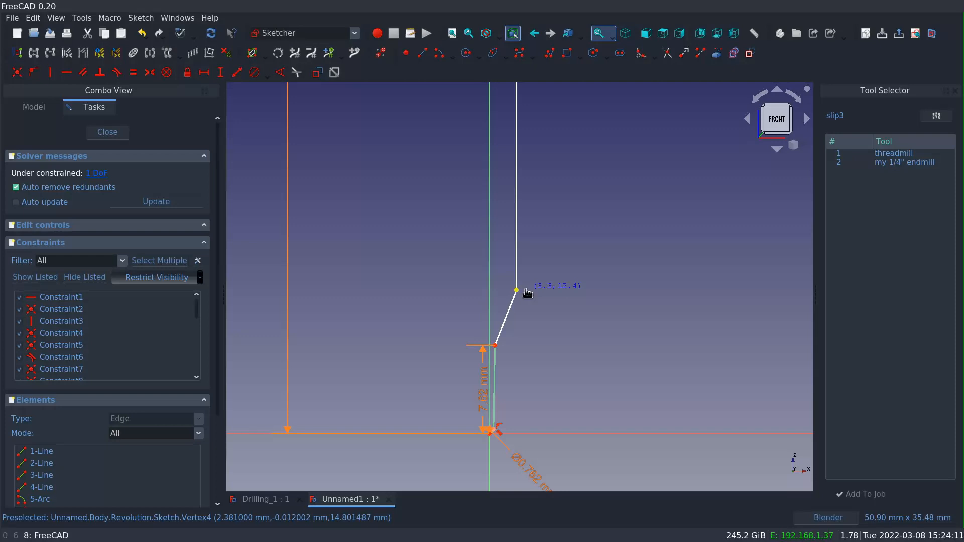
{"action": "left_click_drag", "start_coordinate": [515, 290], "coordinate": [517, 304]}
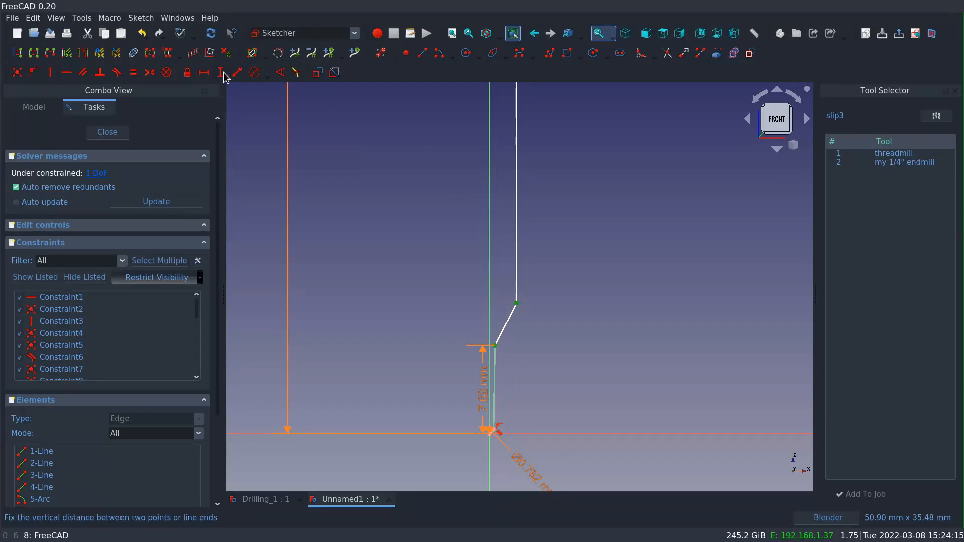
{"action": "left_click", "coordinate": [235, 72]}
{"action": "type", "text": "<<Attributes>>"}
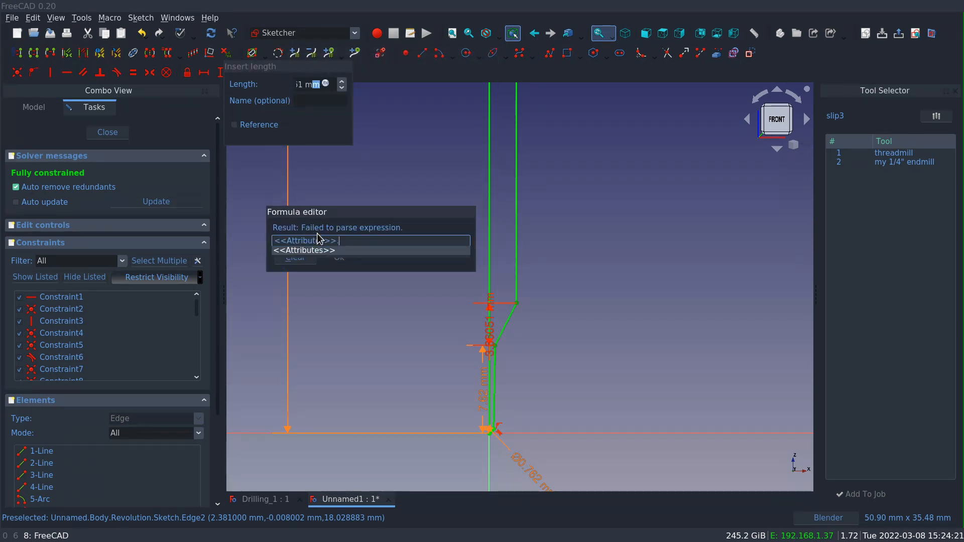
{"action": "type", "text": ".CuttingEdgeLength"}
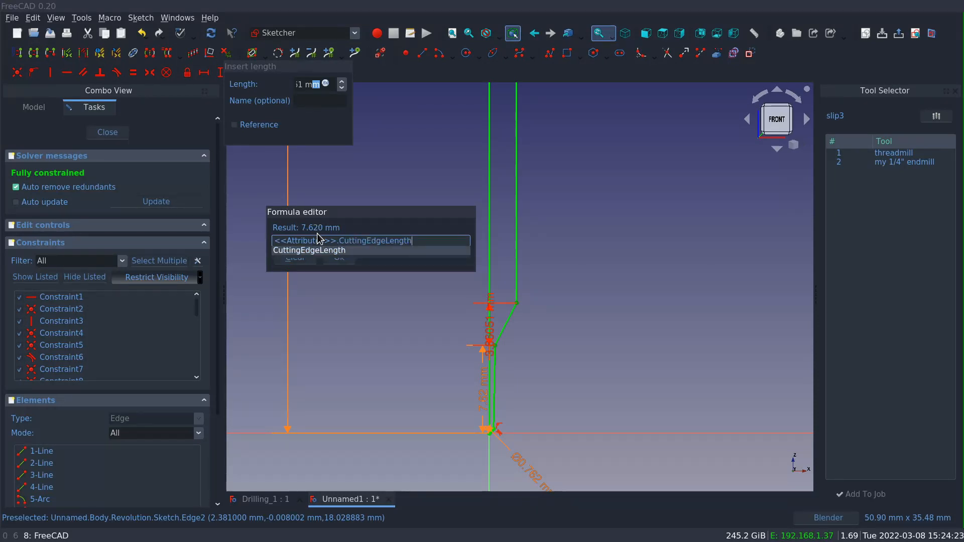
{"action": "type", "text": "/ 2"}
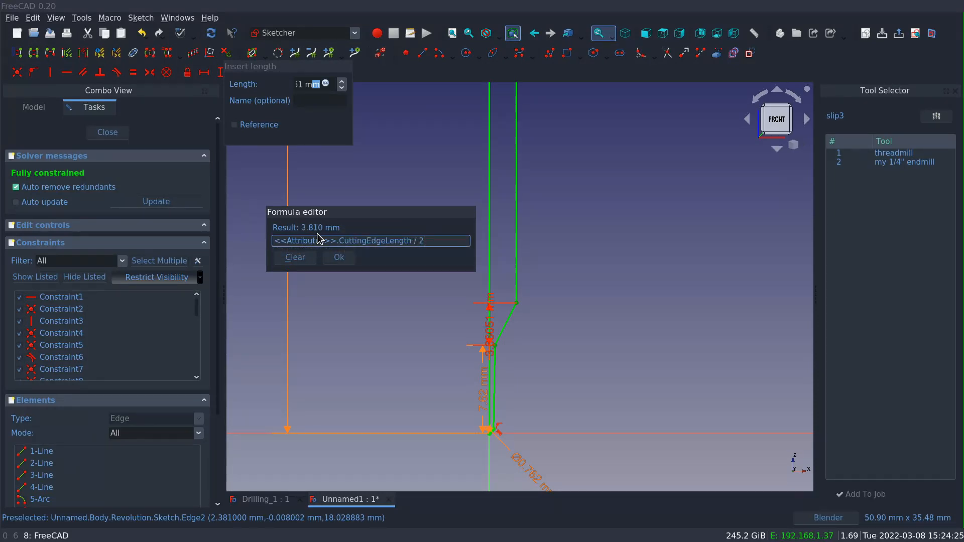
{"action": "left_click", "coordinate": [338, 257]}
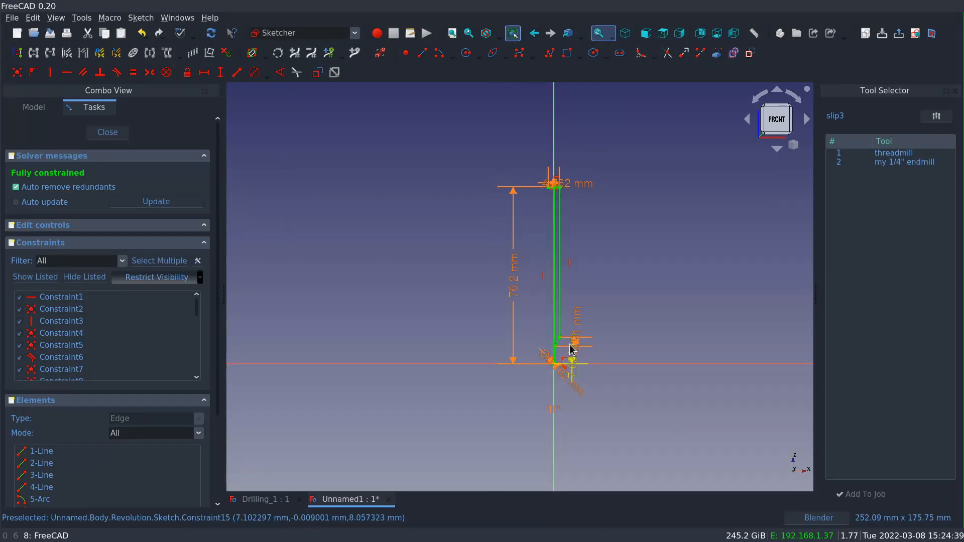
Close the fully constrained sketch to show the revolved shank, taper and tip.
{"action": "left_click", "coordinate": [107, 133]}
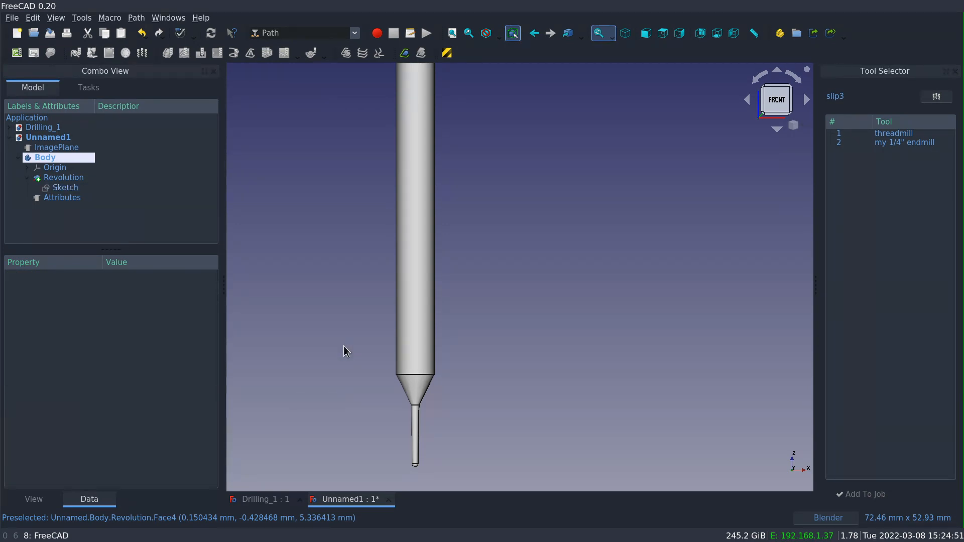
Edit the tool's Attributes property bag and start adding a new property.
{"action": "left_click", "coordinate": [61, 198]}
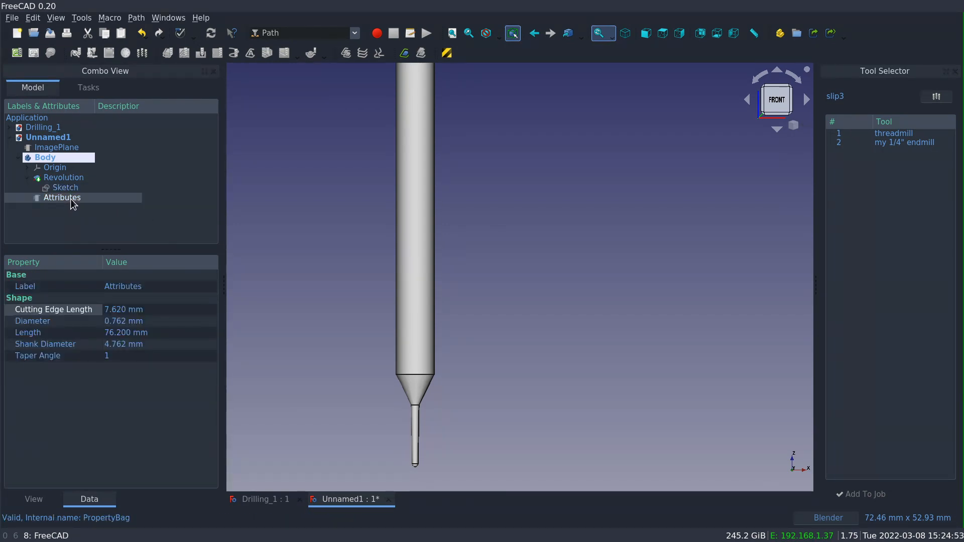
{"action": "double_click", "coordinate": [61, 198]}
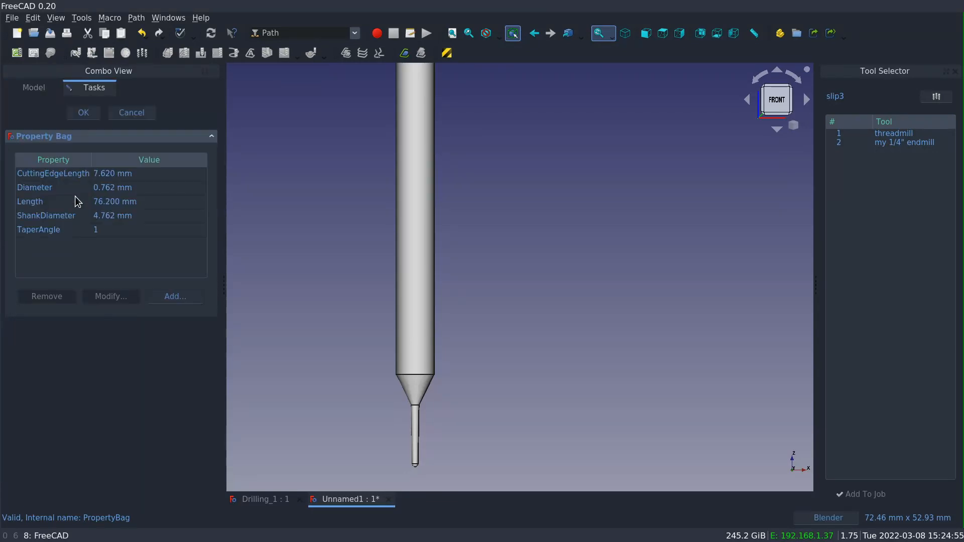
{"action": "left_click", "coordinate": [174, 296]}
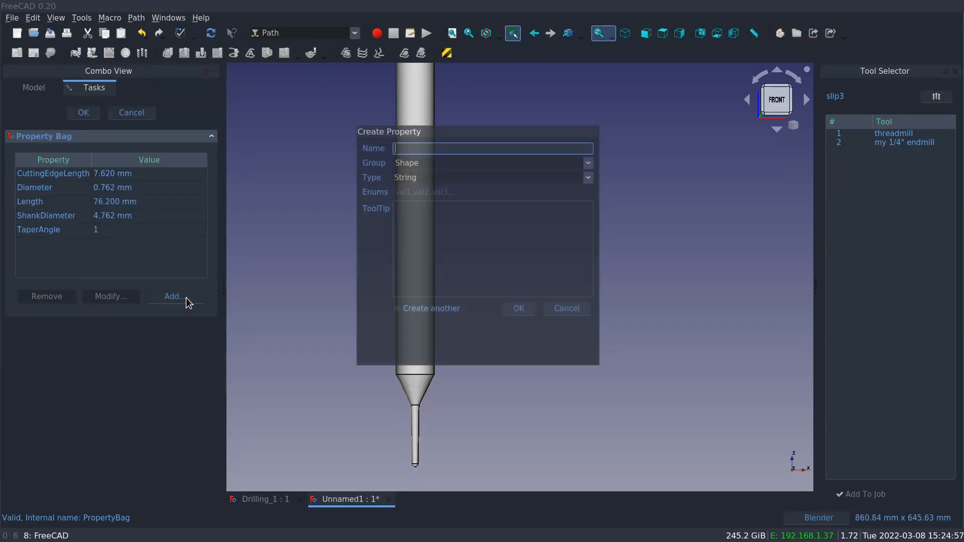
{"action": "mouse_move", "coordinate": [434, 148]}
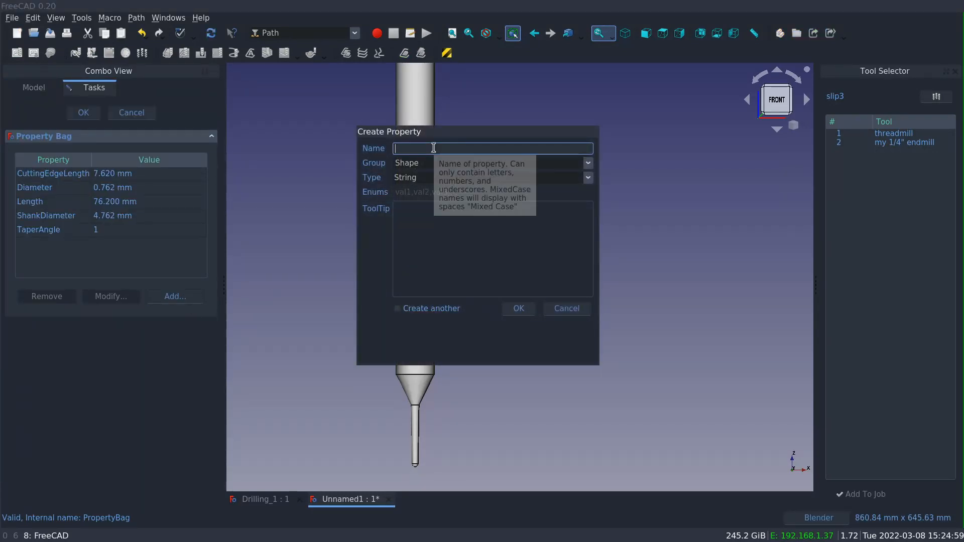
Create an integer Flutes attribute in group Attributes with tooltip 'Flute Count for Feed & Speed'.
{"action": "type", "text": "Flutes"}
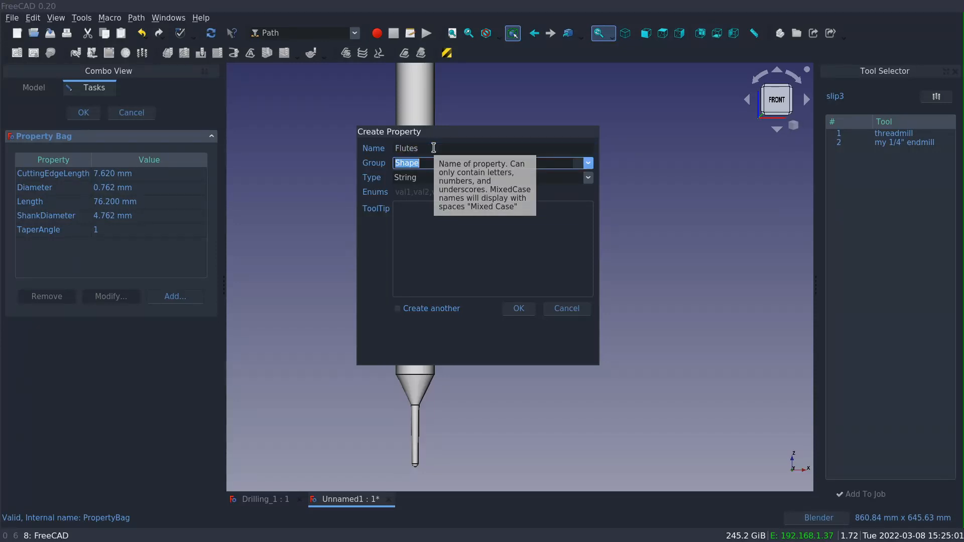
{"action": "type", "text": "A"}
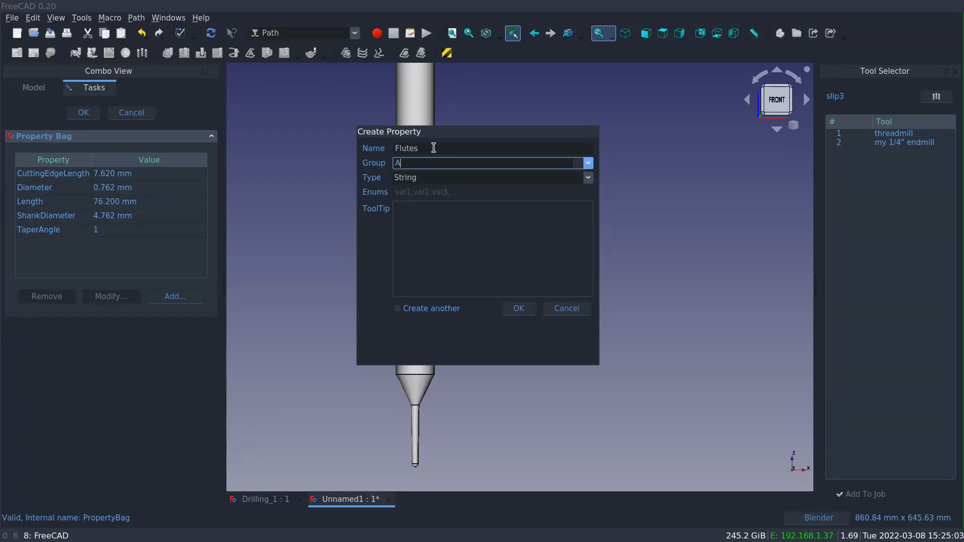
{"action": "type", "text": "ttributes"}
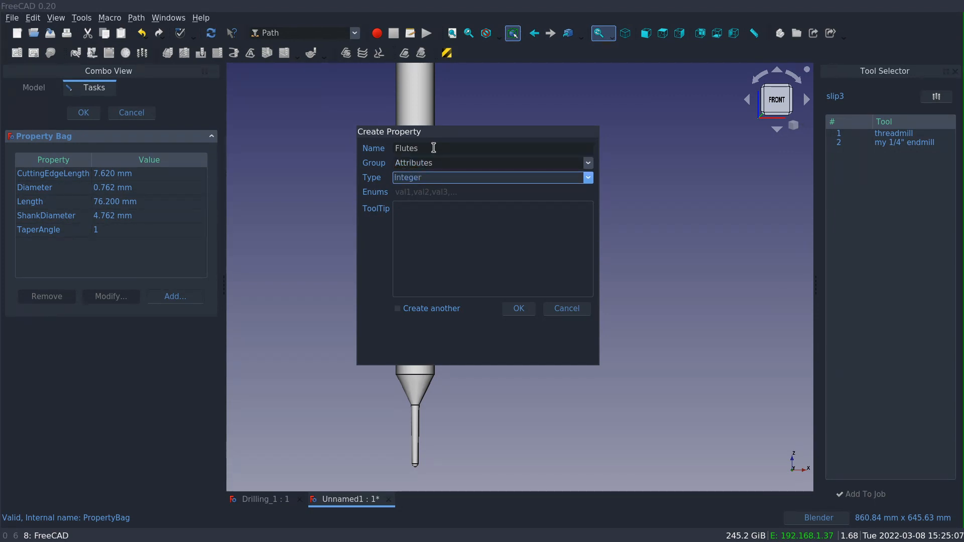
{"action": "type", "text": "Flute"}
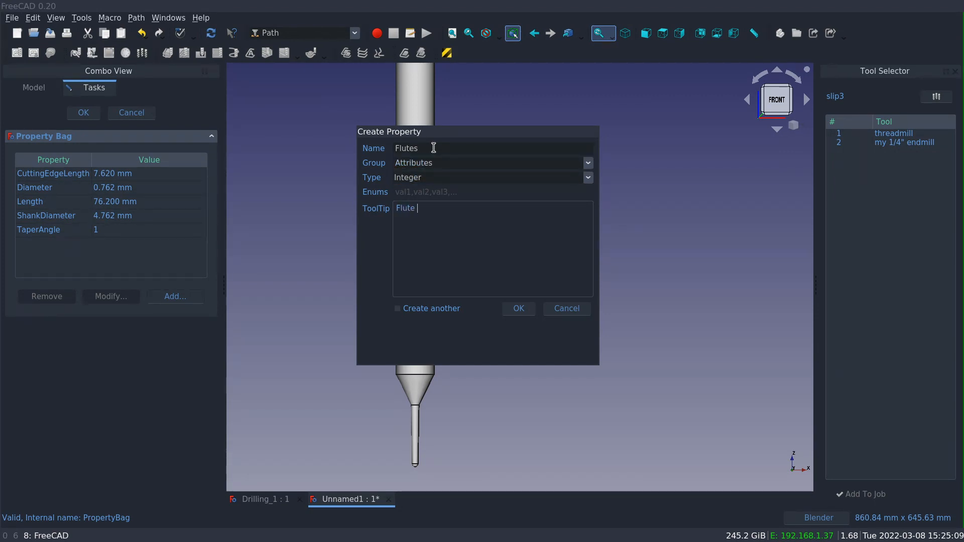
{"action": "type", "text": "Count for Fe"}
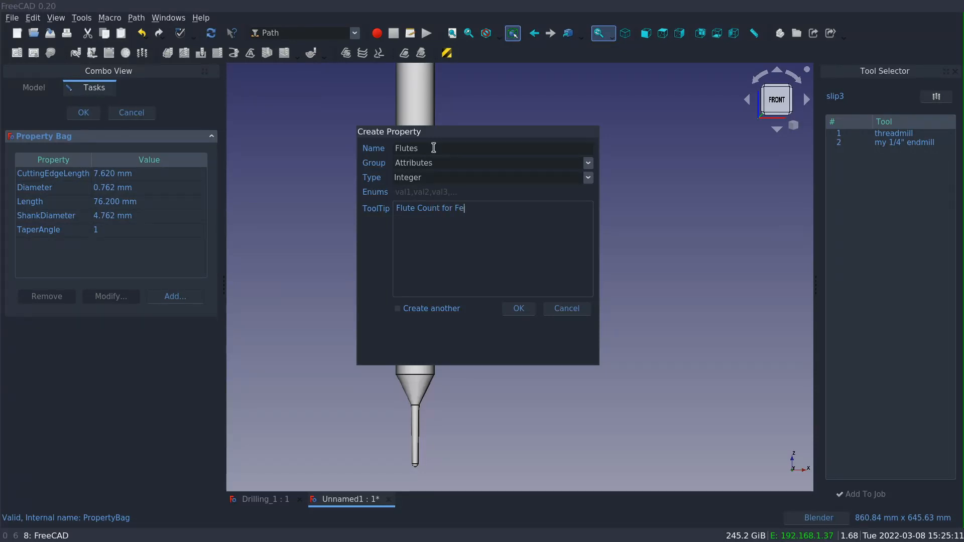
{"action": "type", "text": "ed"}
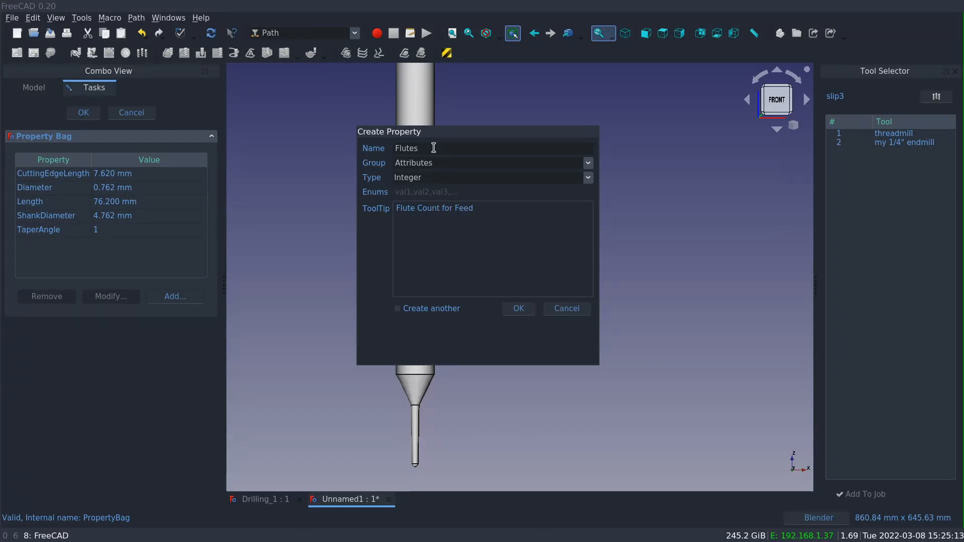
{"action": "type", "text": "& Speed Calculation"}
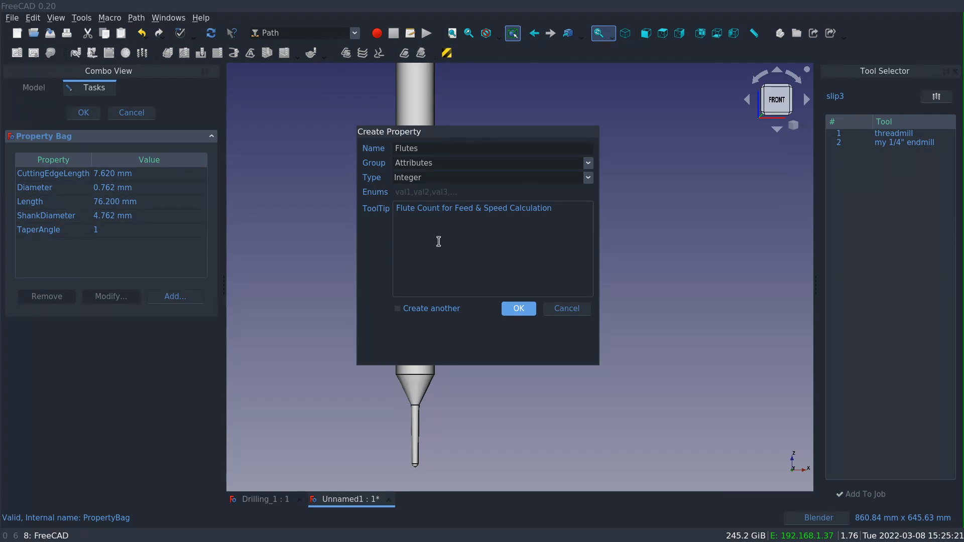
{"action": "left_click", "coordinate": [519, 308]}
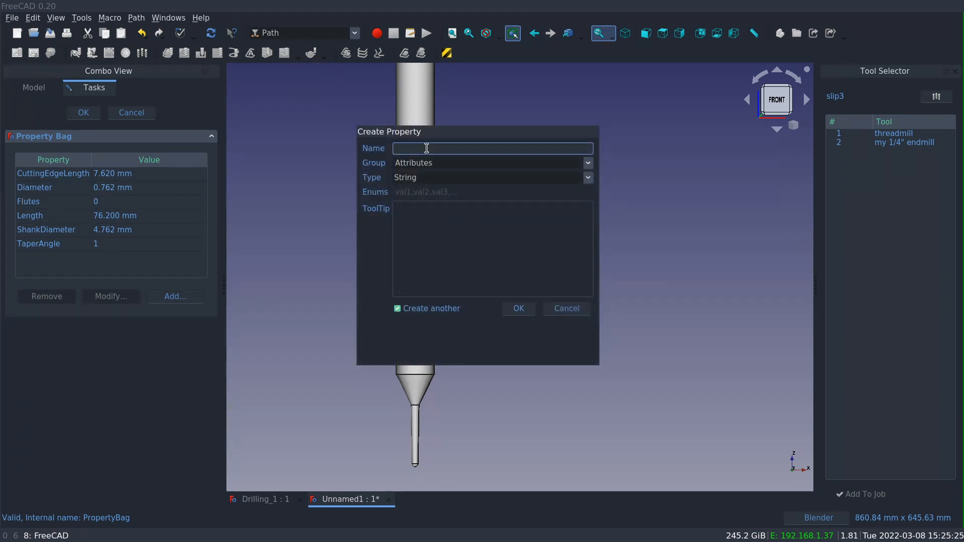
Create a ChipLoad distance attribute with a feed-per-tooth calculation tooltip.
{"action": "type", "text": "ChipL."}
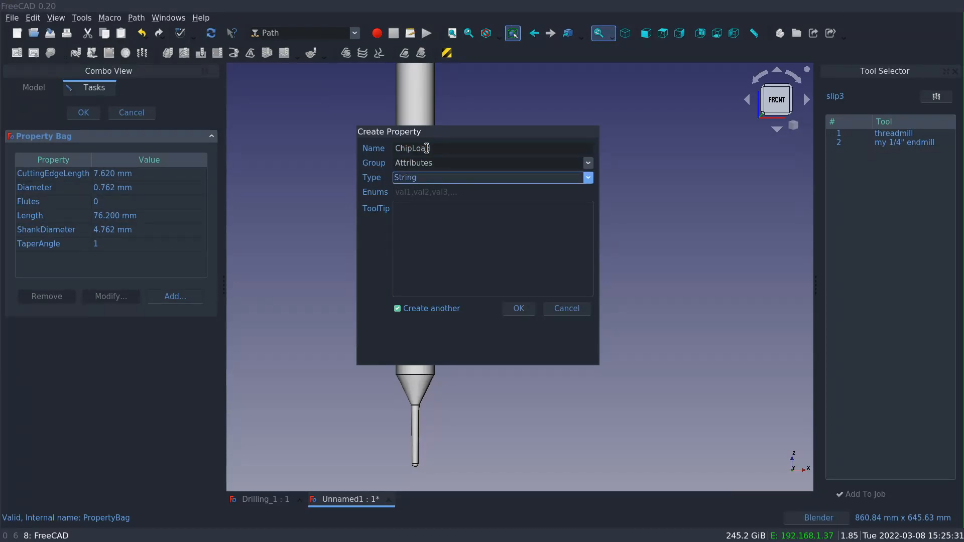
{"action": "left_click", "coordinate": [489, 178]}
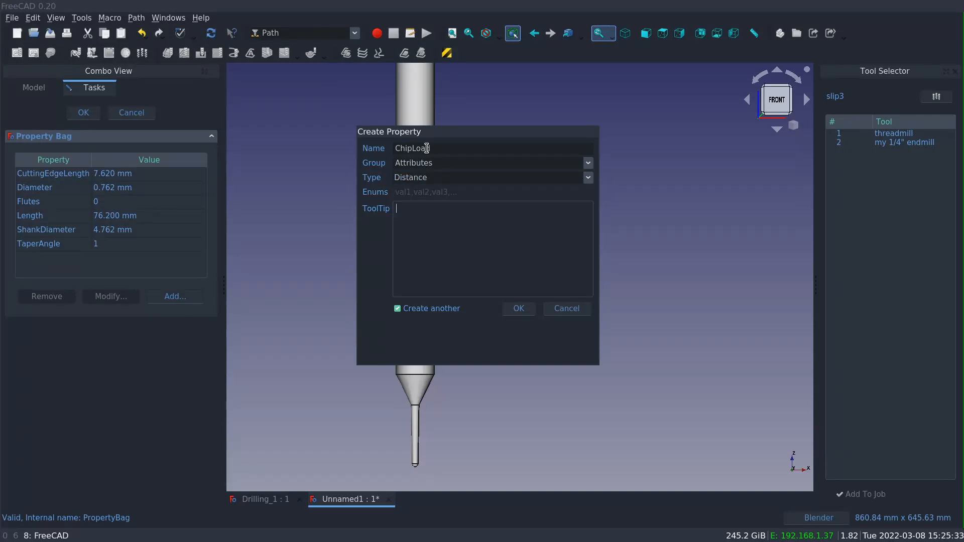
{"action": "type", "text": "Feed"}
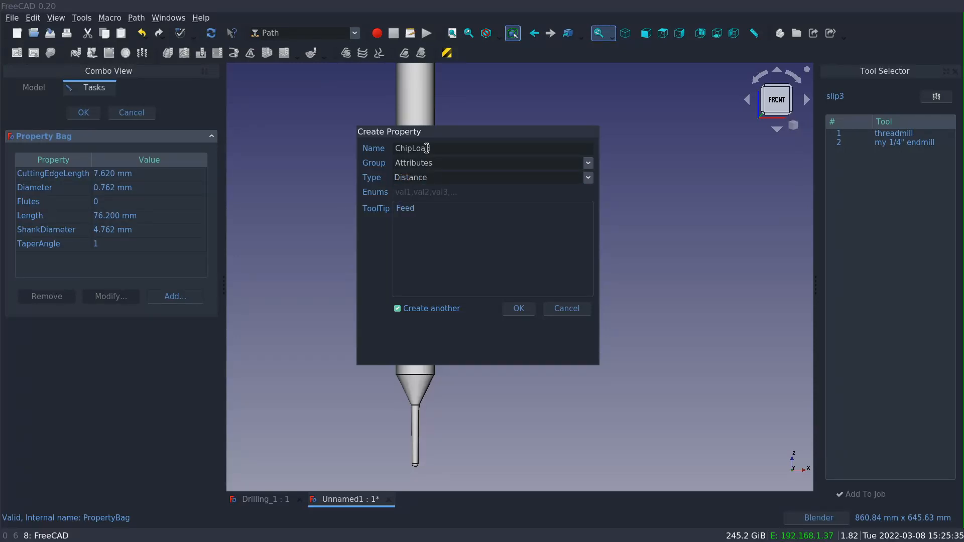
{"action": "type", "text": "per tooth for feed speed calcul"}
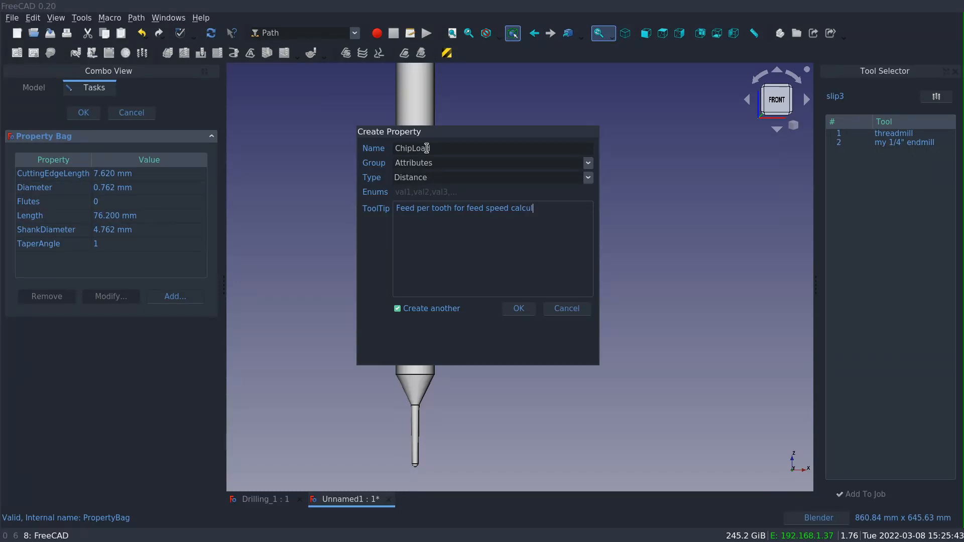
{"action": "type", "text": "ation"}
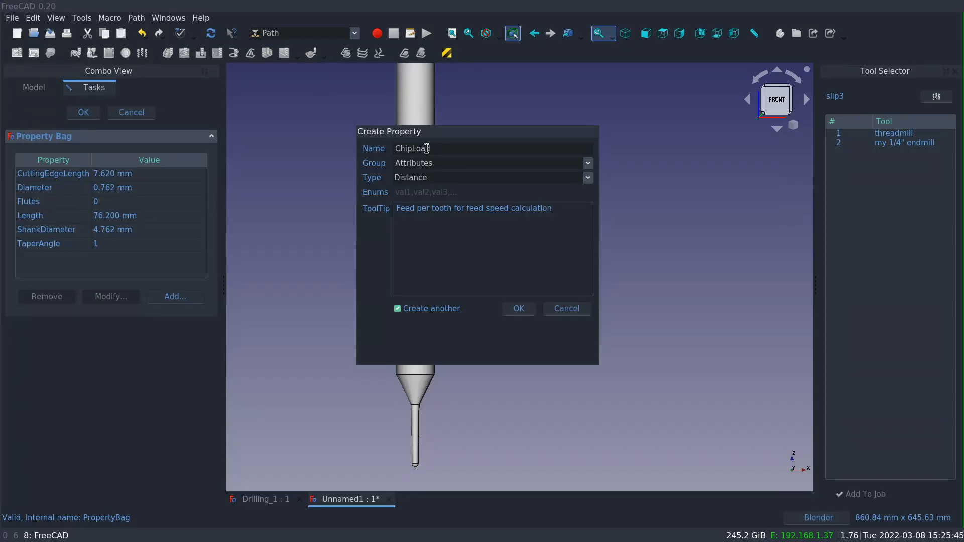
{"action": "left_click", "coordinate": [518, 308]}
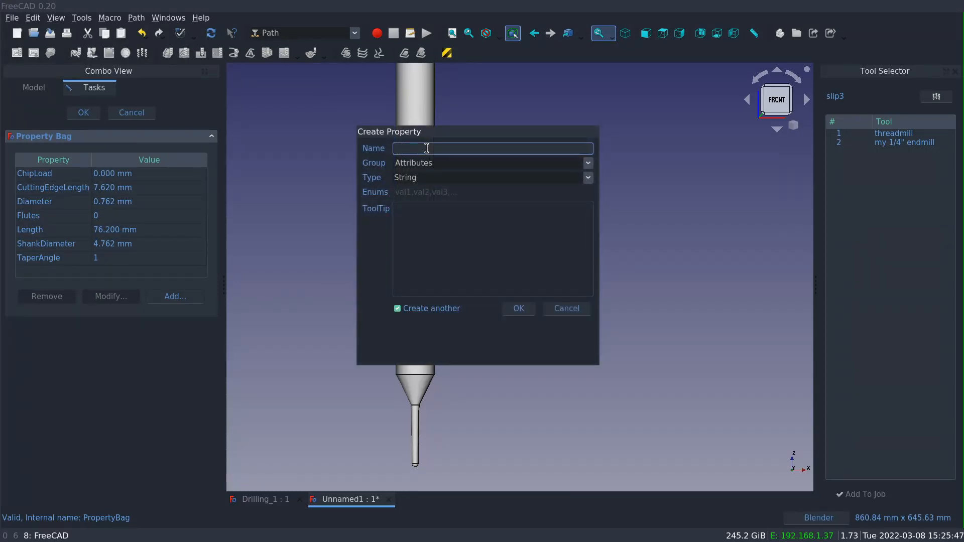
Create a ModelNumber string attribute with a manufacturer part-number tooltip.
{"action": "type", "text": "Model N"}
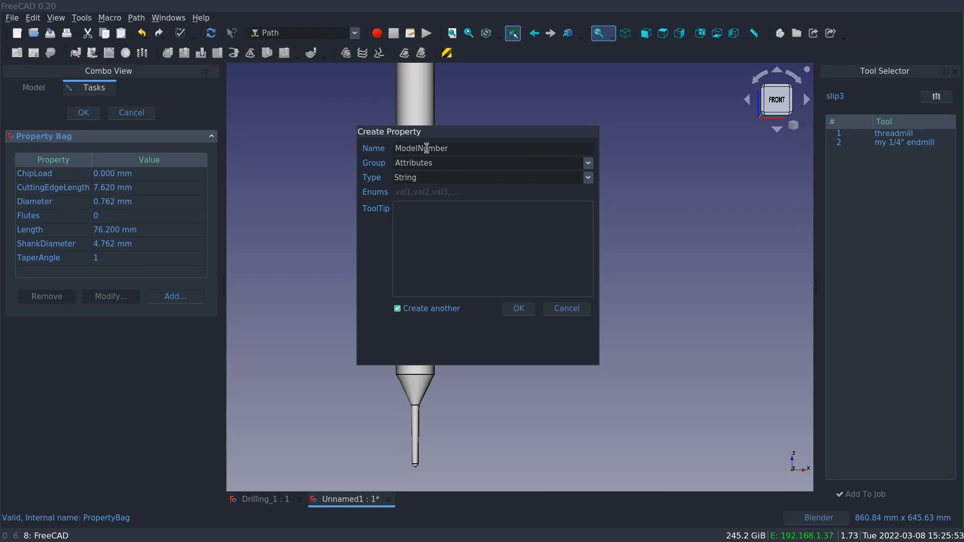
{"action": "type", "text": "Manufacturers Part Number"}
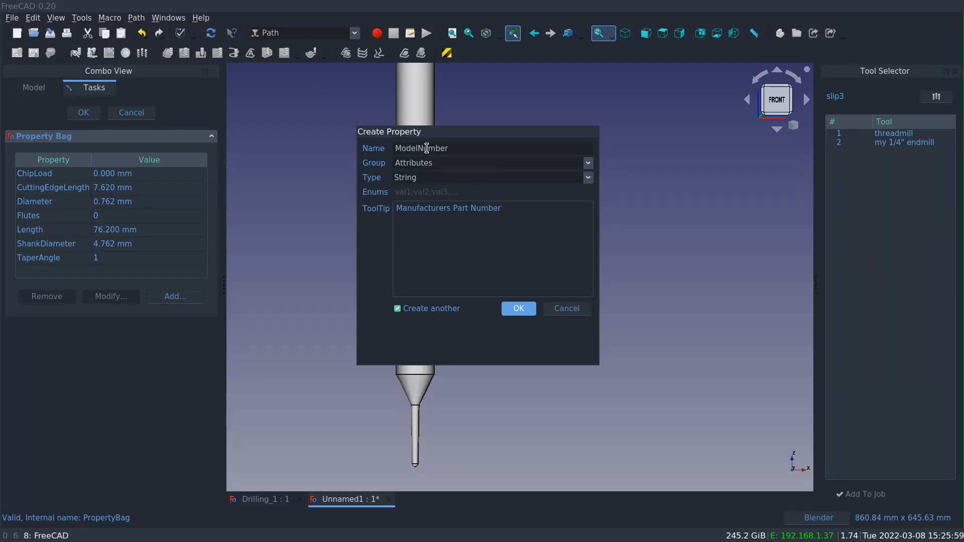
{"action": "left_click", "coordinate": [518, 309]}
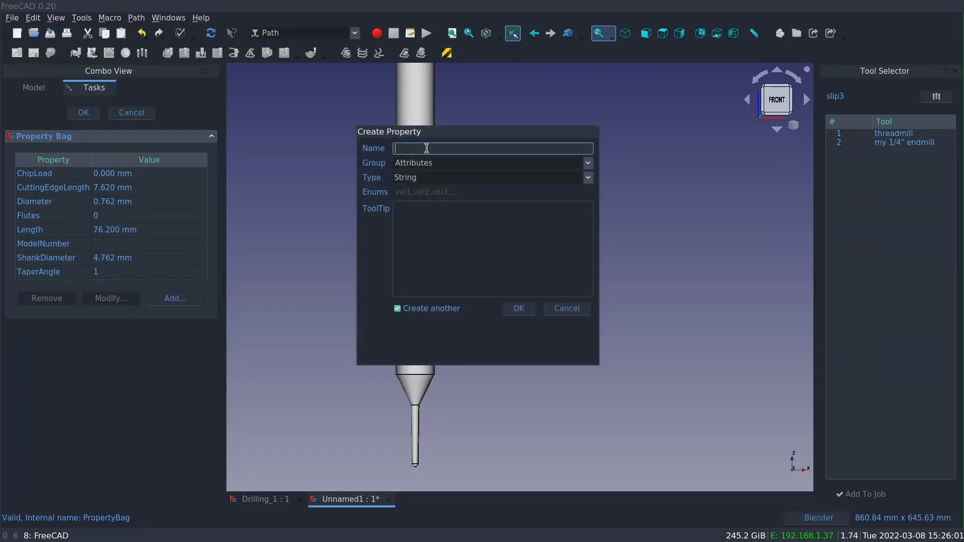
Create a Coating enumeration attribute with choices Uncoated, AlTiN and a Coating Material tooltip.
{"action": "type", "text": "Coal"}
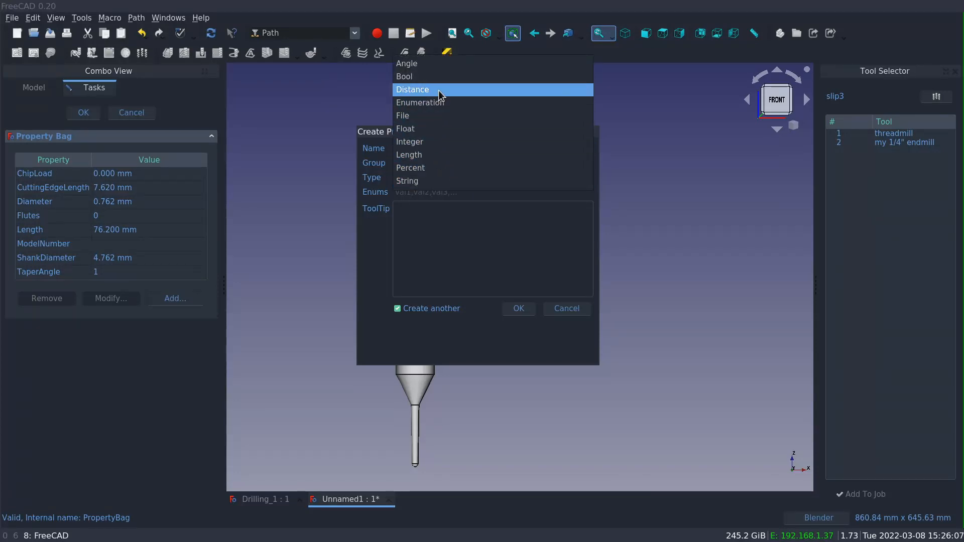
{"action": "left_click", "coordinate": [420, 102]}
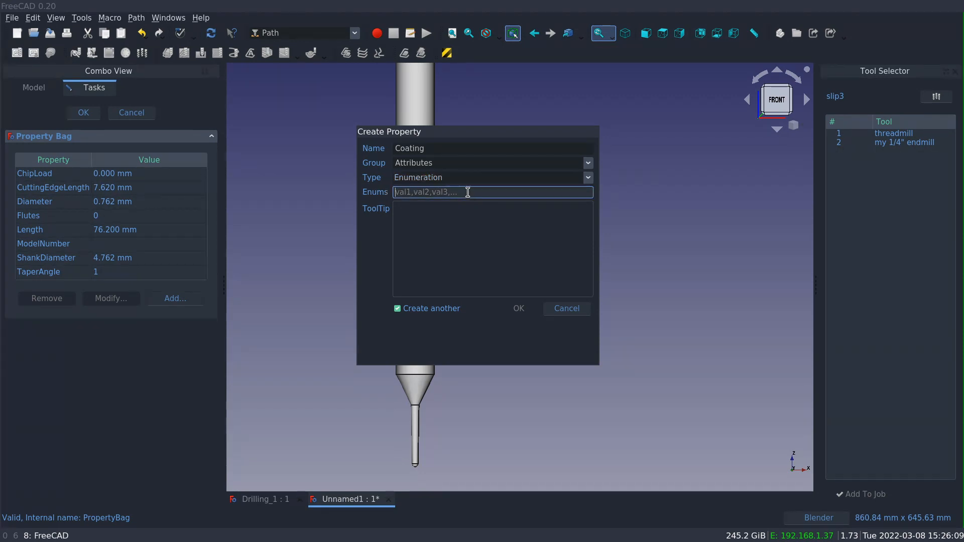
{"action": "type", "text": "U"}
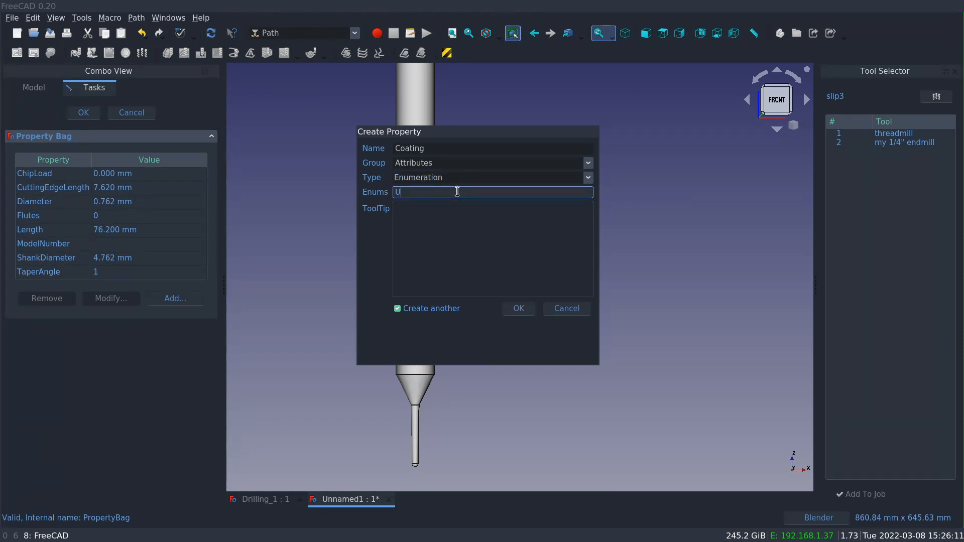
{"action": "type", "text": "ncoated, AlTi"}
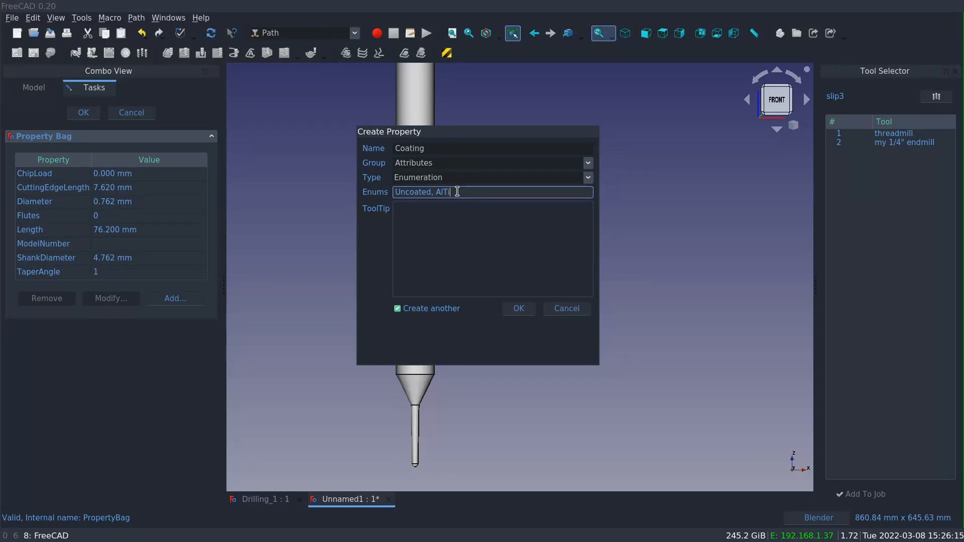
{"action": "type", "text": "N"}
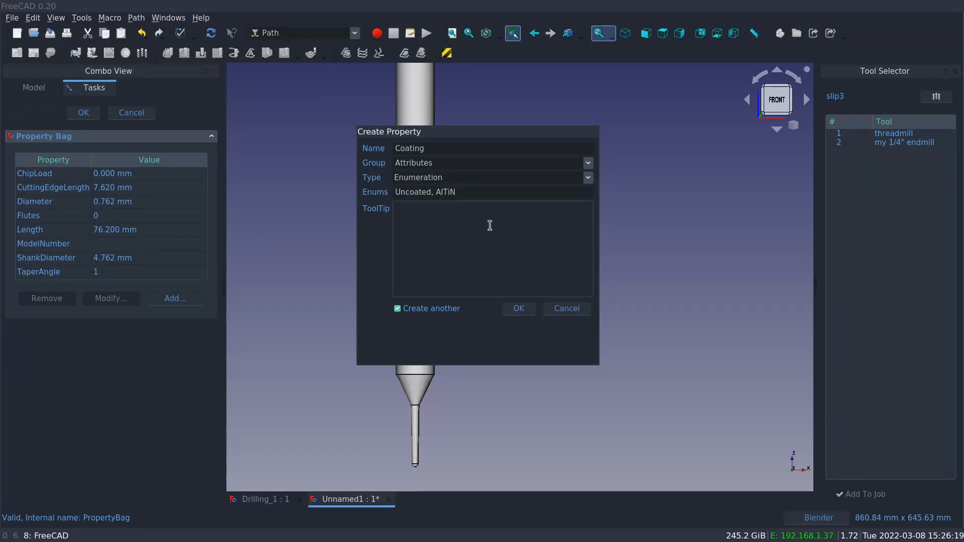
{"action": "type", "text": "Coating Mat"}
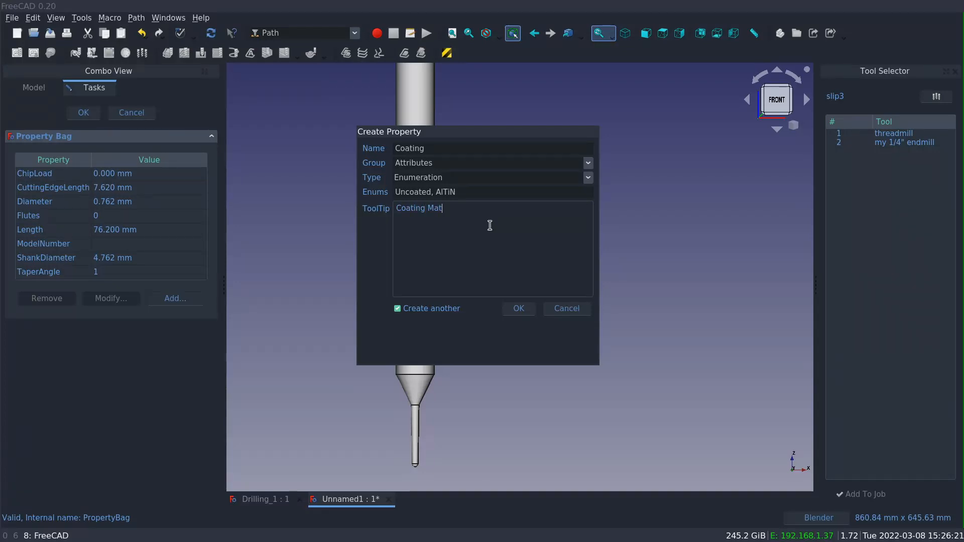
{"action": "type", "text": "erial"}
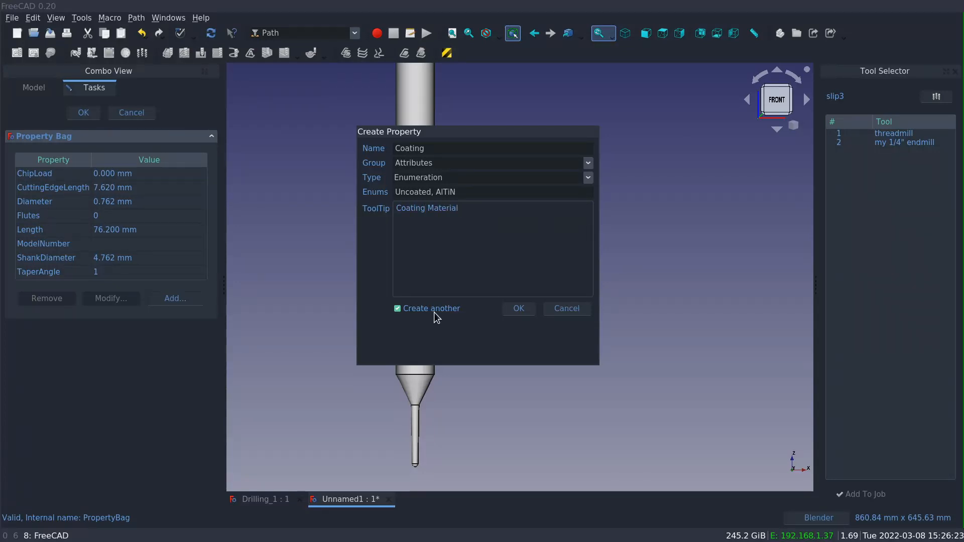
{"action": "left_click", "coordinate": [517, 308]}
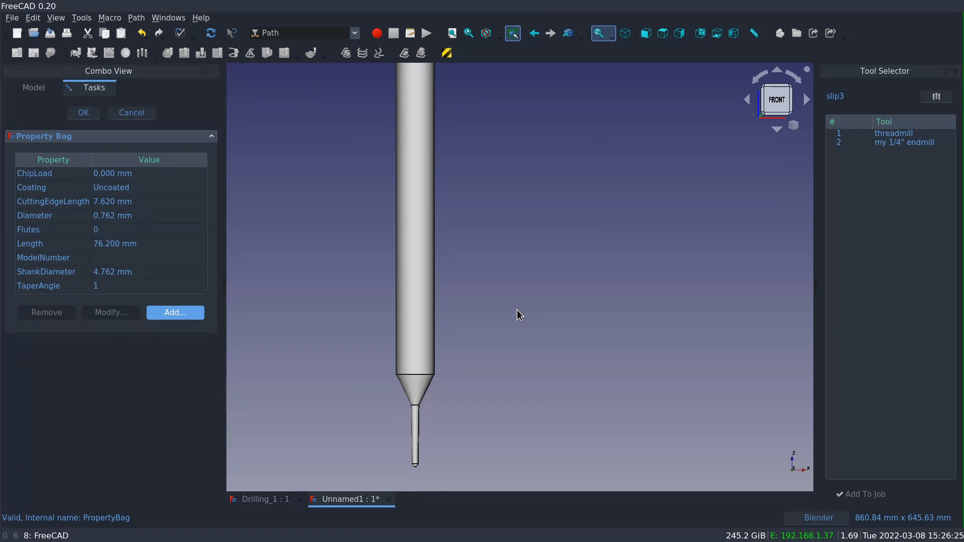
Close the property bag editor and select Attributes to view its values.
{"action": "left_click", "coordinate": [83, 113]}
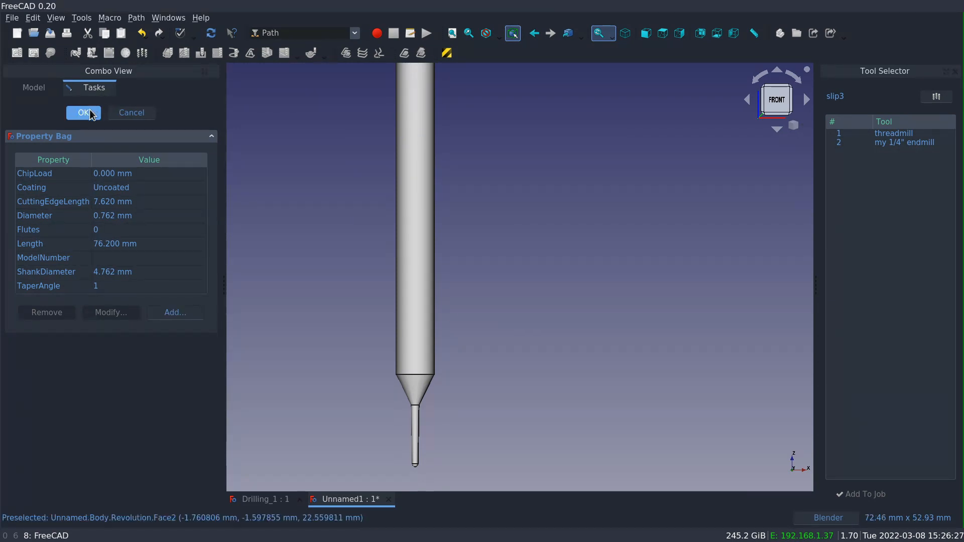
{"action": "left_click", "coordinate": [83, 112]}
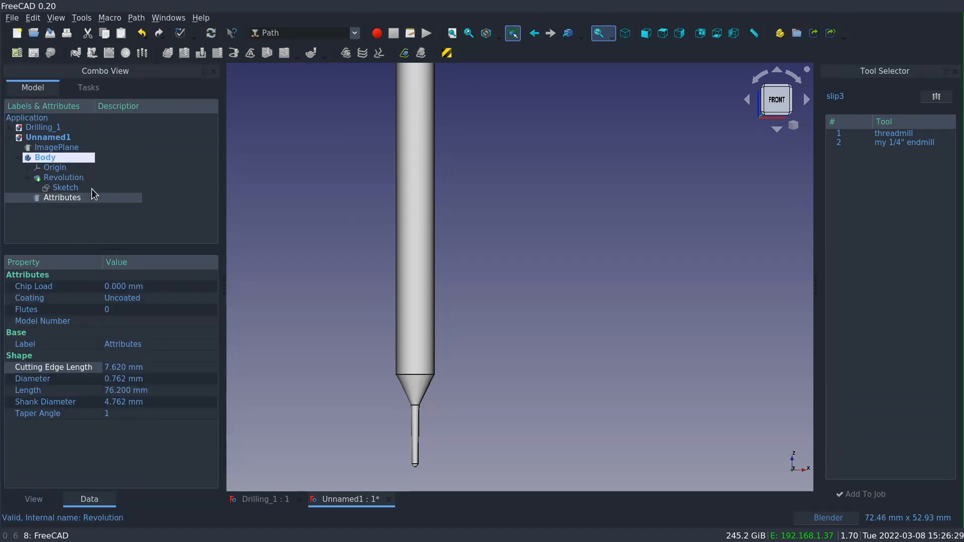
Set Flutes to 3 and Chip Load to 0.007 mm in the Attributes data properties.
{"action": "left_click", "coordinate": [63, 198]}
{"action": "type", "text": "3"}
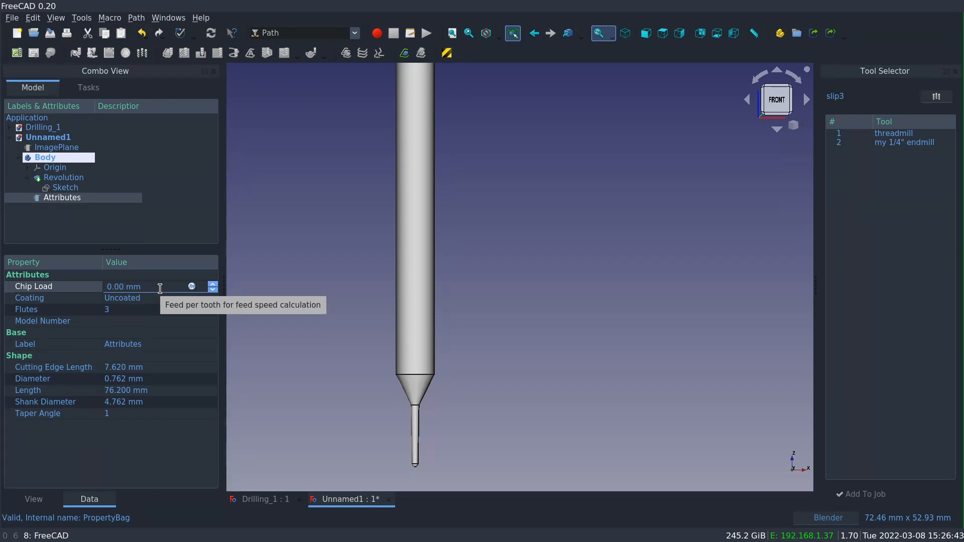
{"action": "type", "text": "0.007"}
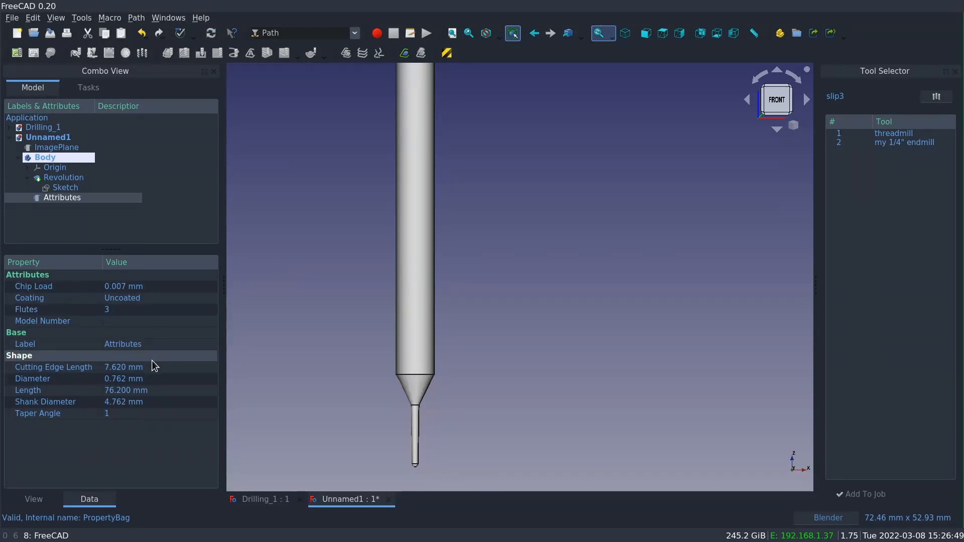
{"action": "mouse_move", "coordinate": [91, 440]}
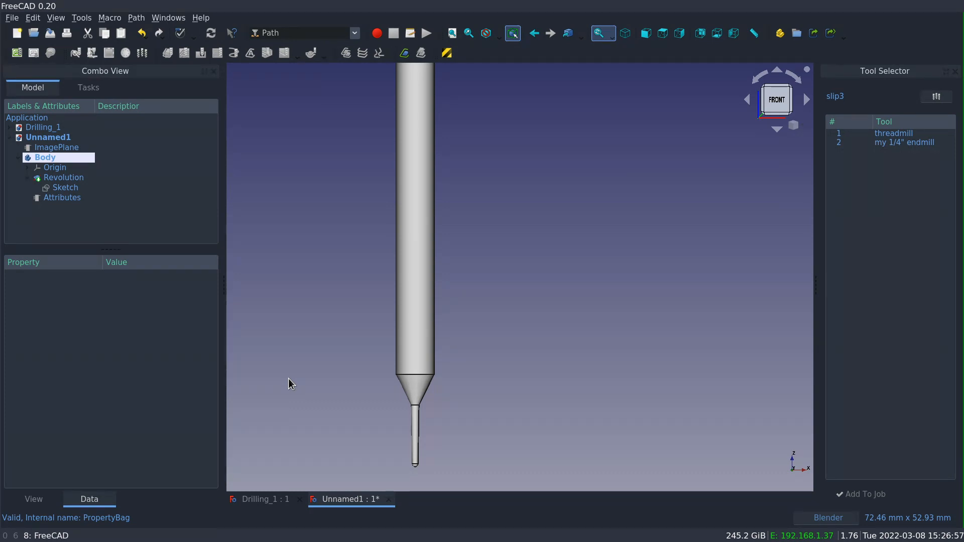
{"action": "scroll", "scroll_direction": "down", "scroll_amount": 3}
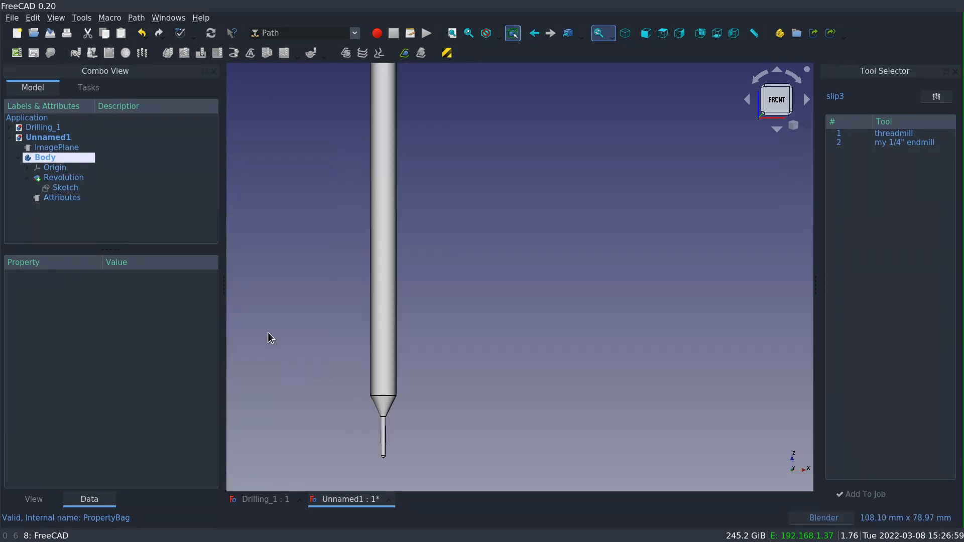
{"action": "mouse_move", "coordinate": [258, 254]}
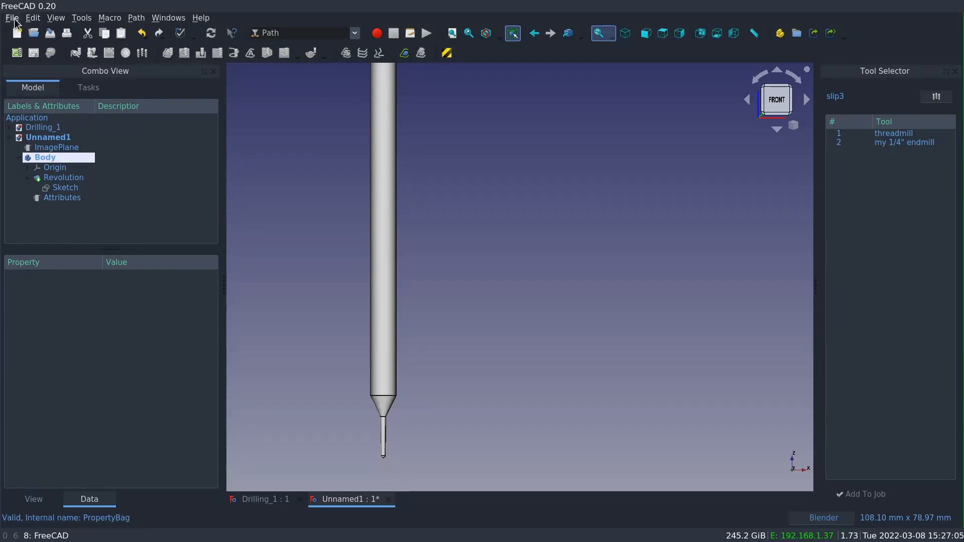
{"action": "left_click", "coordinate": [32, 17]}
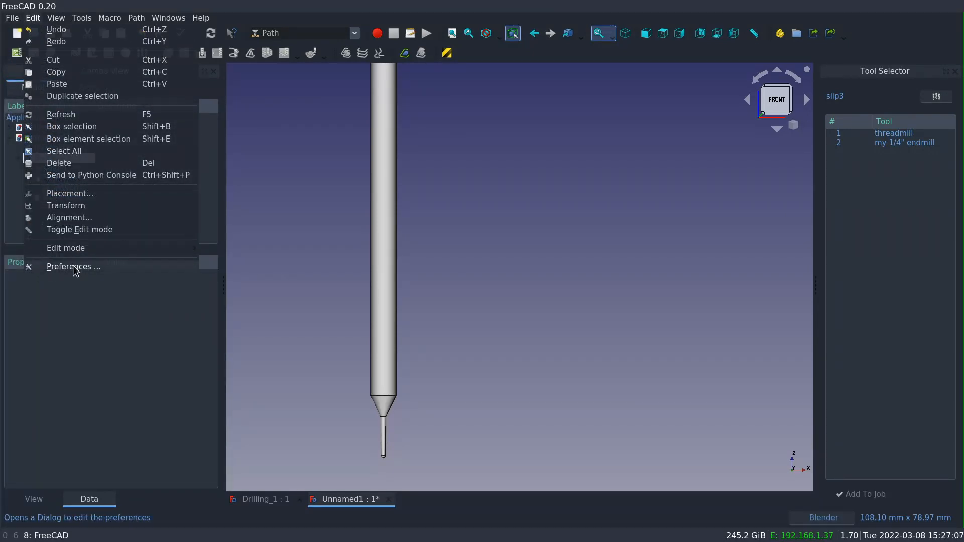
{"action": "left_click", "coordinate": [73, 267]}
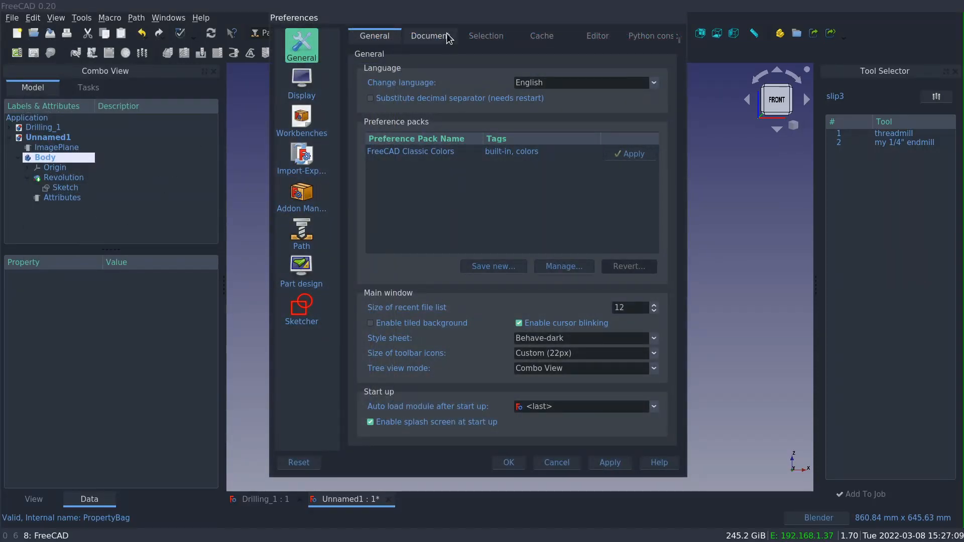
{"action": "left_click", "coordinate": [431, 36]}
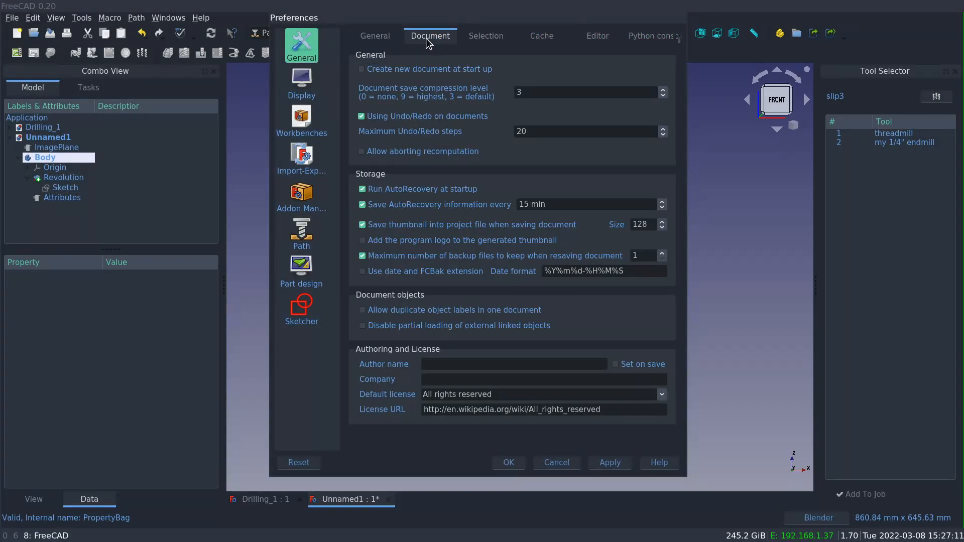
{"action": "mouse_move", "coordinate": [422, 224]}
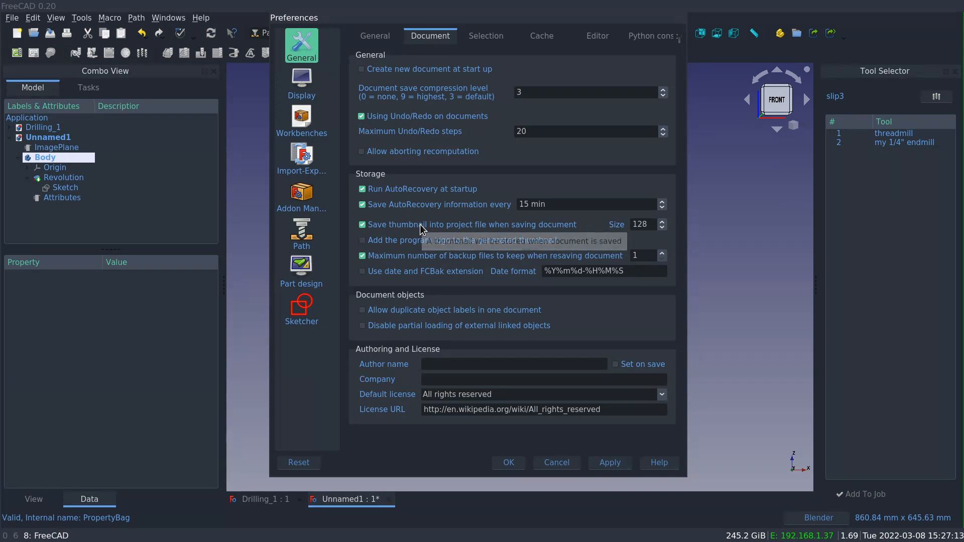
{"action": "mouse_move", "coordinate": [422, 229]}
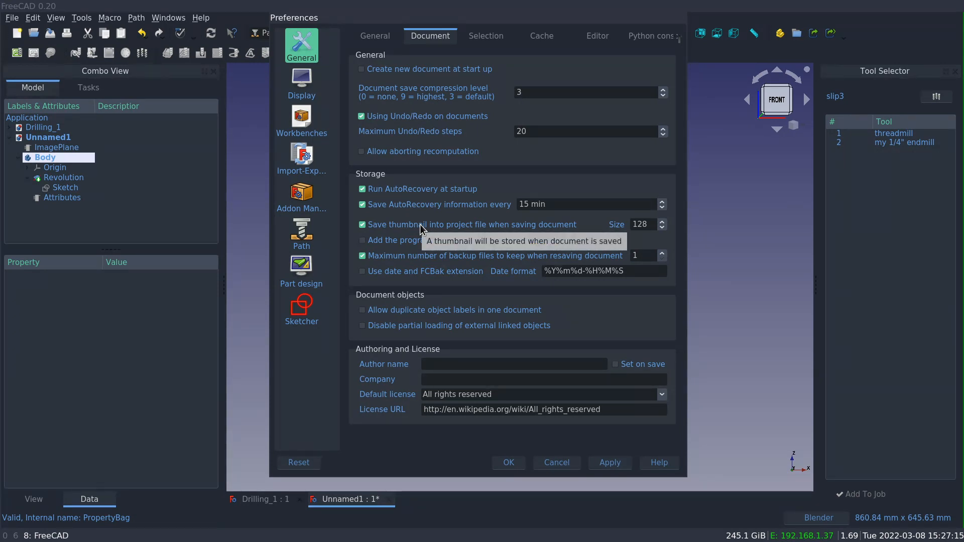
{"action": "mouse_move", "coordinate": [370, 232]}
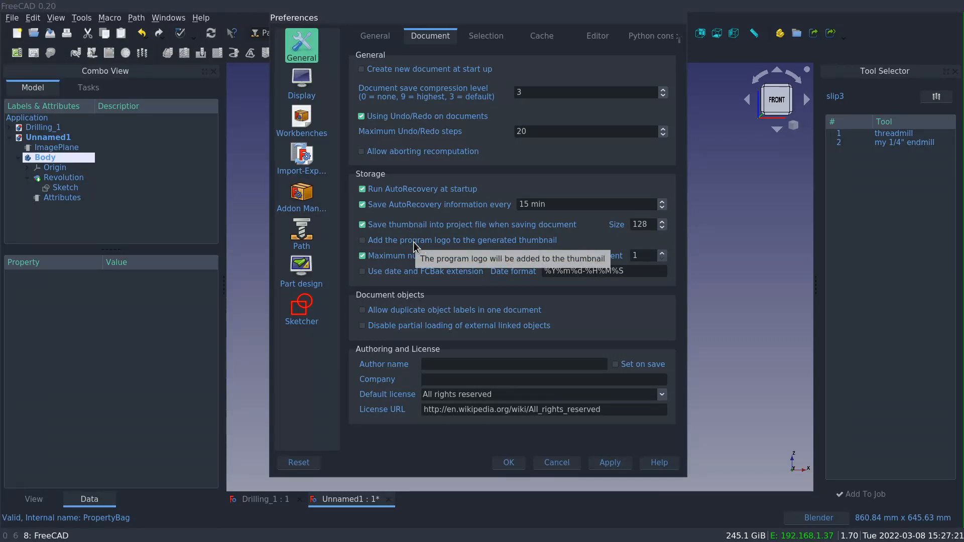
{"action": "mouse_move", "coordinate": [367, 249]}
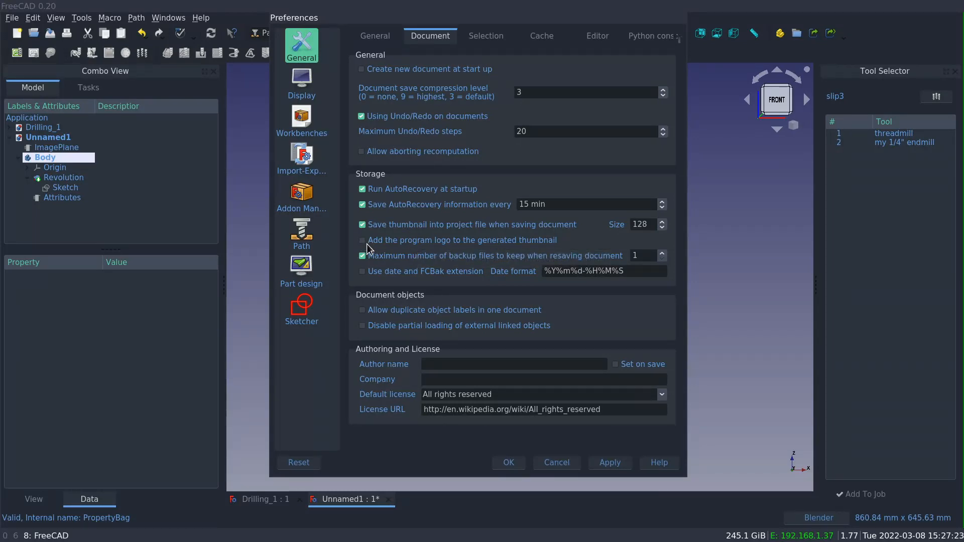
{"action": "left_click", "coordinate": [609, 462]}
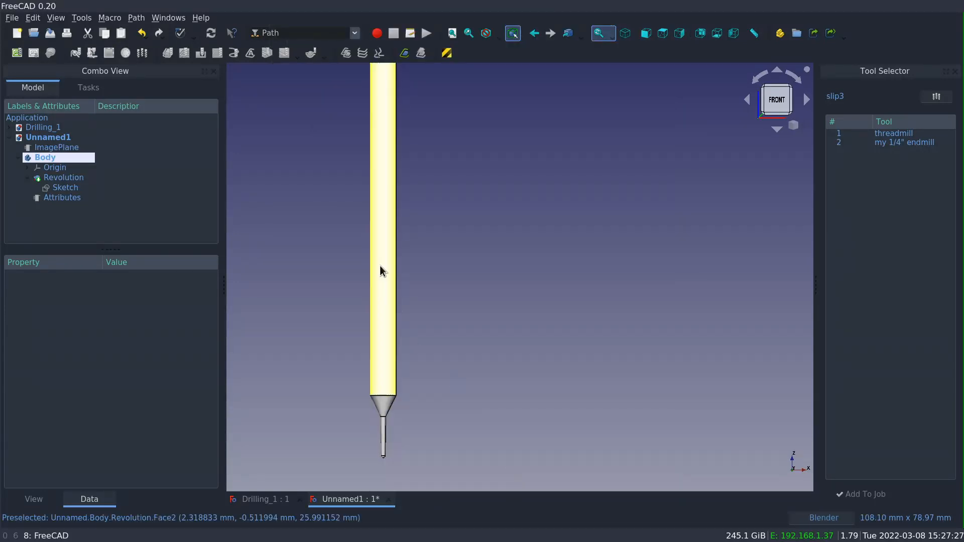
Save the tool document as TaperedBallCutter in the ownCloud FREECAD Tools/Shape folder.
{"action": "left_click", "coordinate": [11, 18]}
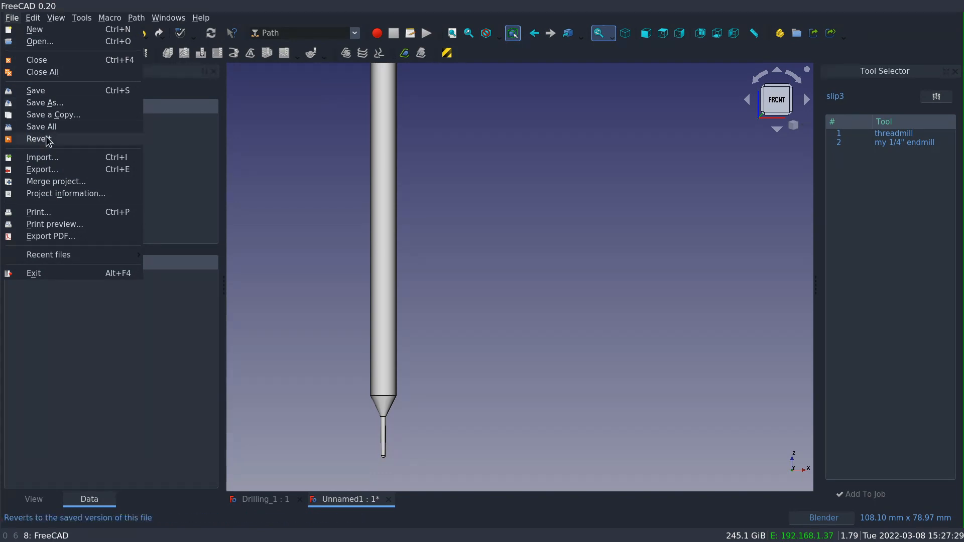
{"action": "left_click", "coordinate": [44, 102]}
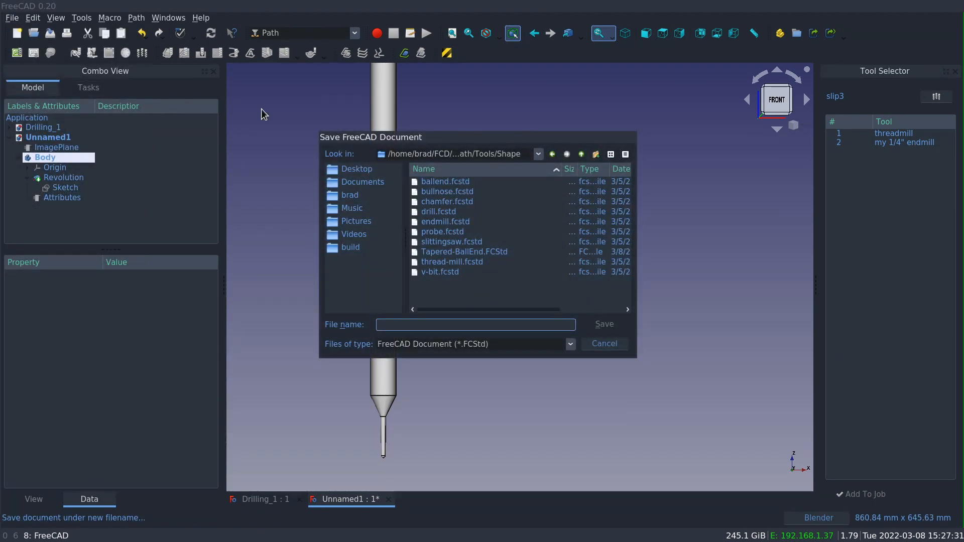
{"action": "left_click", "coordinate": [537, 153]}
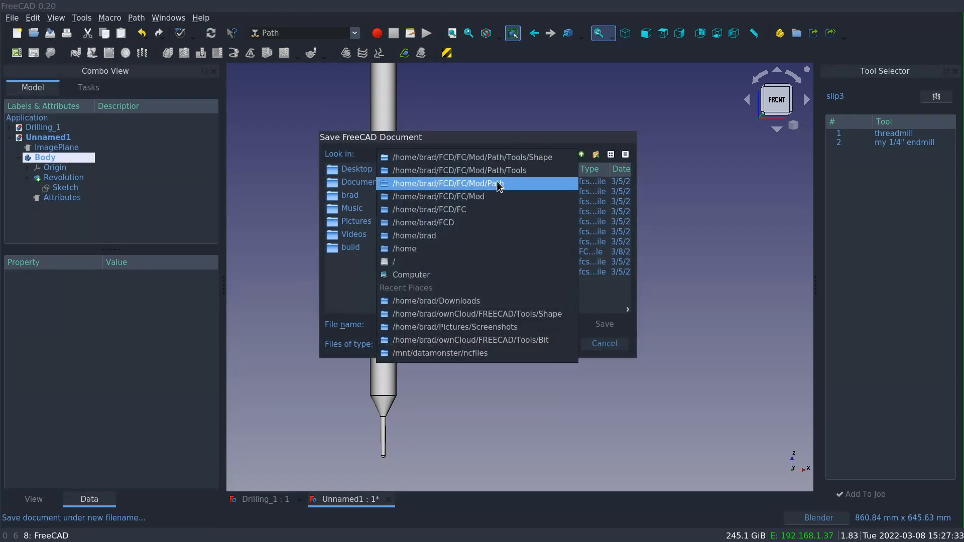
{"action": "left_click", "coordinate": [476, 313]}
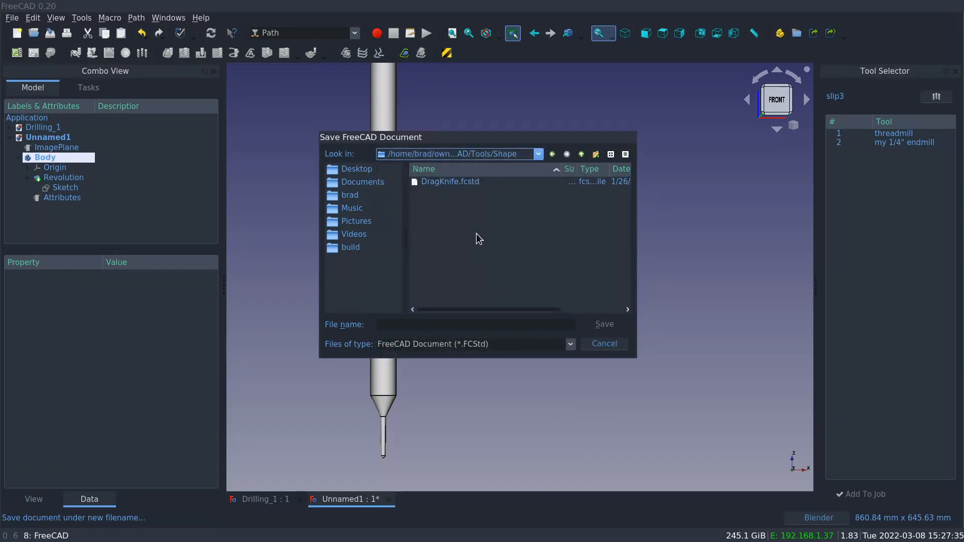
{"action": "left_click", "coordinate": [475, 324]}
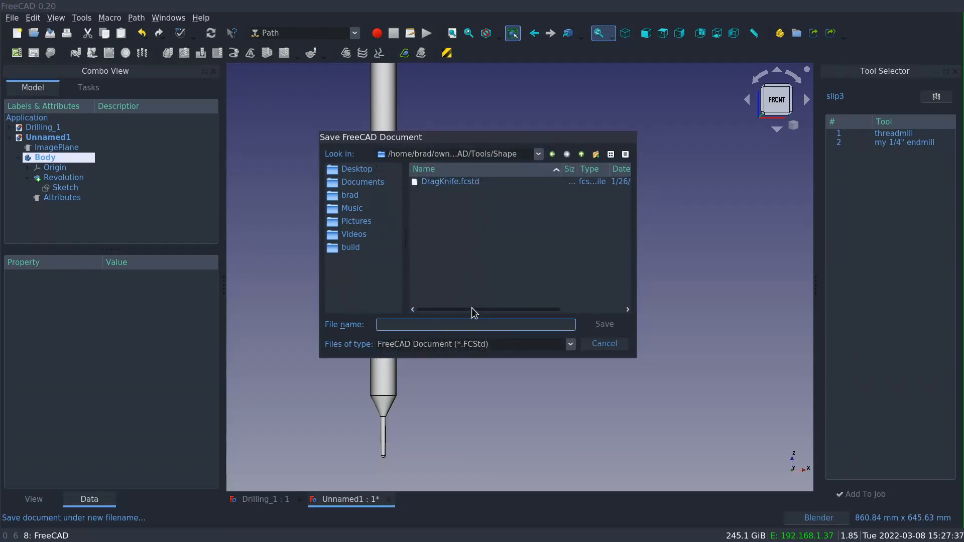
{"action": "type", "text": "TaperedBallCutter"}
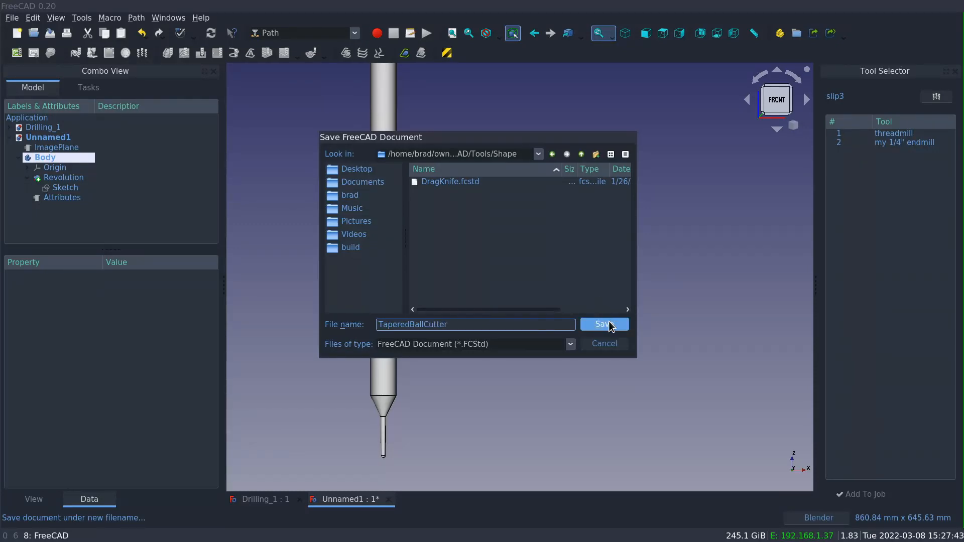
{"action": "left_click", "coordinate": [603, 325]}
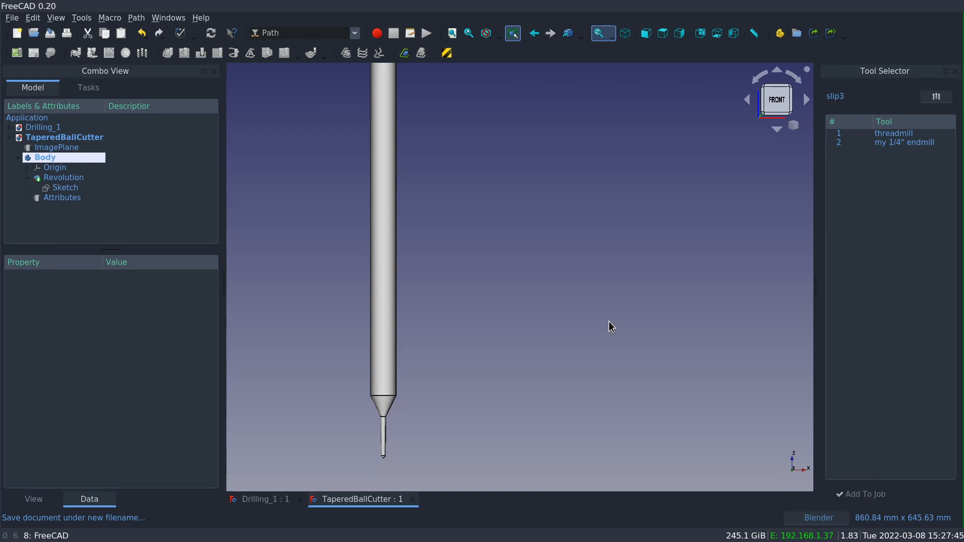
{"action": "mouse_move", "coordinate": [449, 465]}
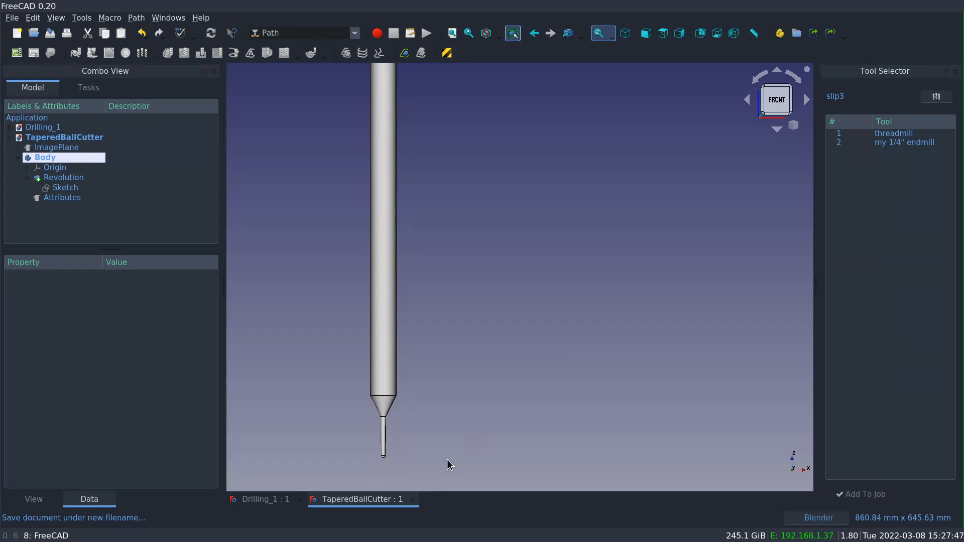
Close the shape document and start a new toolbit in the tool library manager.
{"action": "left_click", "coordinate": [258, 499]}
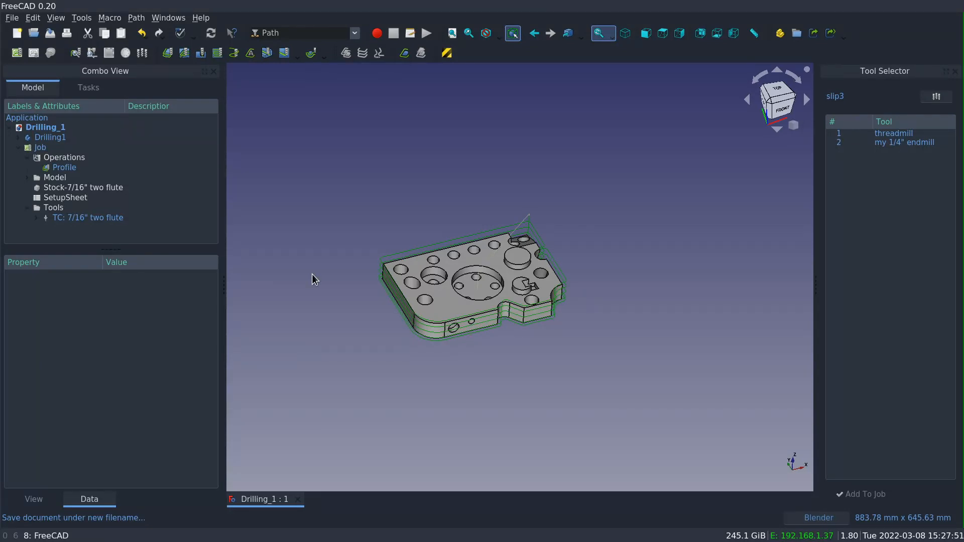
{"action": "left_click", "coordinate": [935, 97]}
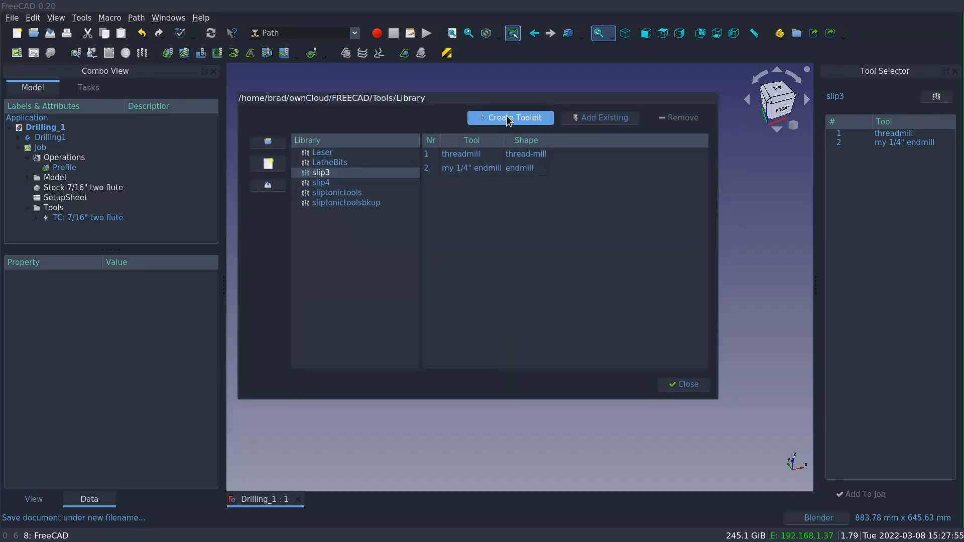
{"action": "left_click", "coordinate": [510, 117]}
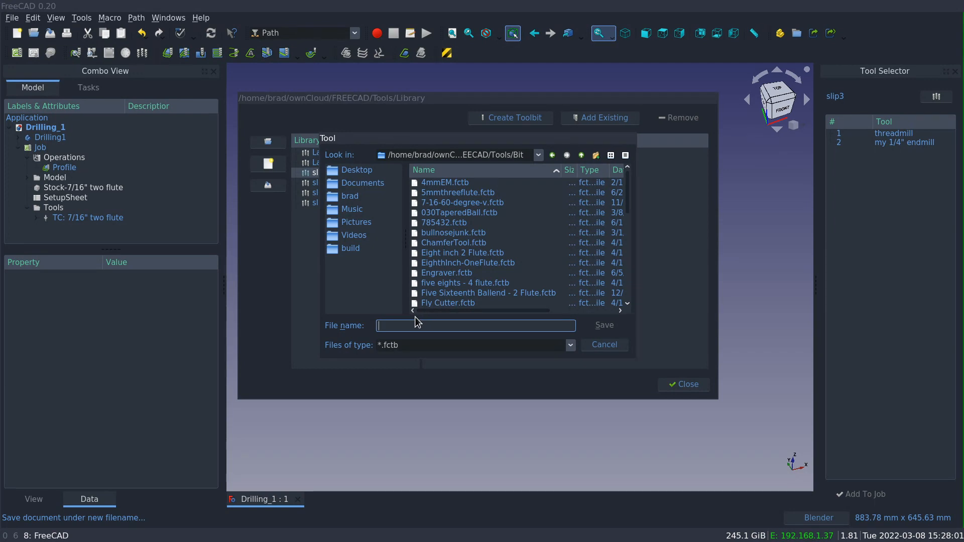
{"action": "mouse_move", "coordinate": [455, 321]}
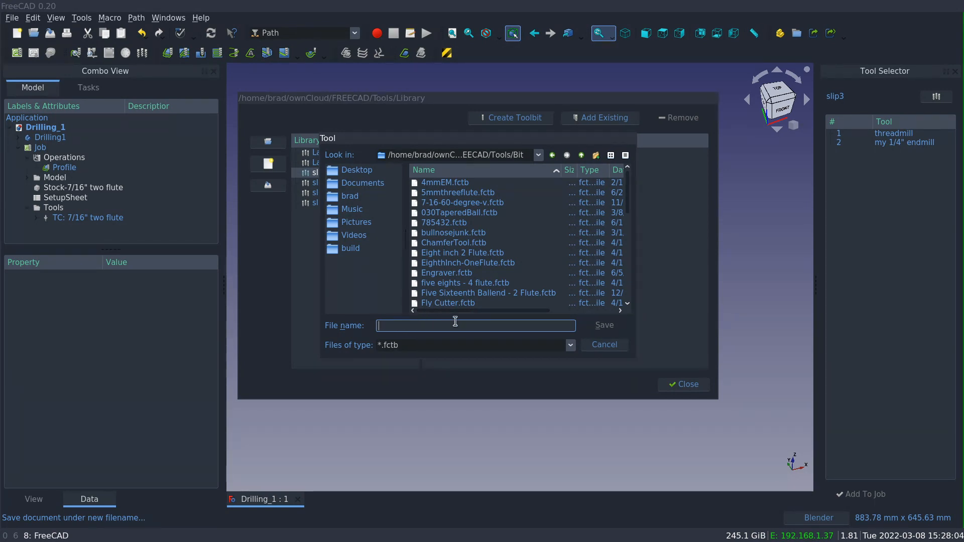
Save the toolbit as TaperedBall-030.fctb, replacing the existing file, adding it to slip3.
{"action": "type", "text": "Tapered"}
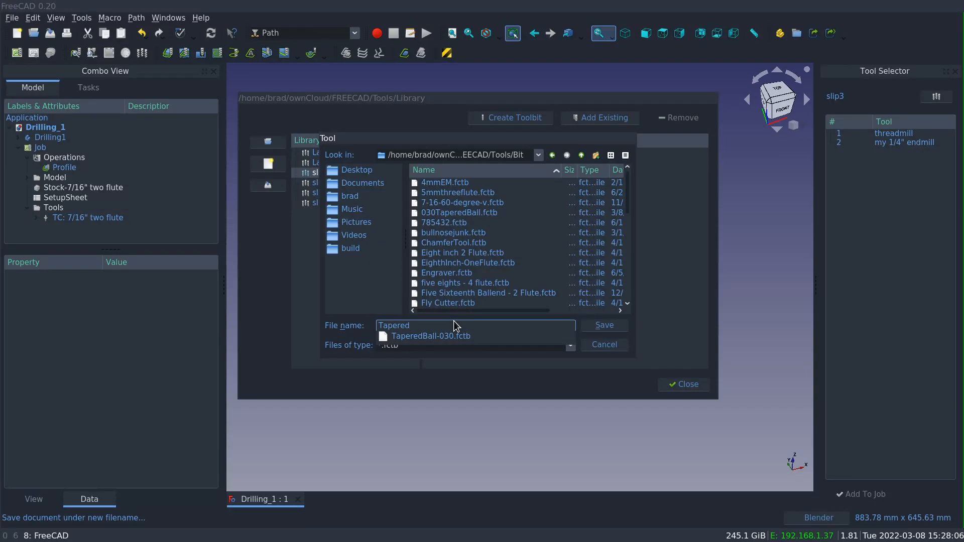
{"action": "left_click", "coordinate": [432, 335]}
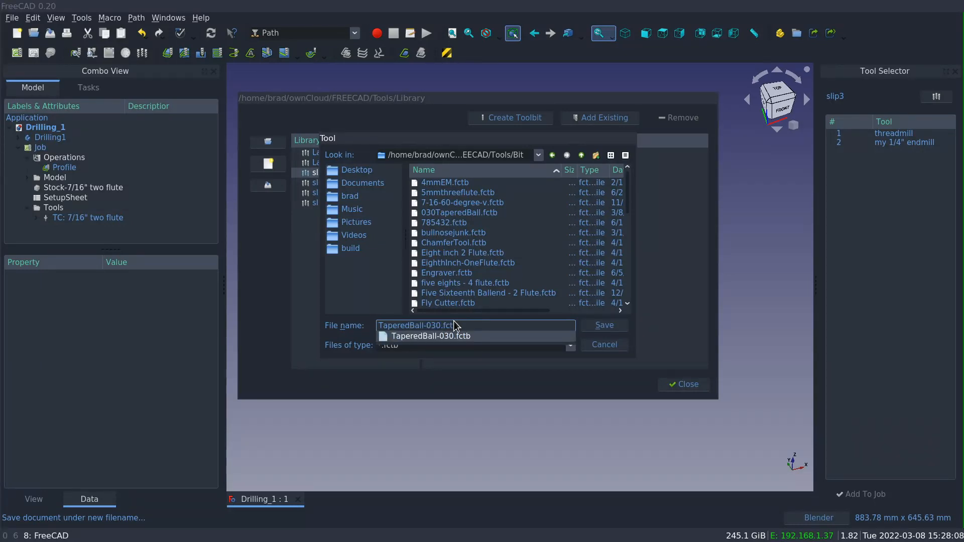
{"action": "left_click", "coordinate": [603, 325]}
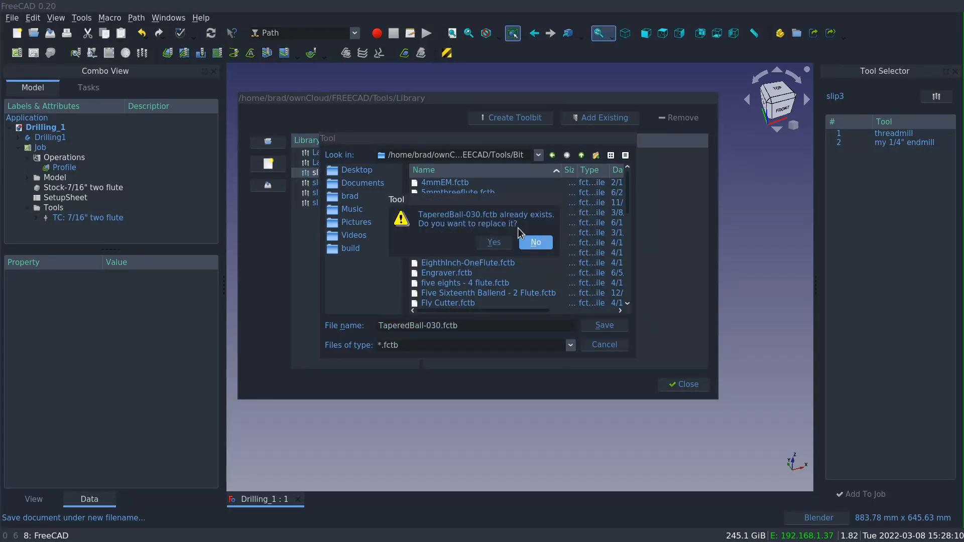
{"action": "left_click", "coordinate": [494, 242]}
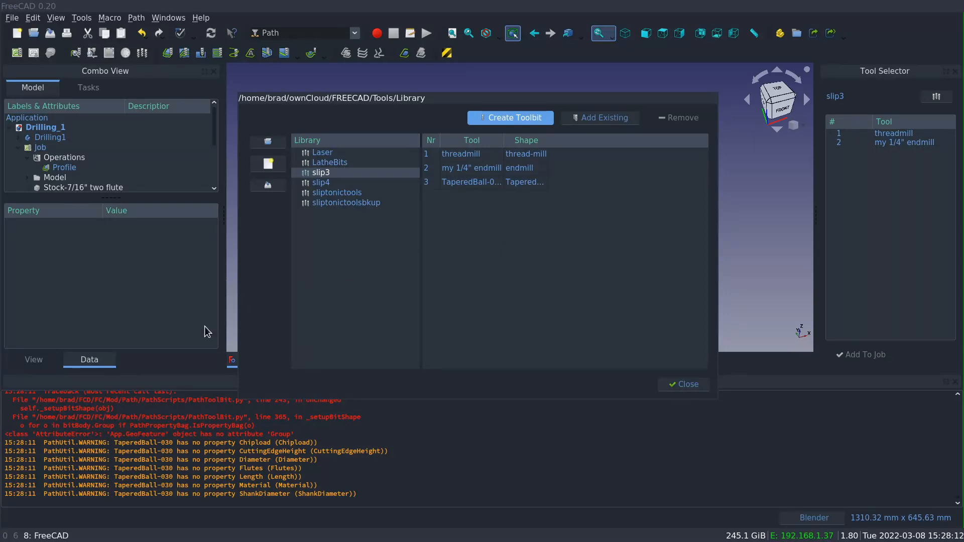
{"action": "mouse_move", "coordinate": [230, 464]}
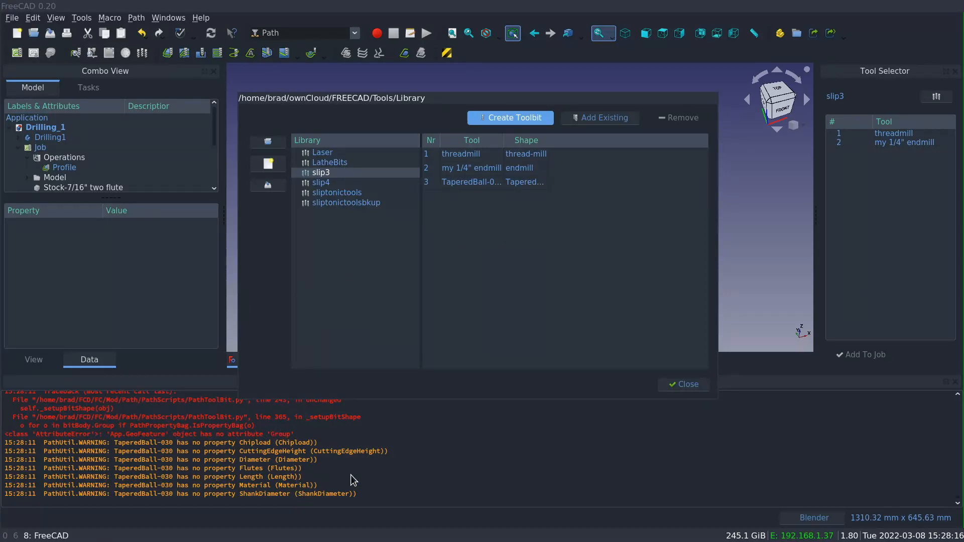
Remove the TaperedBall-030 toolbit from the slip3 library.
{"action": "left_click", "coordinate": [686, 384]}
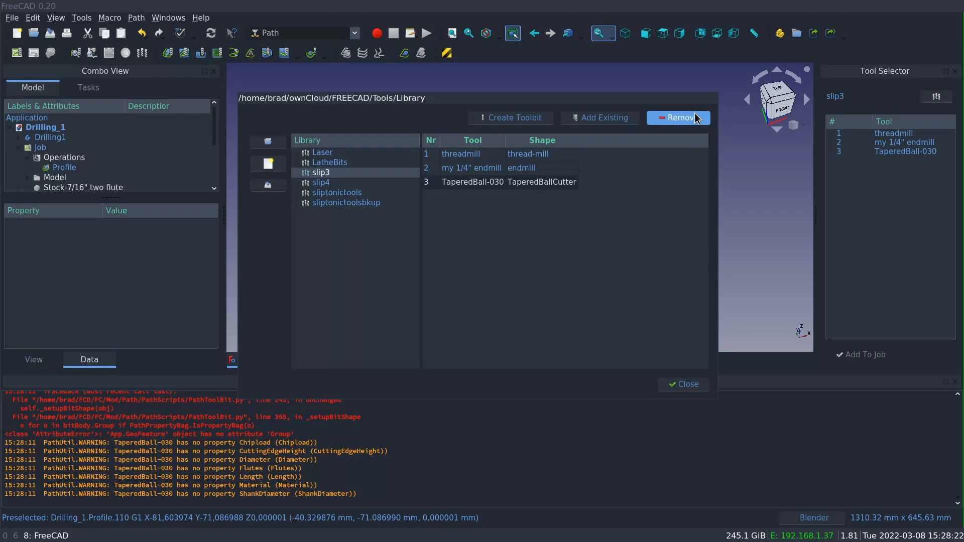
{"action": "left_click", "coordinate": [678, 117]}
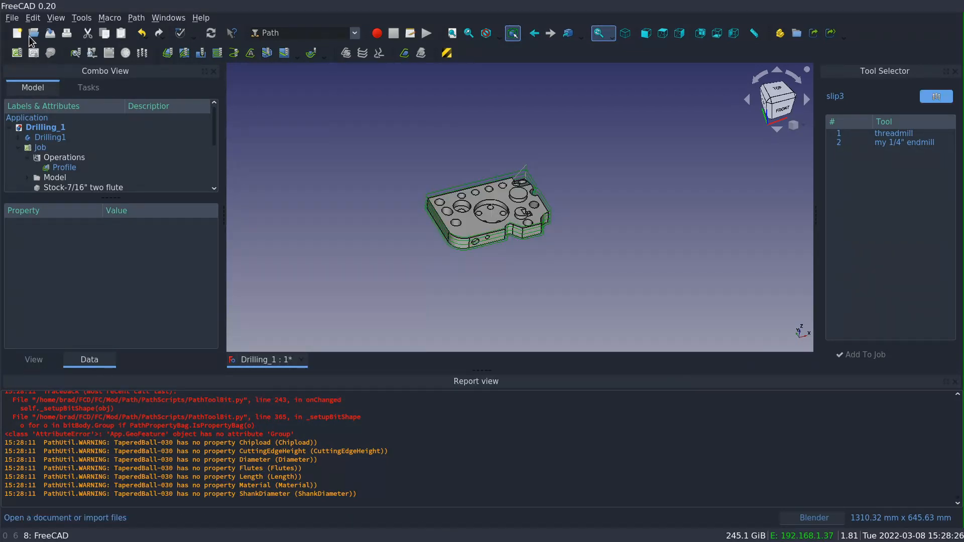
Reopen the recent TaperedBallCutter.FCStd and select its Body and ImagePlane in the tree.
{"action": "left_click", "coordinate": [11, 17]}
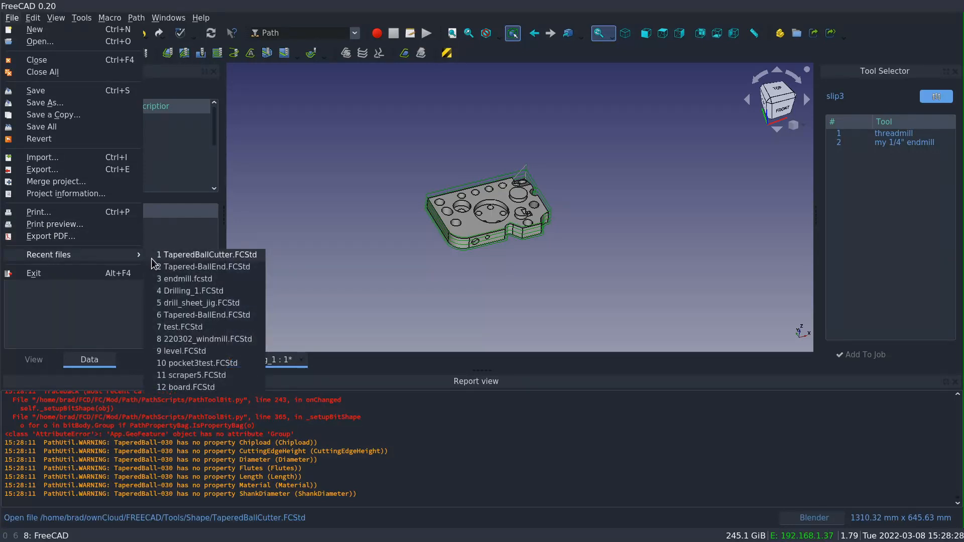
{"action": "left_click", "coordinate": [208, 254]}
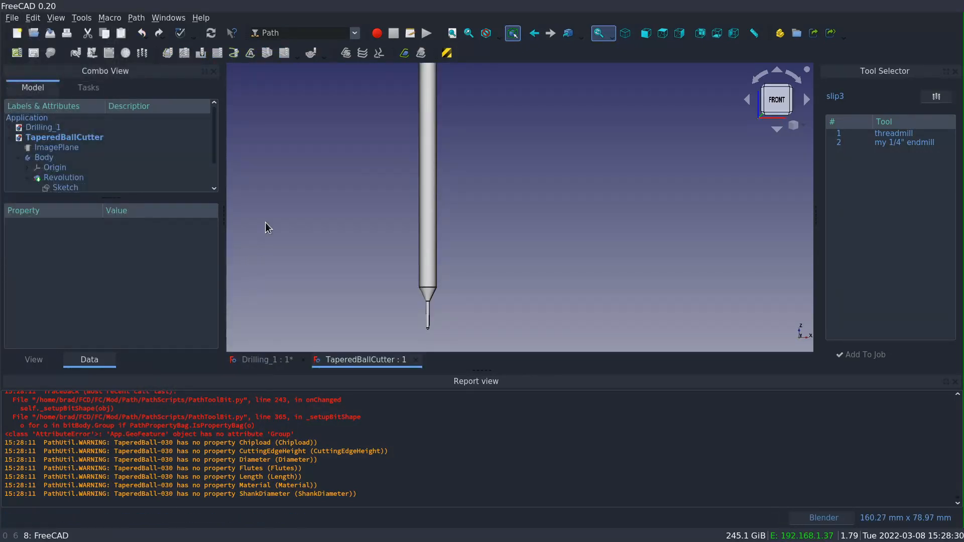
{"action": "mouse_move", "coordinate": [65, 188]}
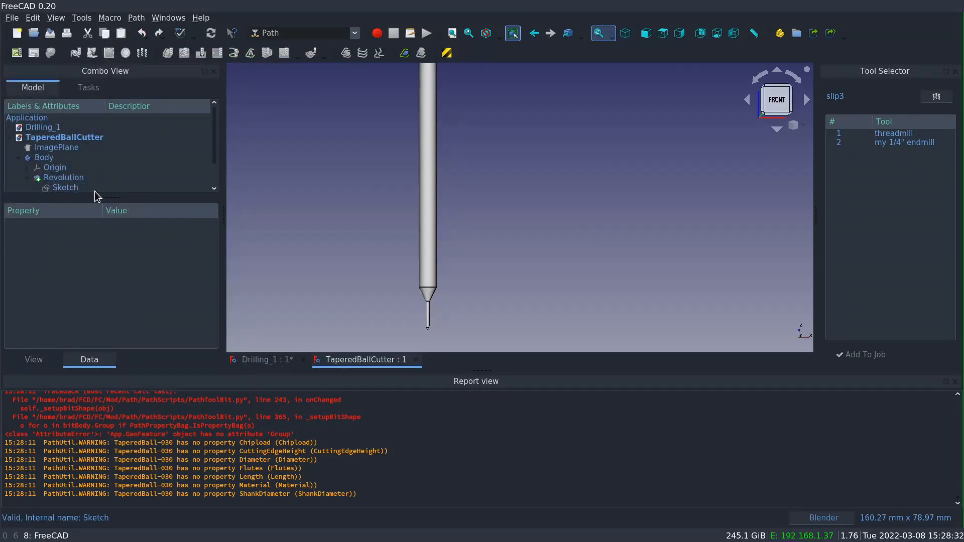
{"action": "left_click", "coordinate": [43, 157]}
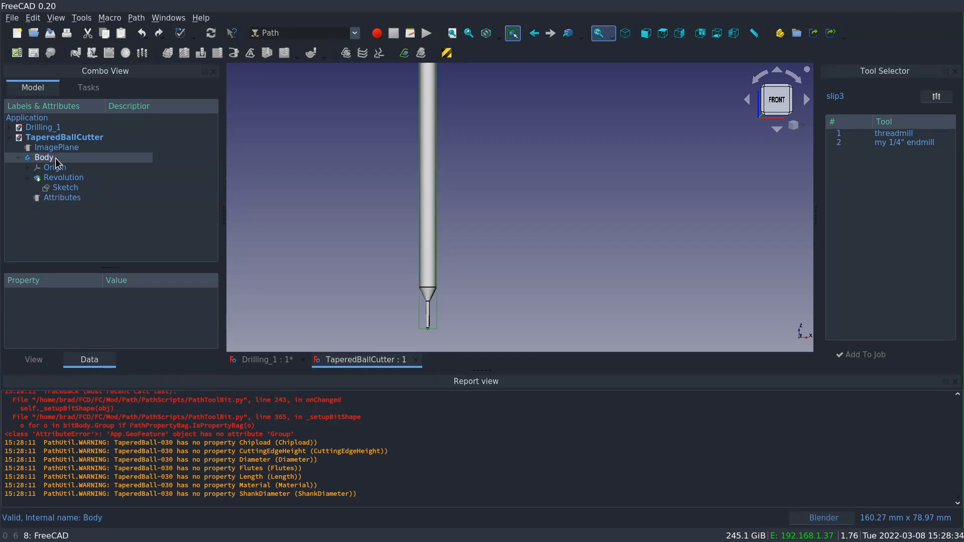
{"action": "left_click", "coordinate": [56, 146]}
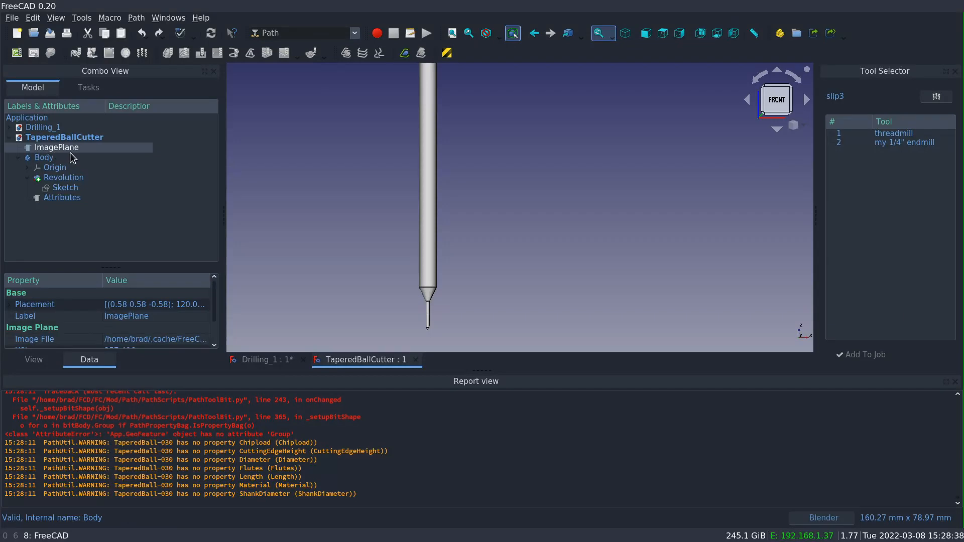
{"action": "left_click", "coordinate": [56, 146]}
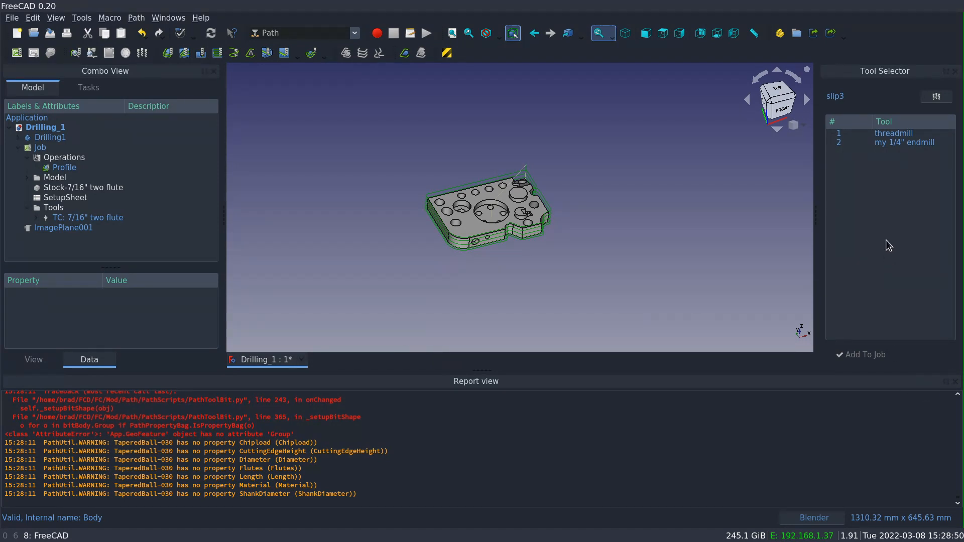
Create and save a new toolbit as 030TaperedBall.fctb, replacing the existing file.
{"action": "left_click", "coordinate": [936, 98]}
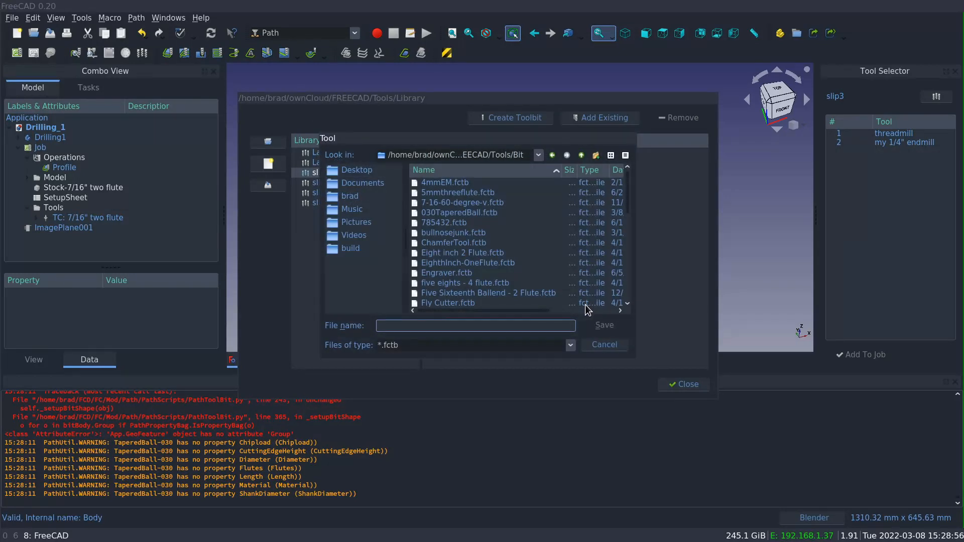
{"action": "left_click", "coordinate": [458, 212]}
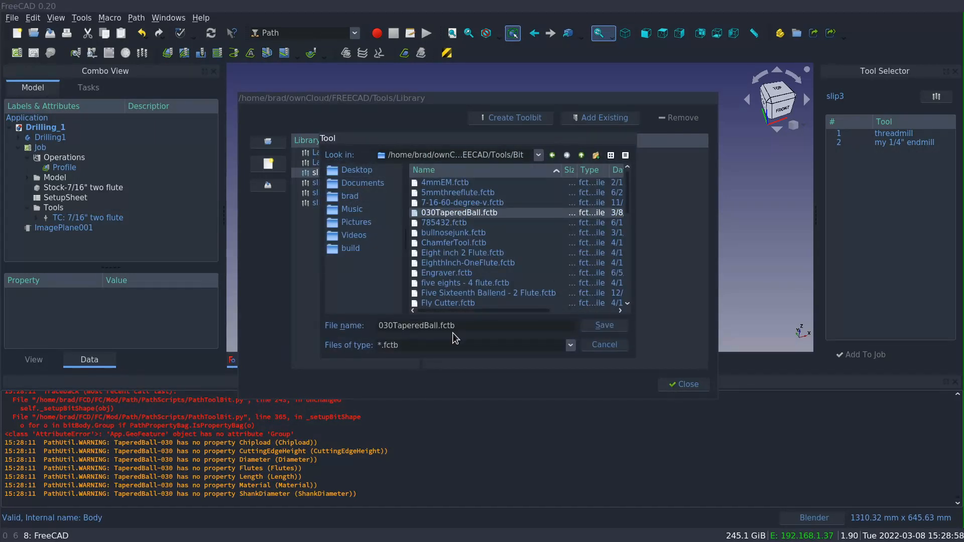
{"action": "left_click", "coordinate": [604, 326]}
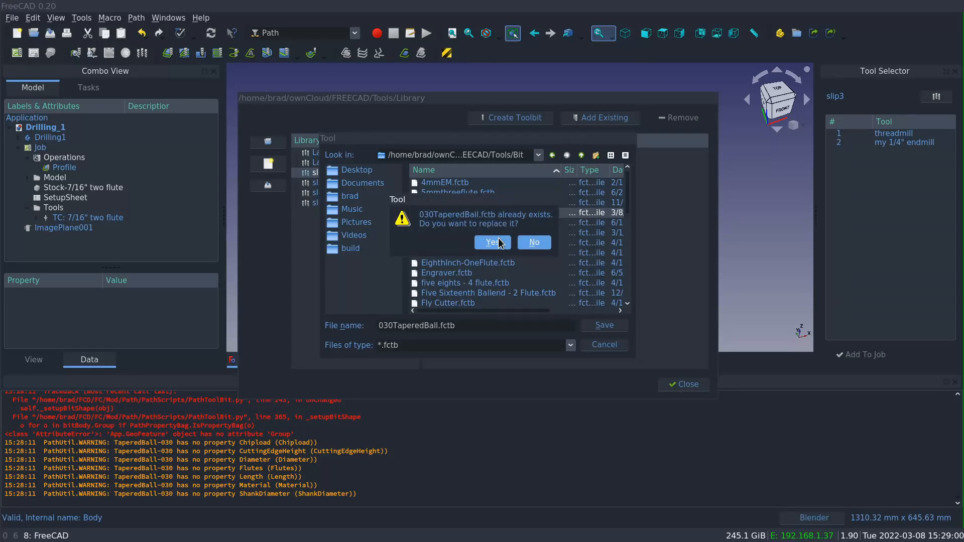
{"action": "left_click", "coordinate": [492, 242]}
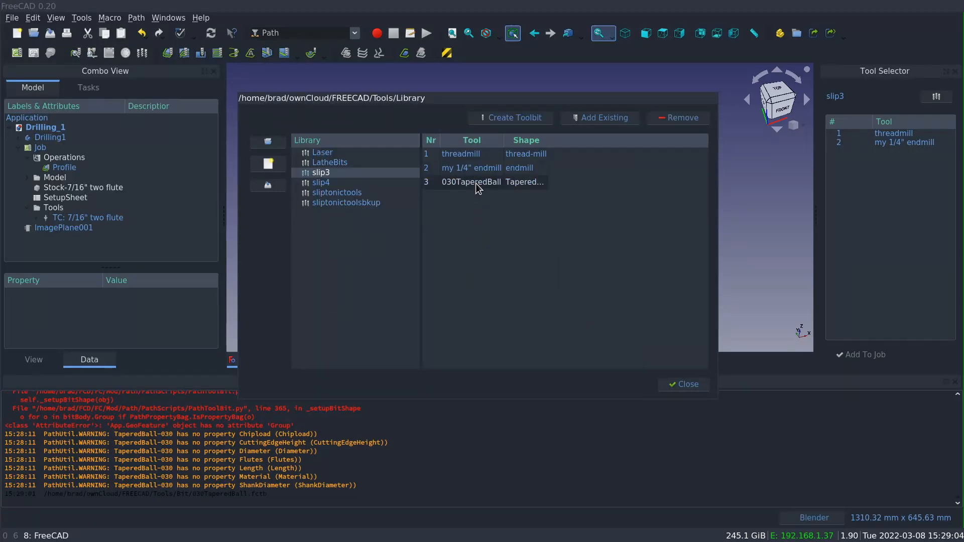
Inspect the new 030TaperedBall toolbit's parameters and leave it unchanged.
{"action": "double_click", "coordinate": [472, 182]}
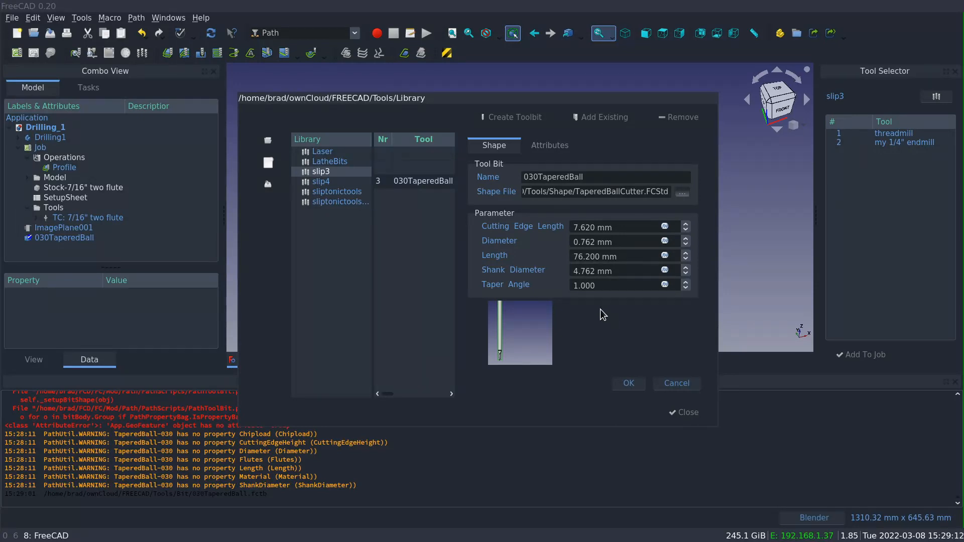
{"action": "mouse_move", "coordinate": [661, 388]}
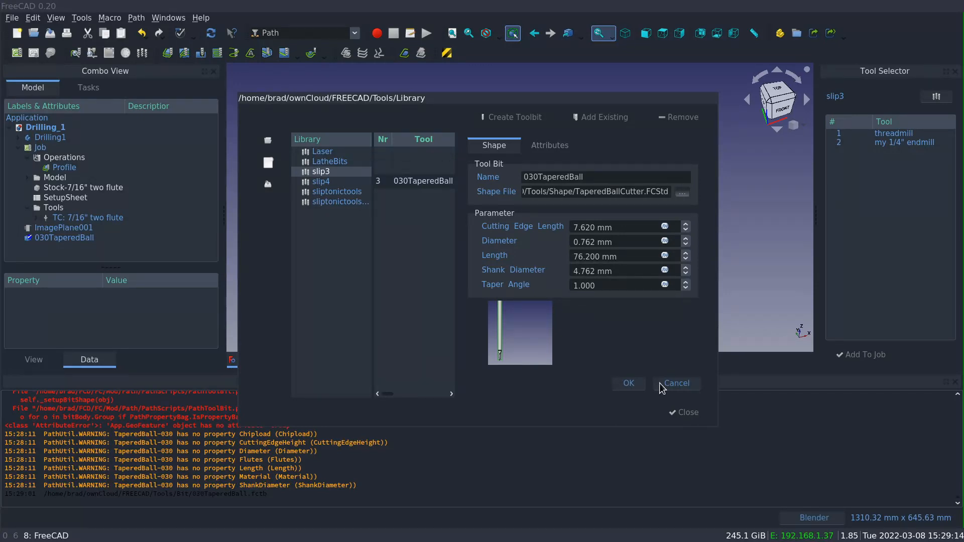
{"action": "left_click", "coordinate": [675, 383]}
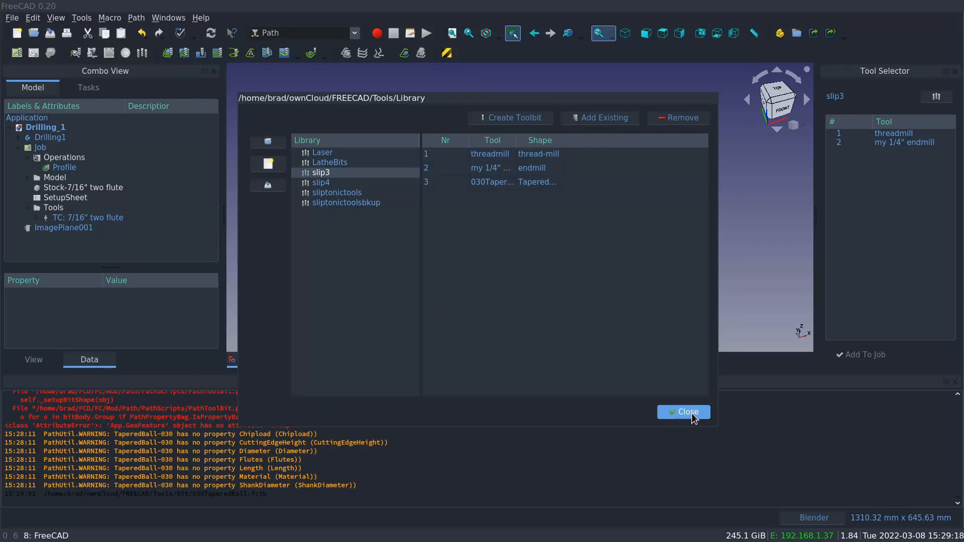
Add the 030TaperedBall toolbit to the Drilling_1 job and select the stray ImagePlane001.
{"action": "left_click", "coordinate": [684, 412]}
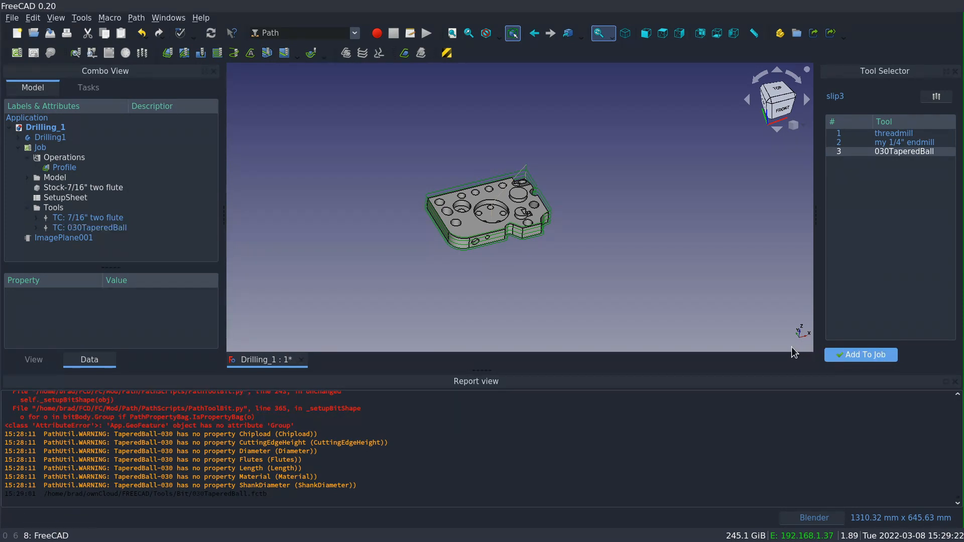
{"action": "left_click", "coordinate": [63, 237]}
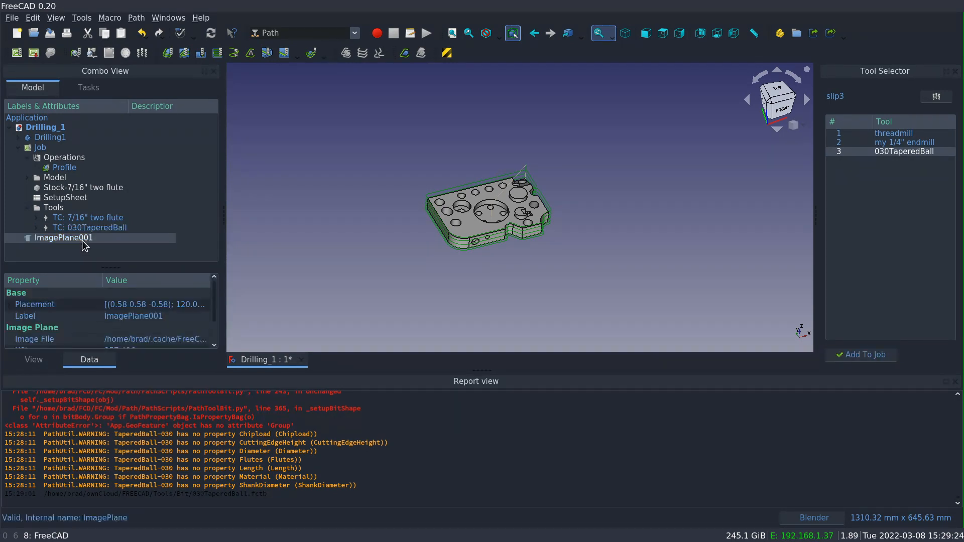
{"action": "left_click", "coordinate": [89, 228]}
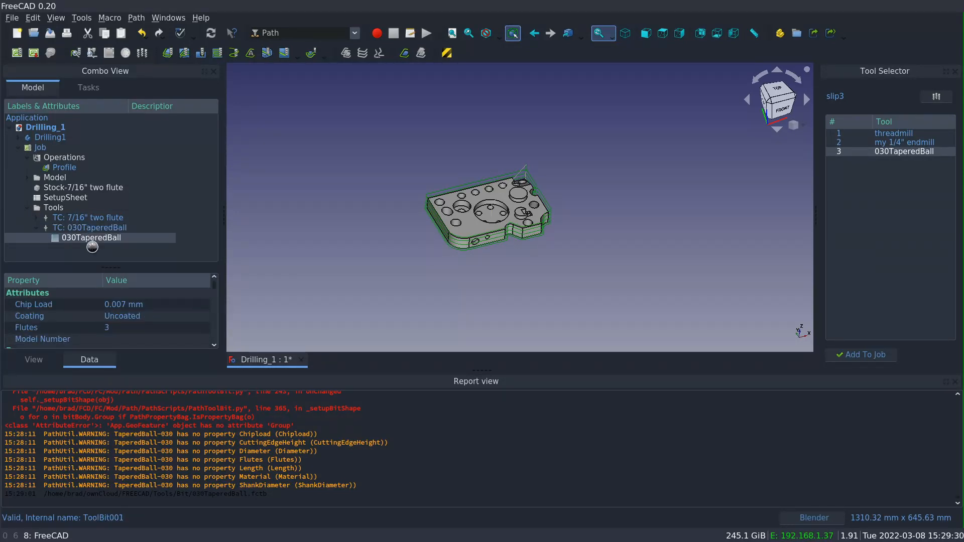
Review the job's 030TaperedBall toolbit attributes and close the panel.
{"action": "double_click", "coordinate": [90, 237]}
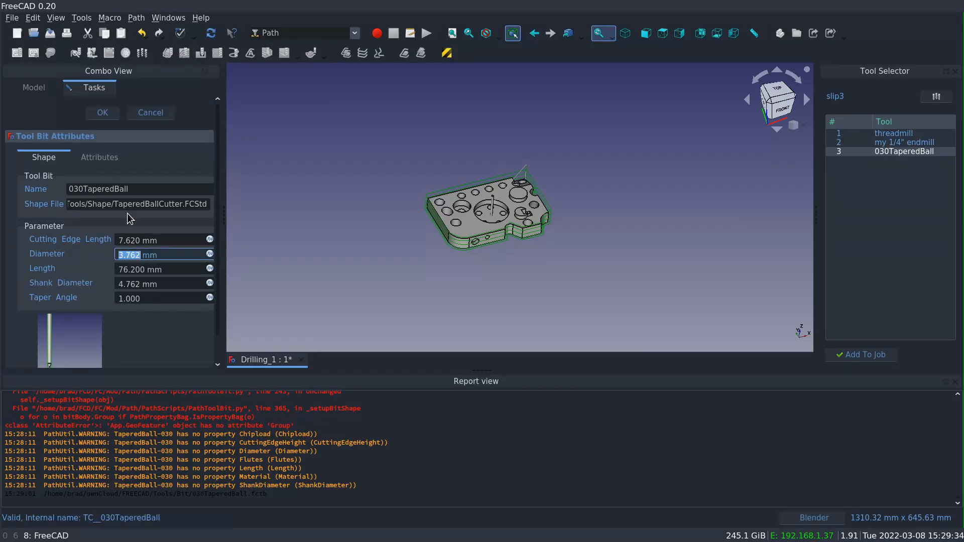
{"action": "left_click", "coordinate": [103, 113]}
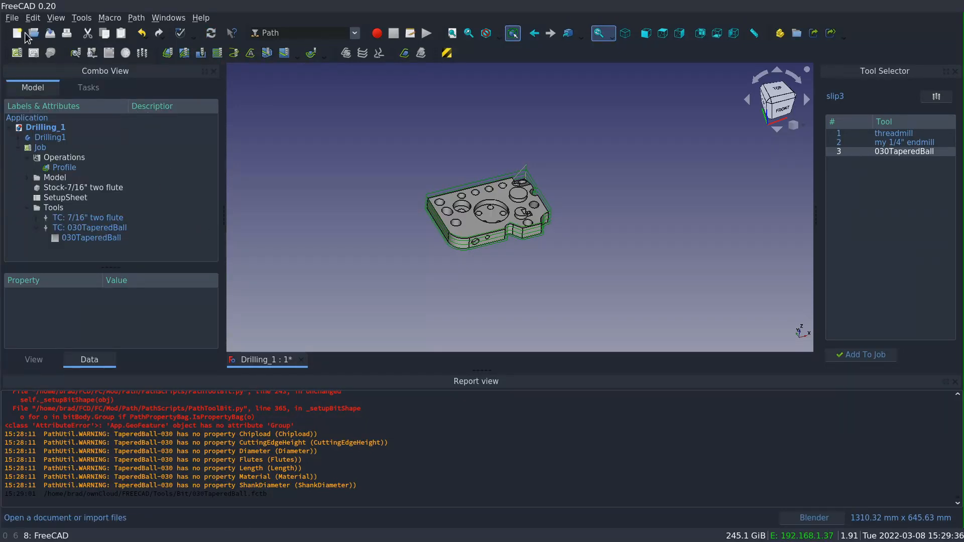
Reopen TaperedBallCutter.FCStd to recheck the shape, then return to Drilling_1.
{"action": "left_click", "coordinate": [11, 17]}
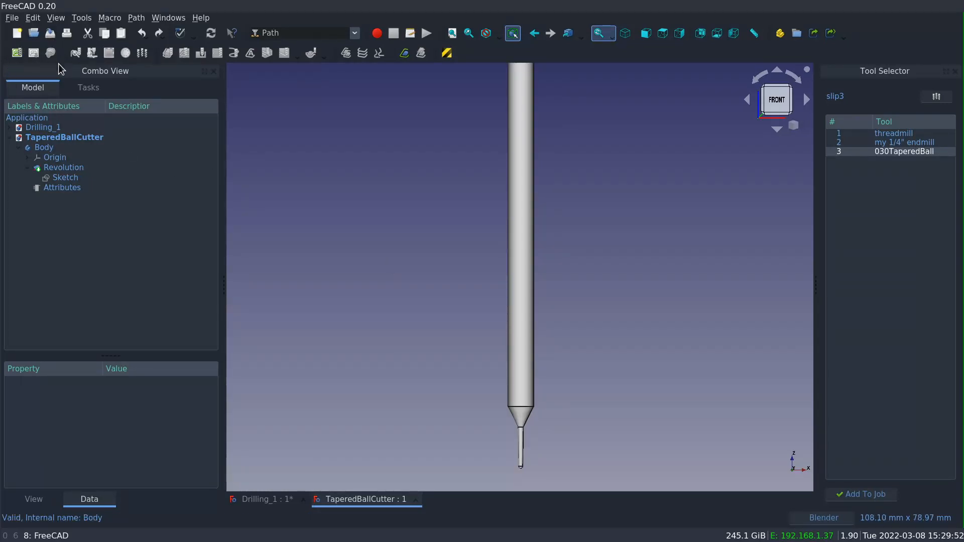
{"action": "left_click", "coordinate": [267, 499]}
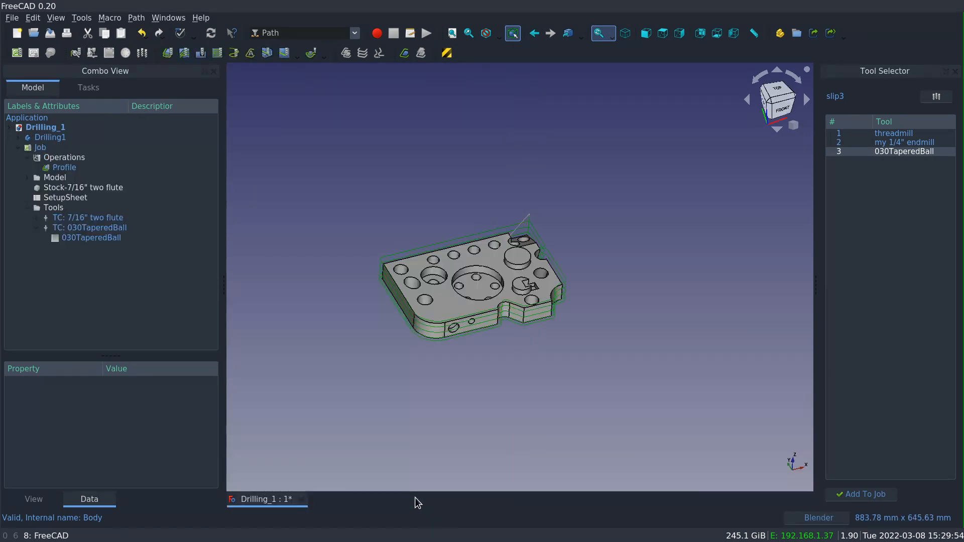
Bring up the job's 030TaperedBall toolbit parameters for review.
{"action": "left_click", "coordinate": [64, 158]}
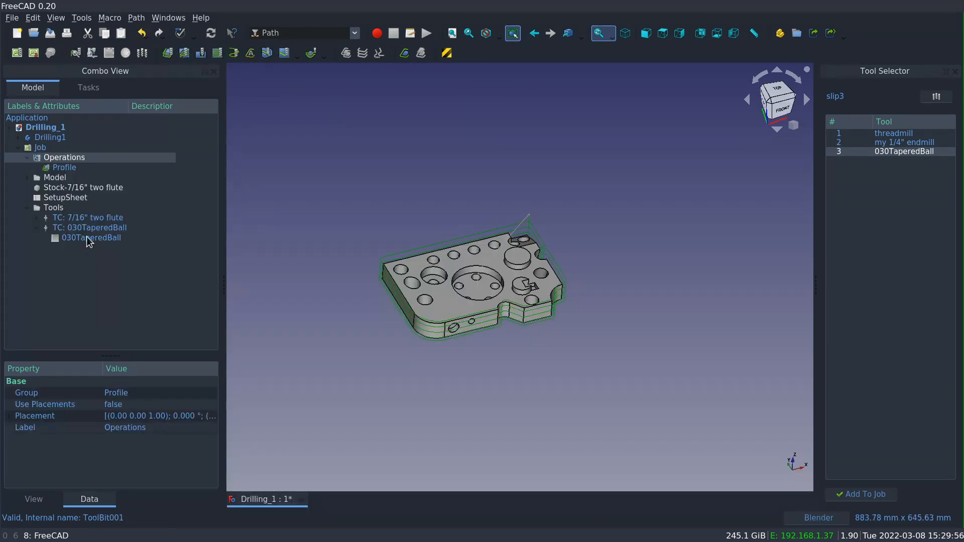
{"action": "double_click", "coordinate": [91, 237]}
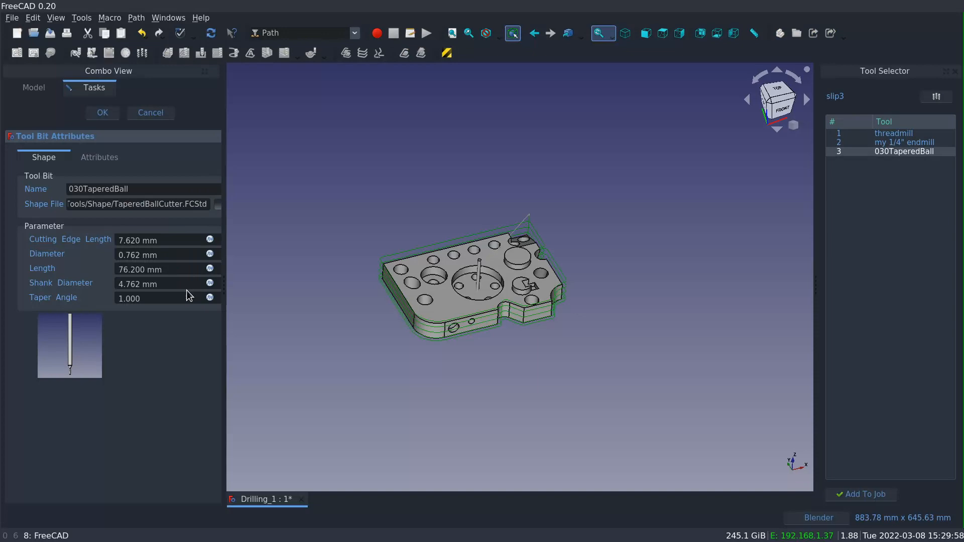